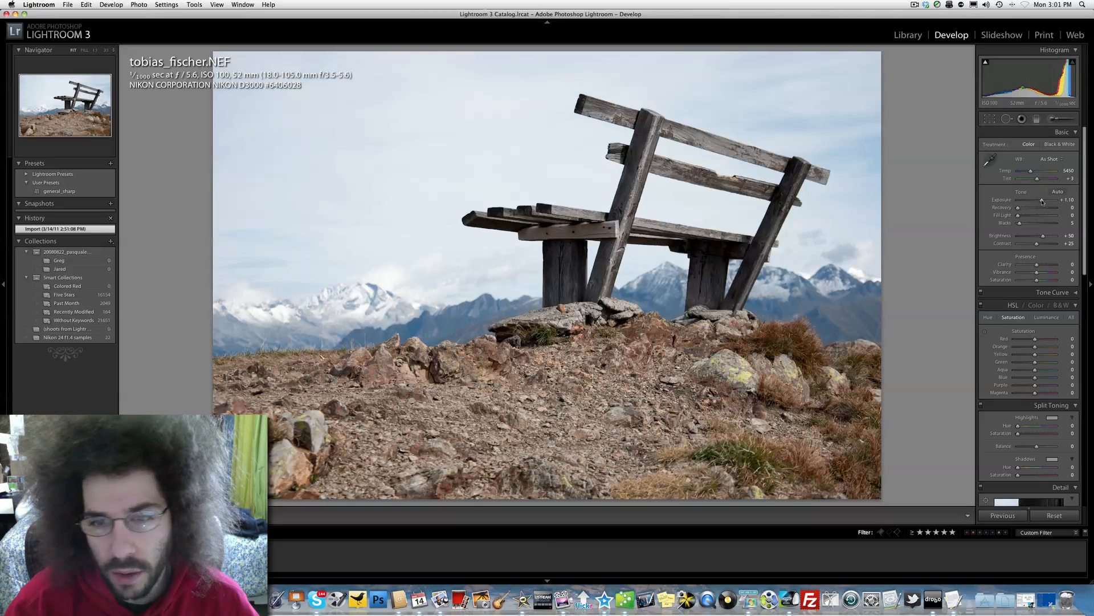
Max out Contrast, deepen Blacks, shift Temp and raise Clarity on the bench photo
drag(1040, 243, 1053, 242)
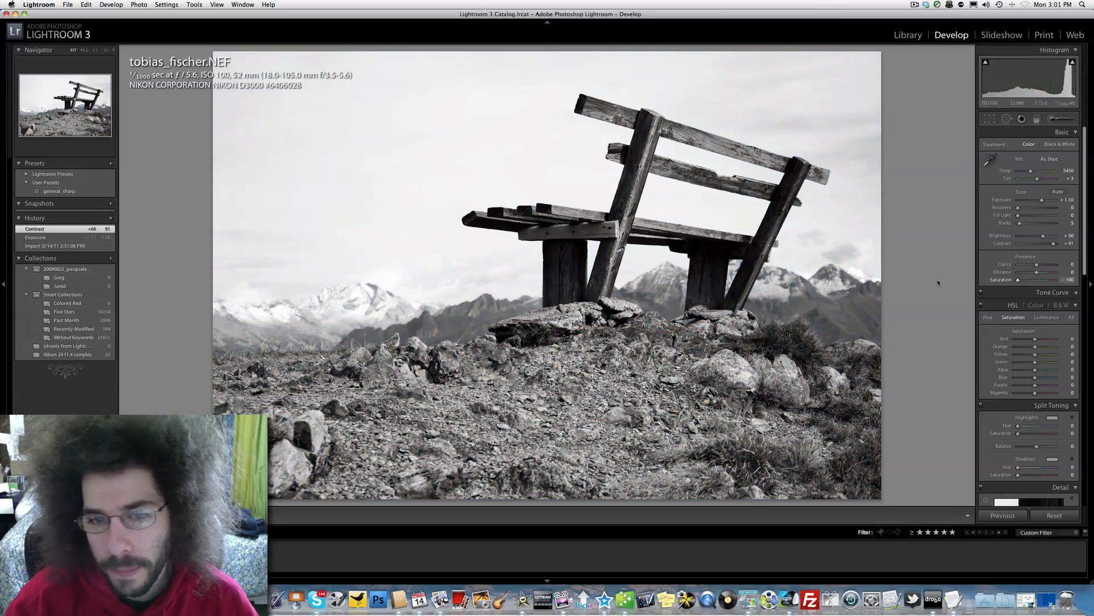
key(cmd+z)
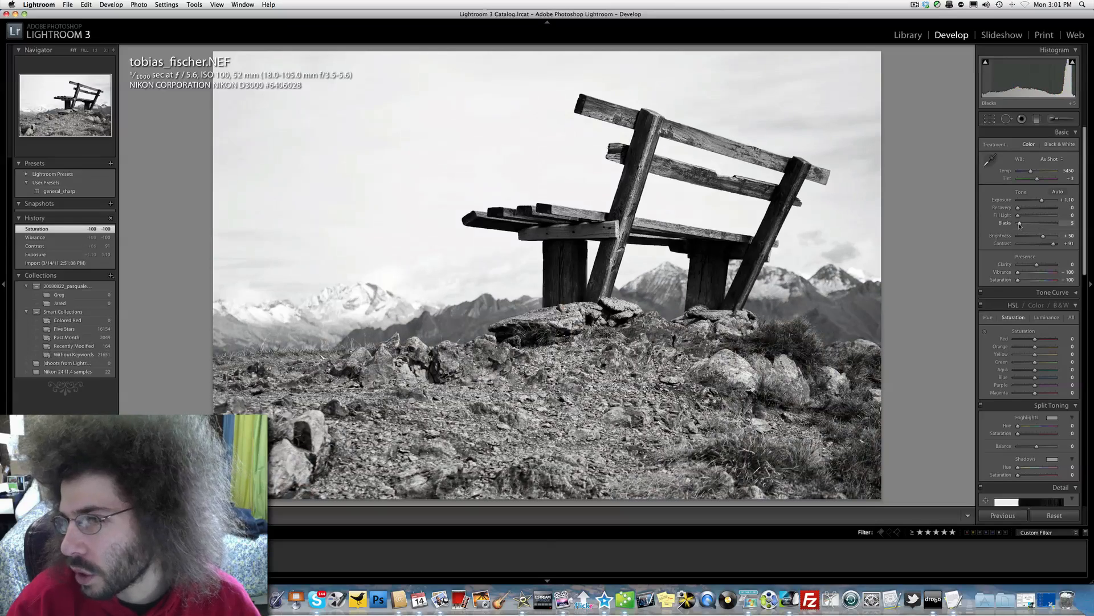
drag(1020, 223, 1033, 223)
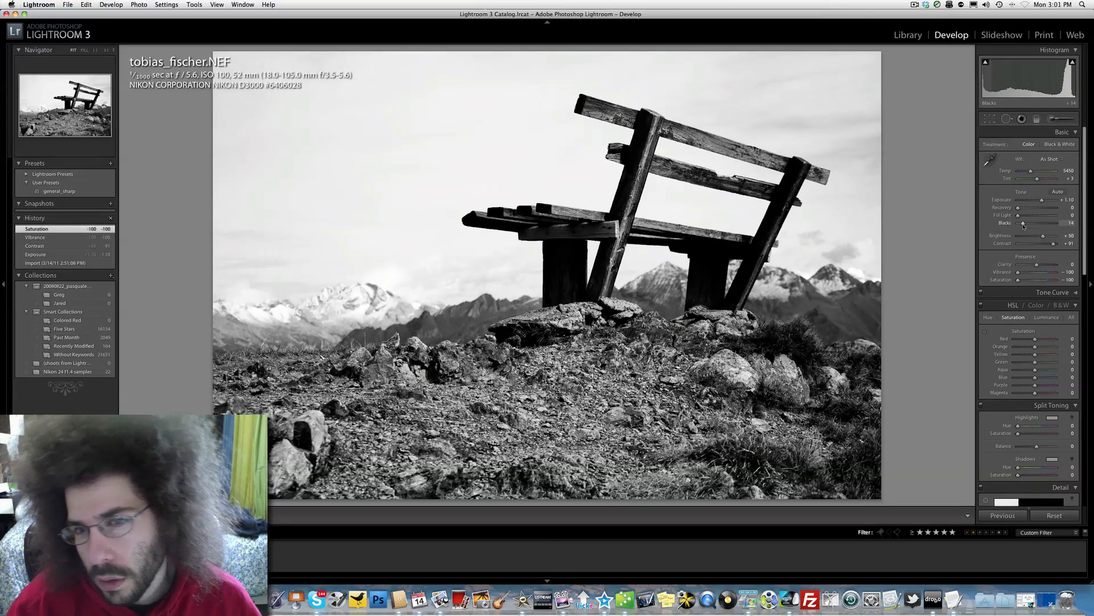
drag(1037, 222, 1029, 222)
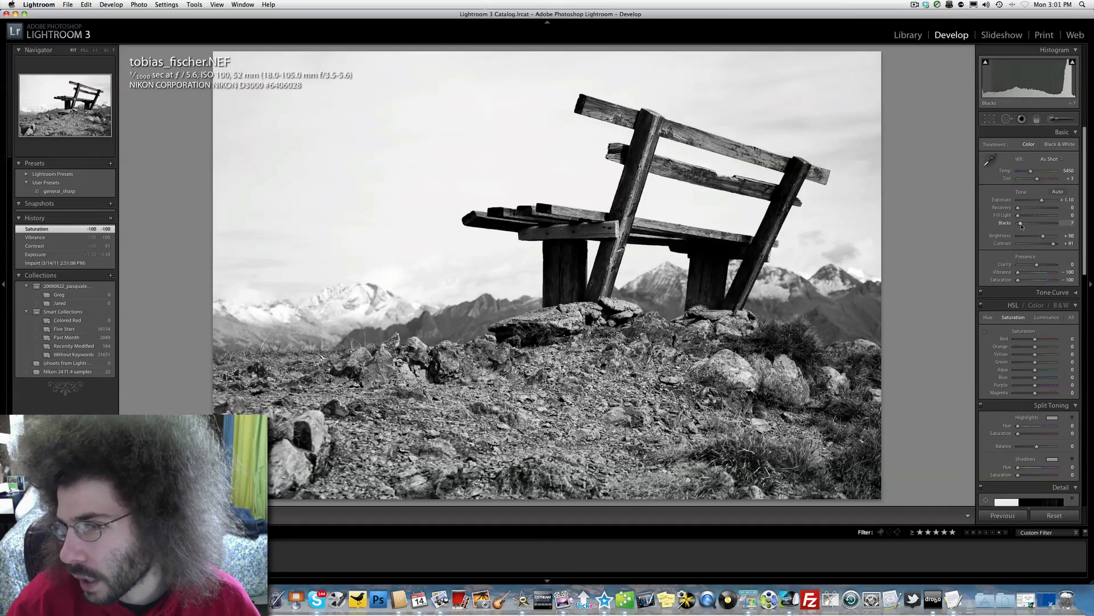
drag(1036, 264, 1051, 264)
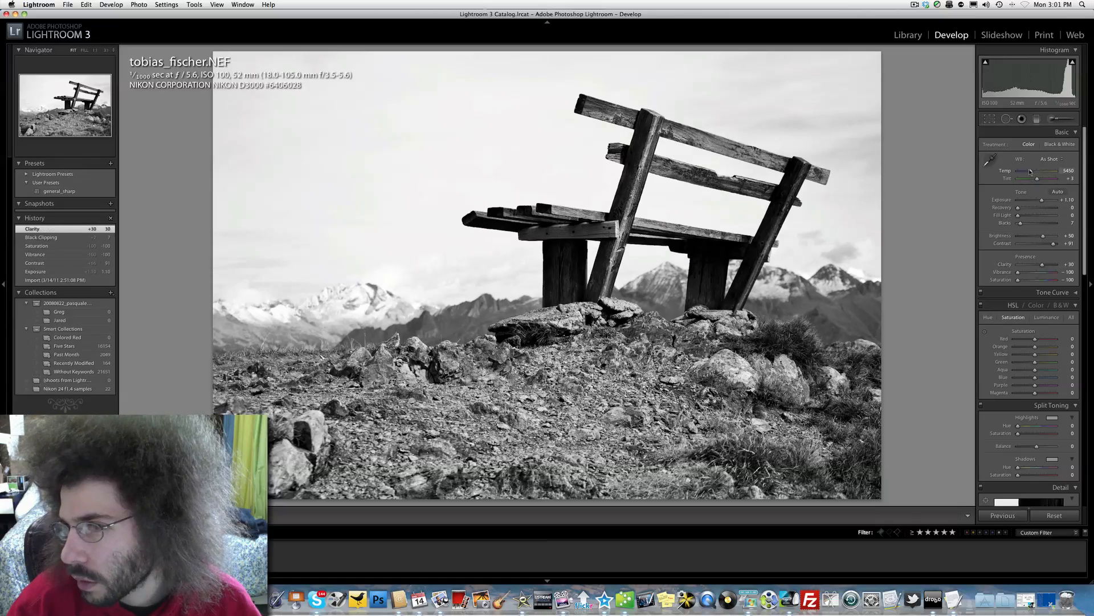
drag(1030, 170, 1045, 170)
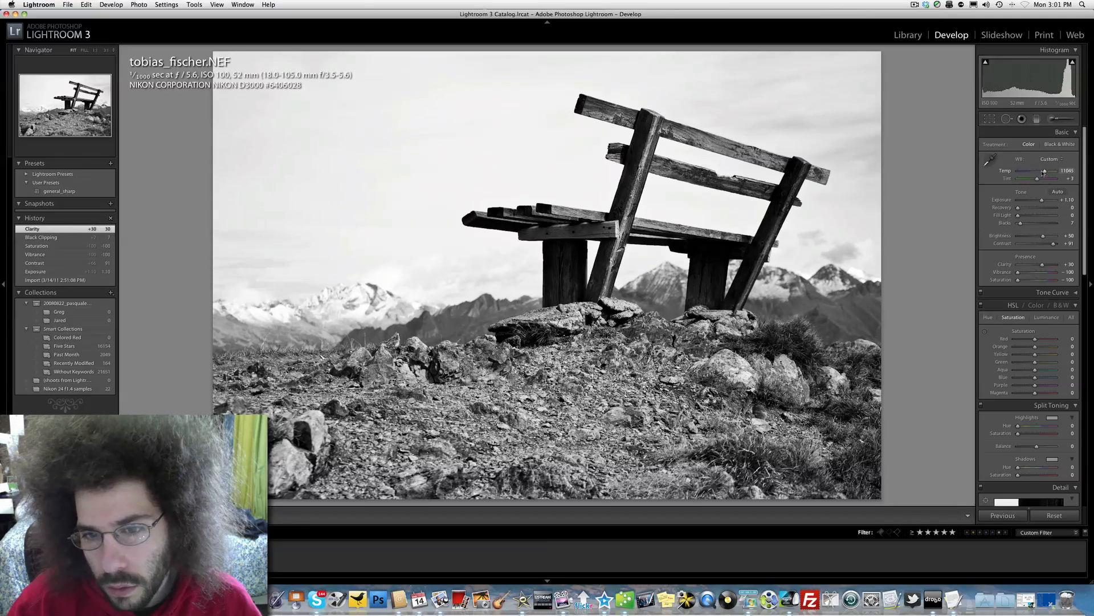
drag(1046, 171, 1033, 171)
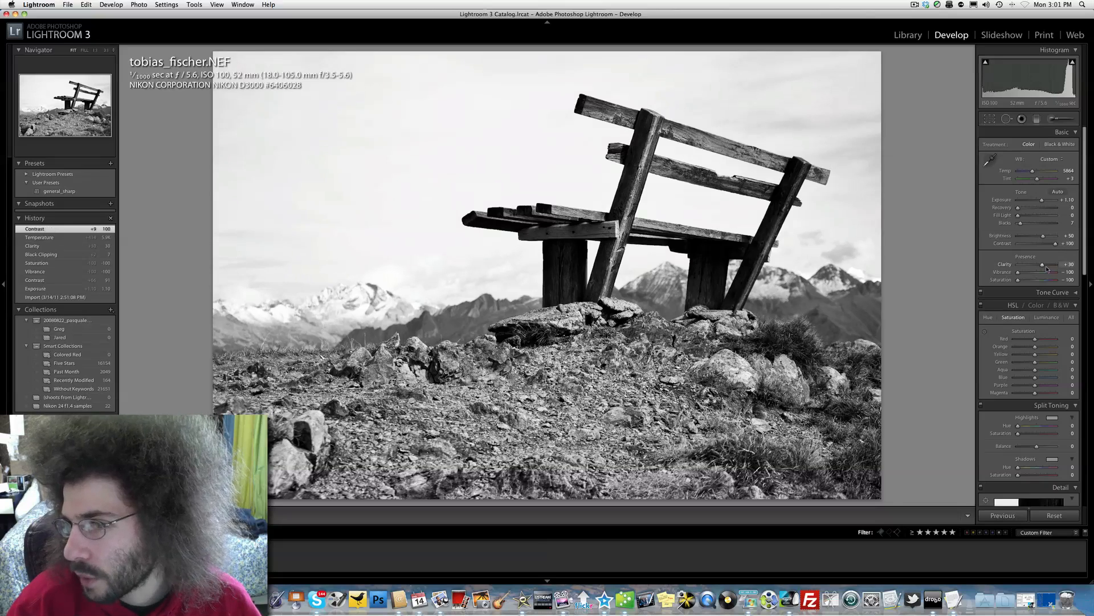
drag(1037, 264, 1044, 264)
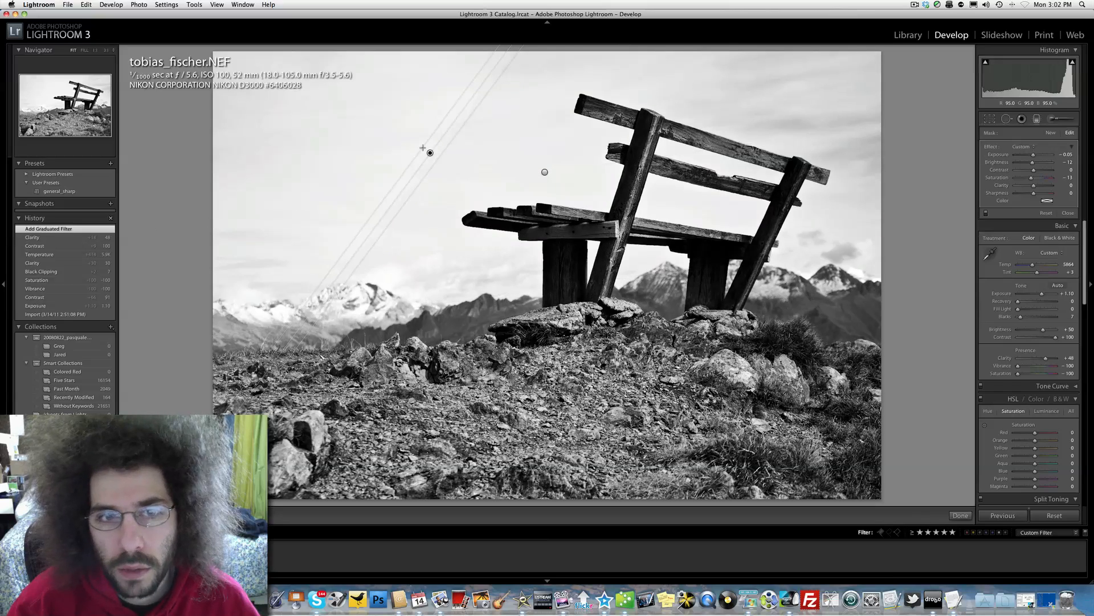
Draw a graduated filter across the sky and set its darkening exposure
drag(430, 152, 489, 173)
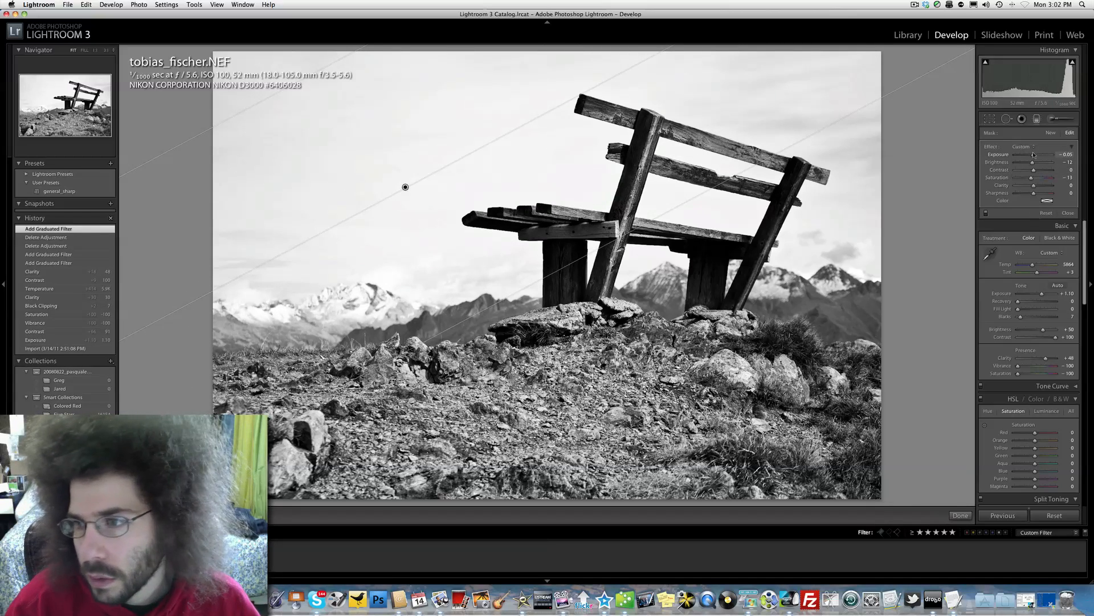
drag(1054, 155, 1016, 155)
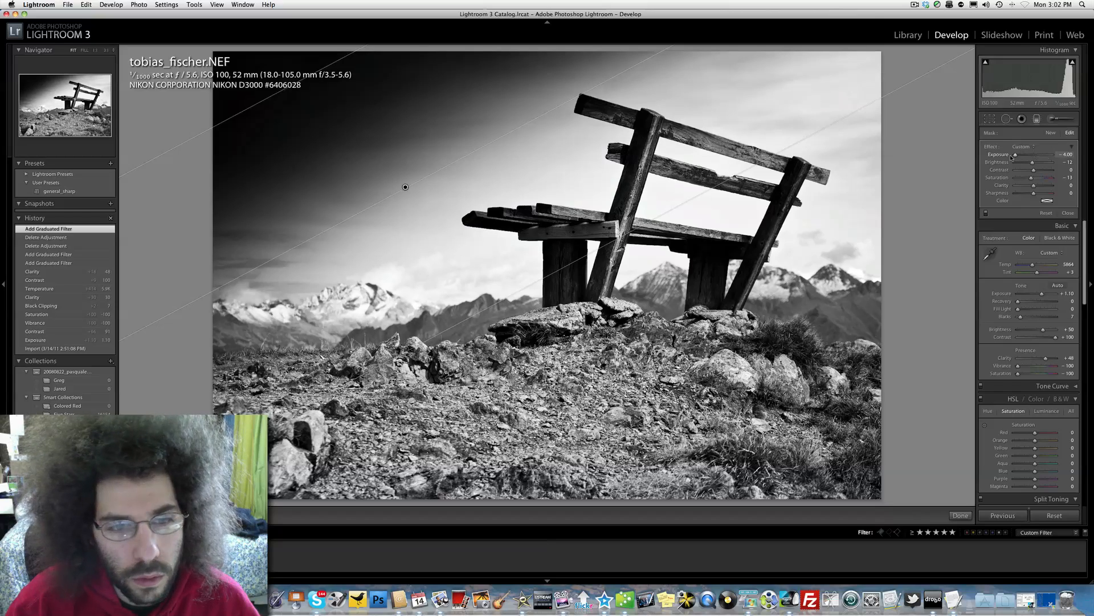
drag(1016, 154, 1019, 155)
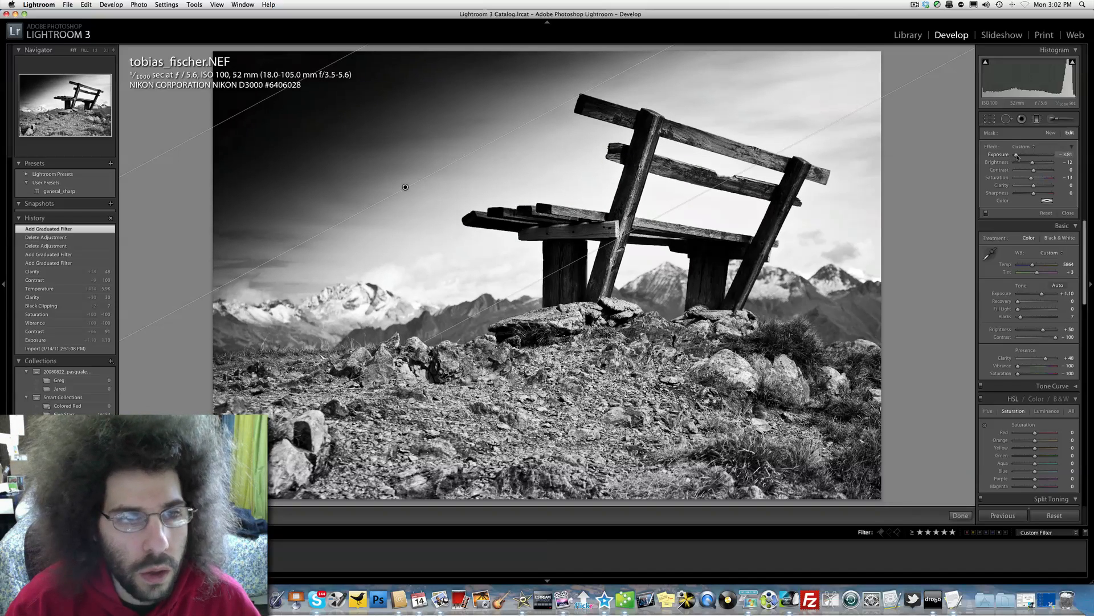
drag(1016, 155, 1023, 155)
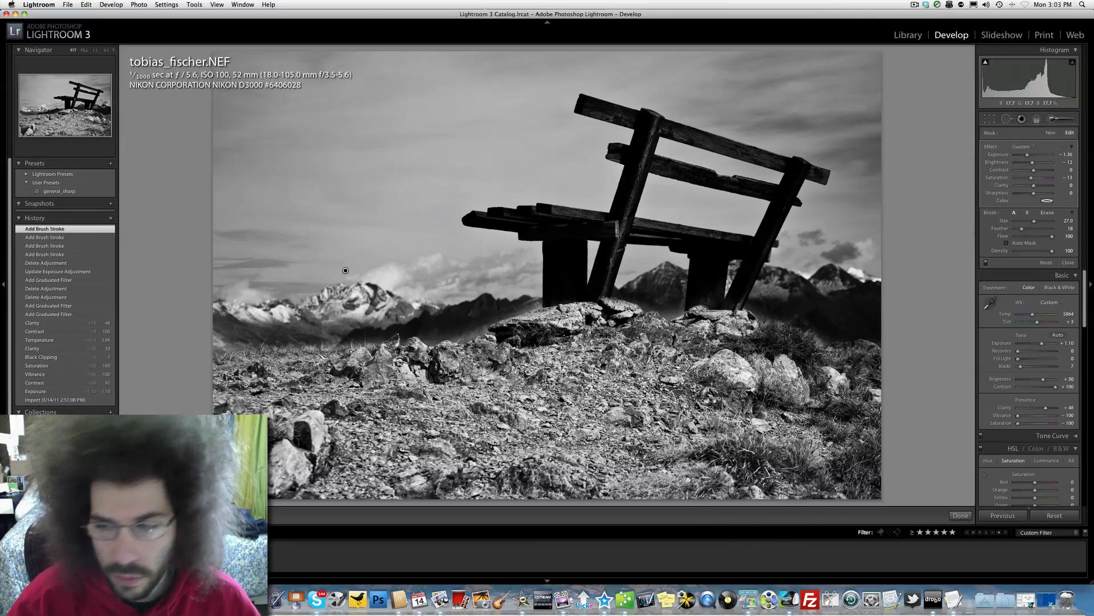
Reset the photo's settings, then briefly test the Exposure and Fill Light sliders
click(1055, 515)
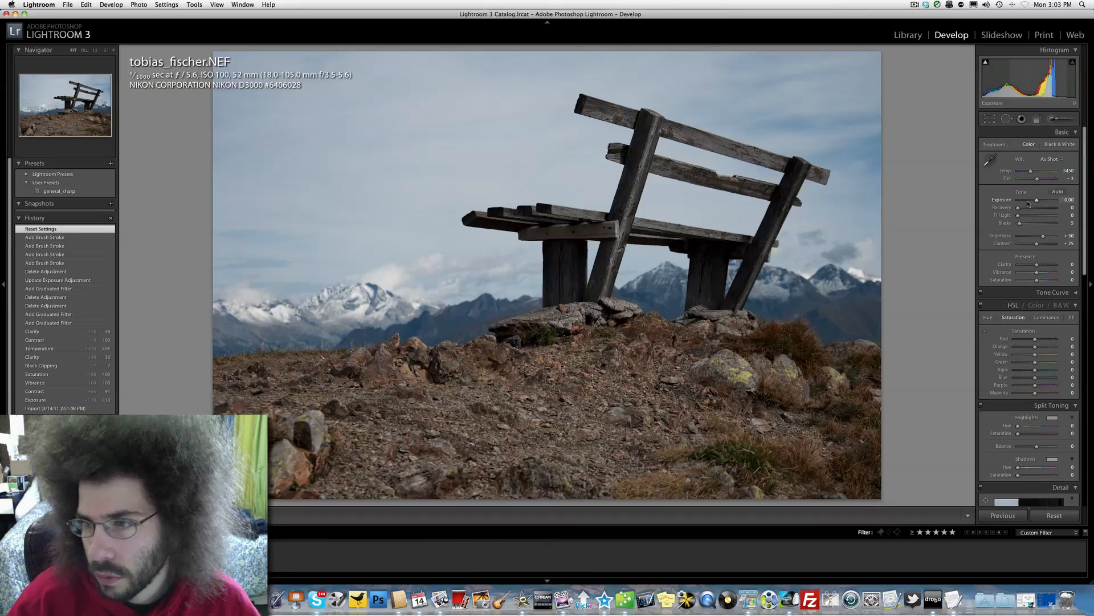
drag(1037, 199, 1042, 200)
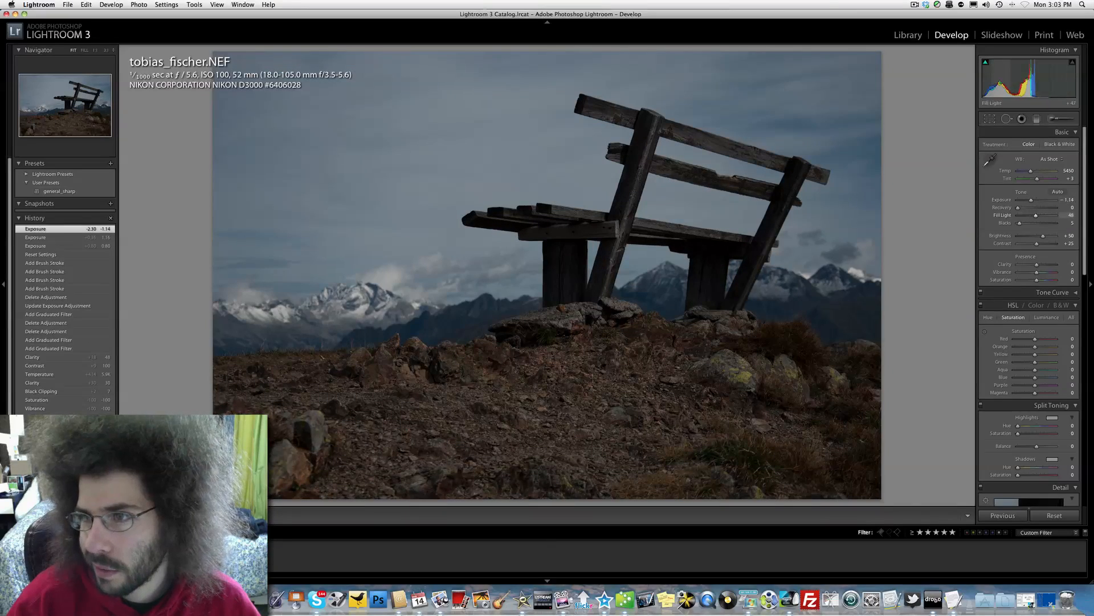
drag(1036, 214, 1067, 215)
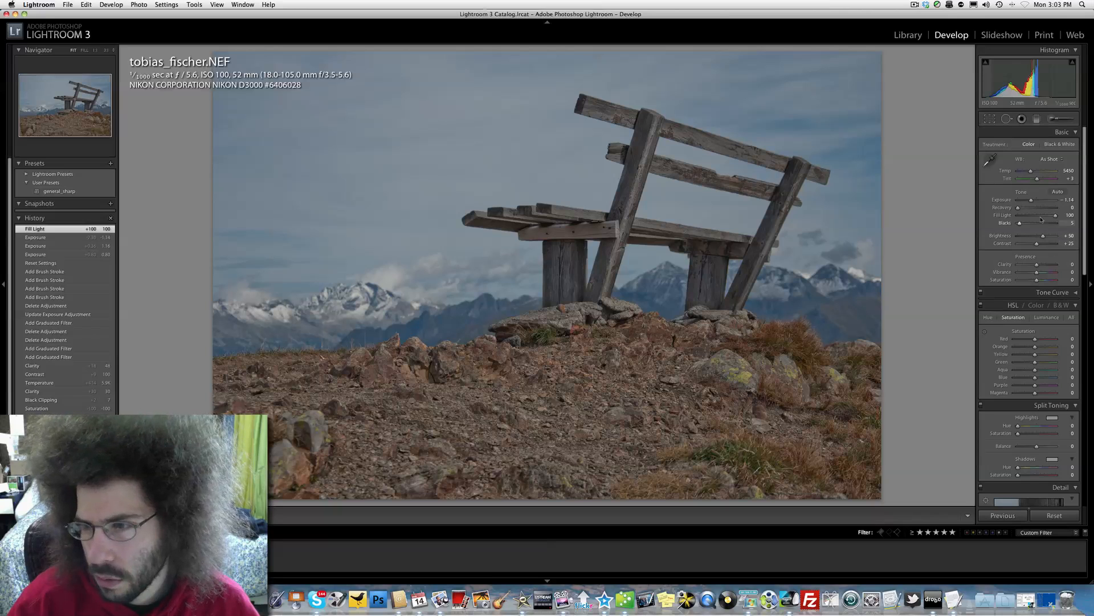
drag(1037, 243, 1054, 244)
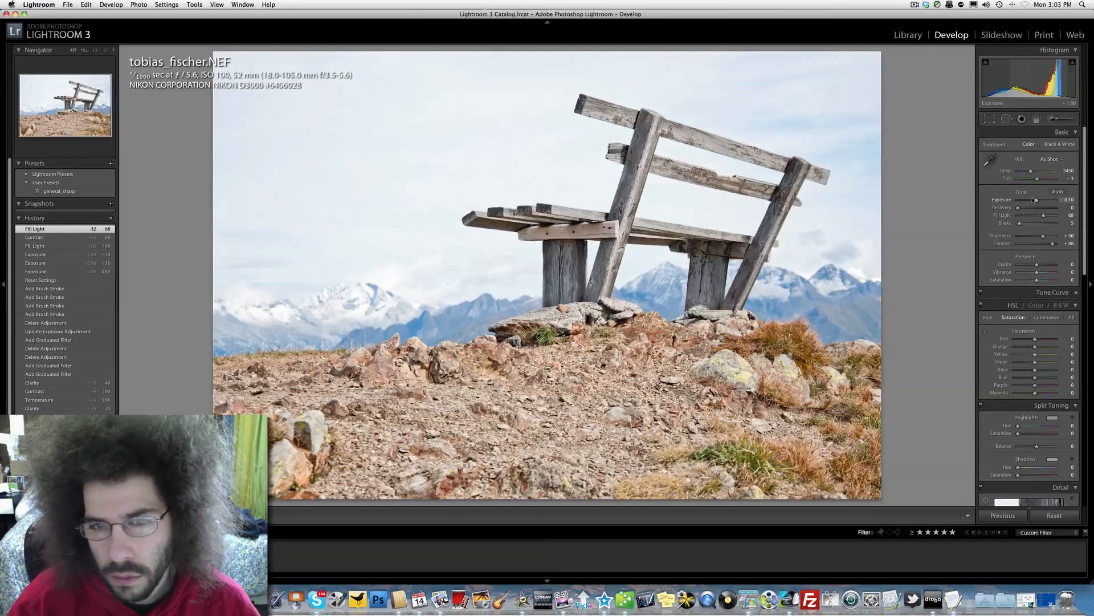
drag(1037, 199, 1032, 199)
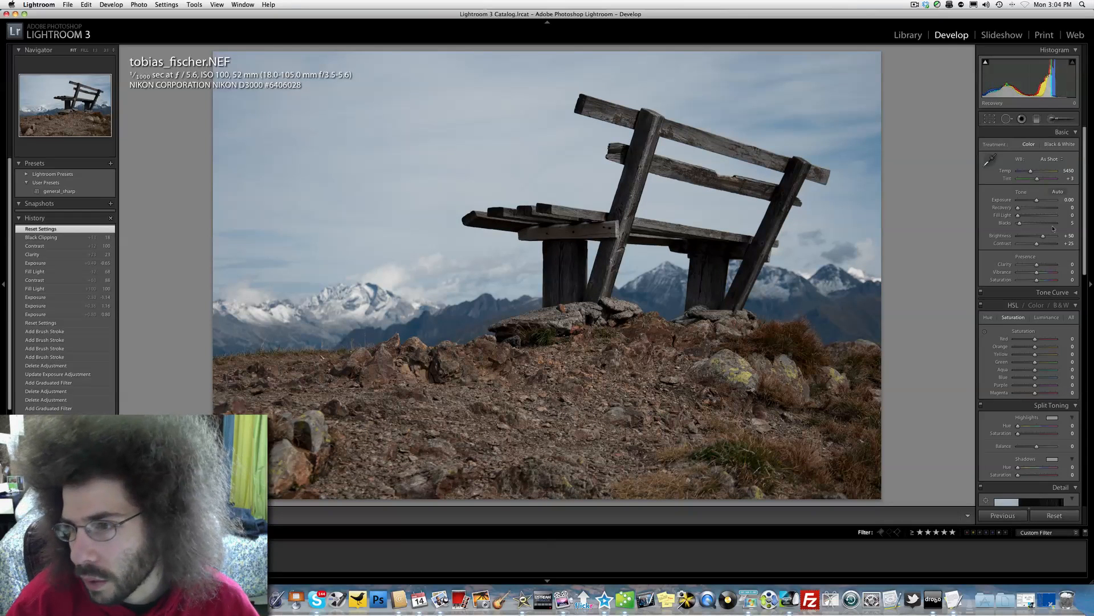
Boost contrast, lower exposure, raise fill light and clarity, and deepen the blacks
drag(1037, 243, 1055, 243)
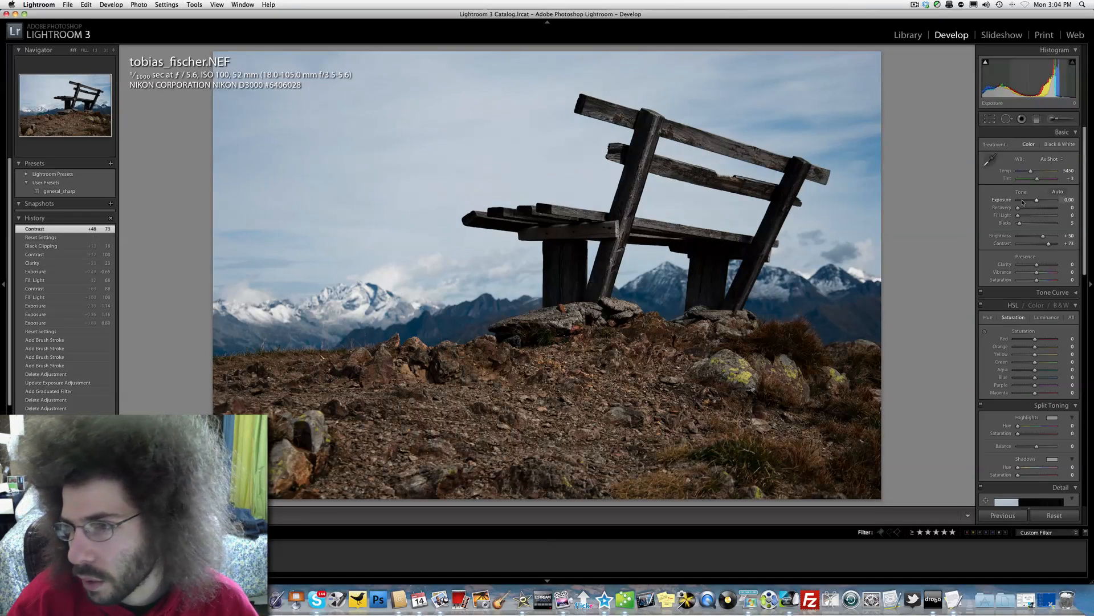
drag(1054, 200, 1036, 200)
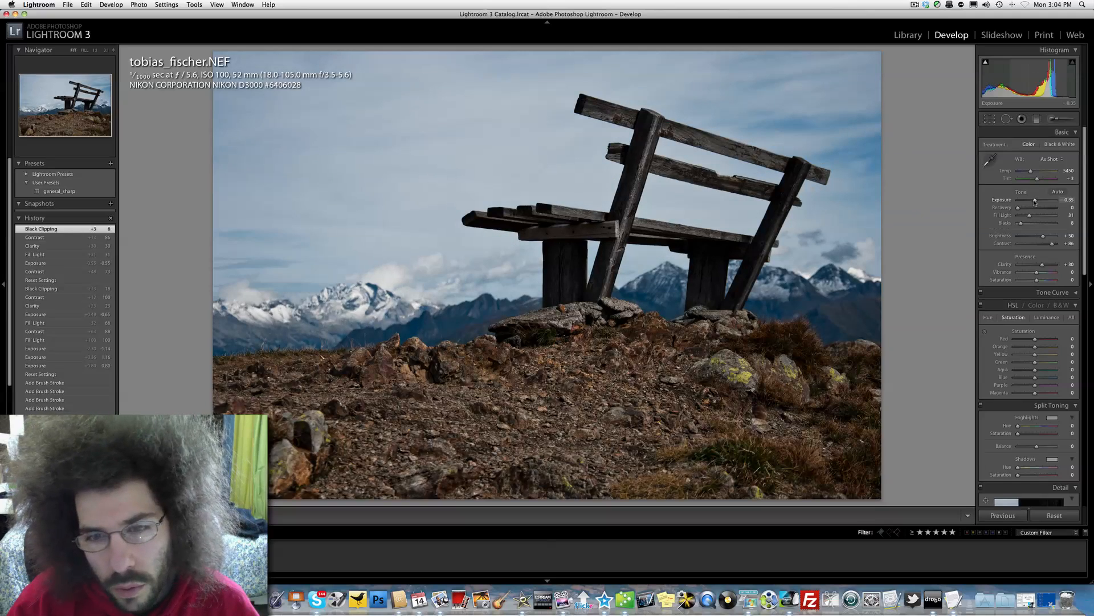
drag(1029, 222, 1040, 222)
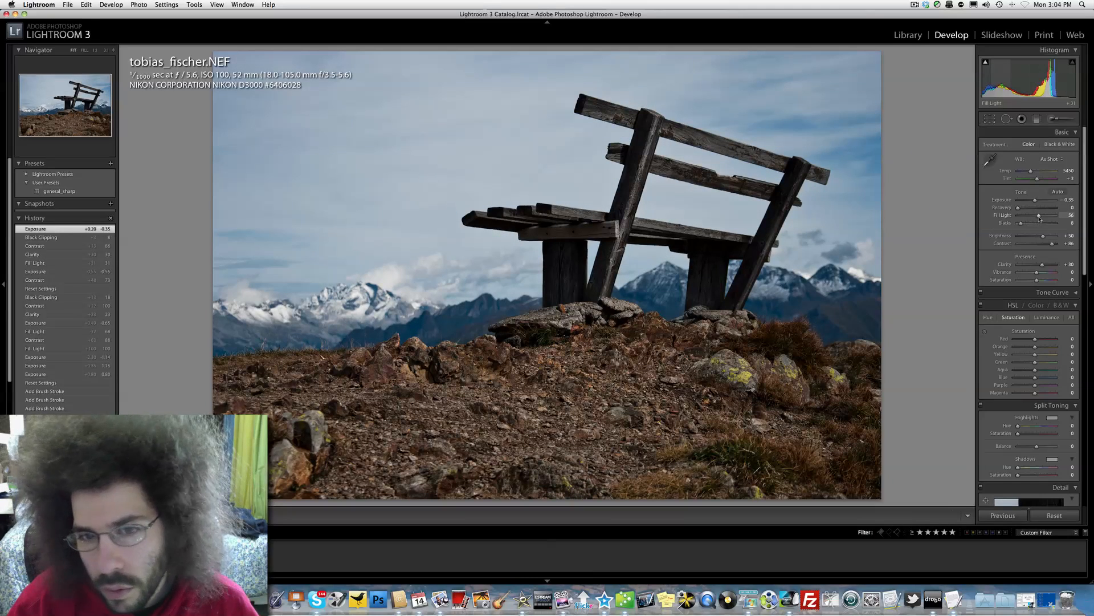
drag(1036, 218, 1041, 219)
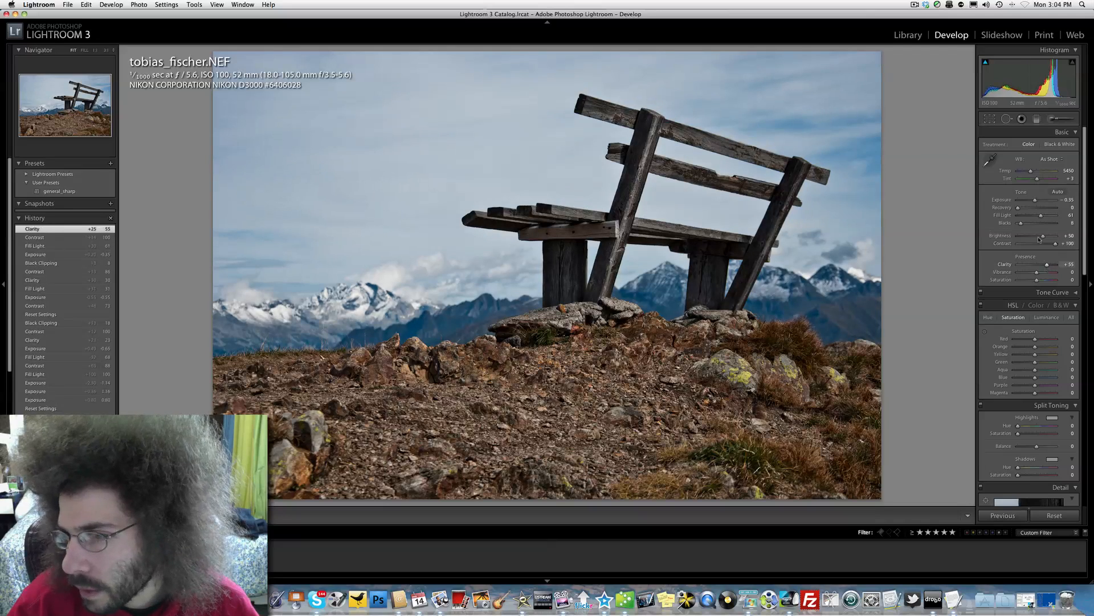
drag(1036, 224, 1047, 223)
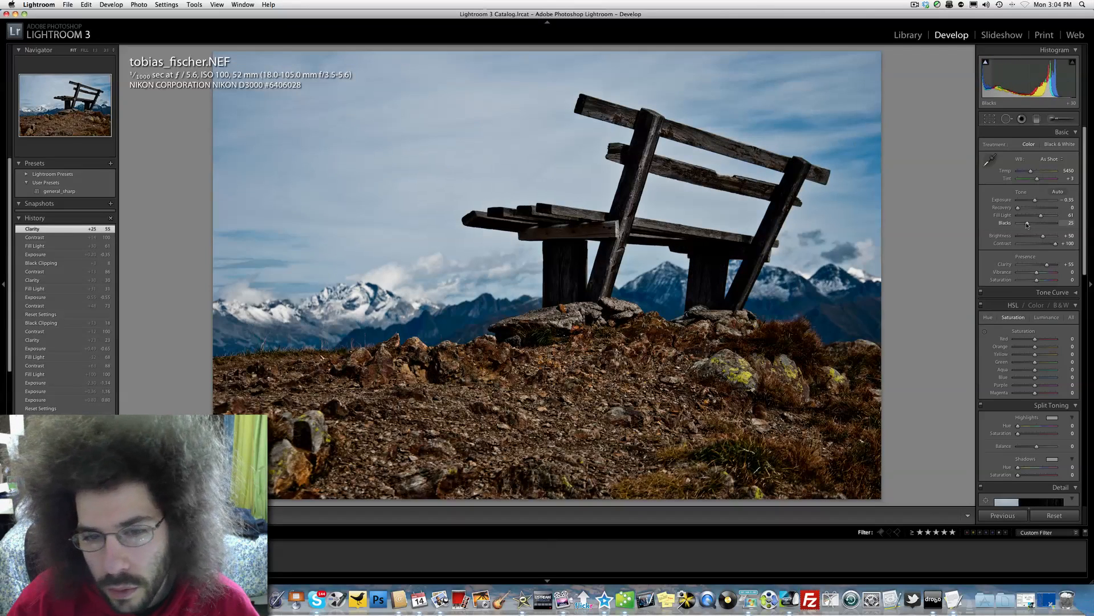
drag(1032, 223, 1027, 223)
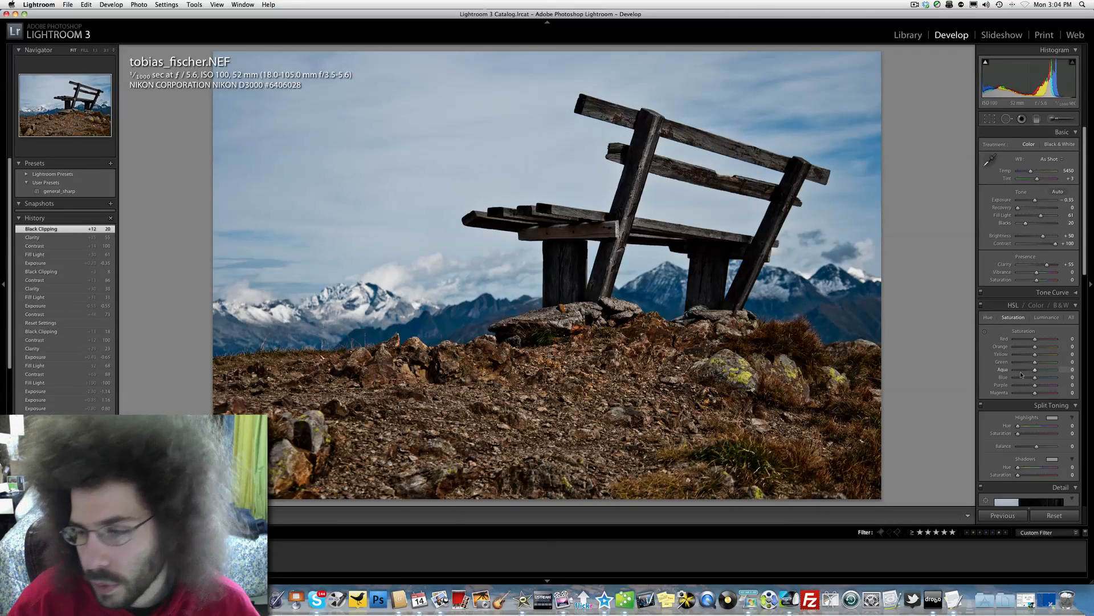
Undo the -100 Saturation change and boost Vibrance
drag(1057, 279, 991, 279)
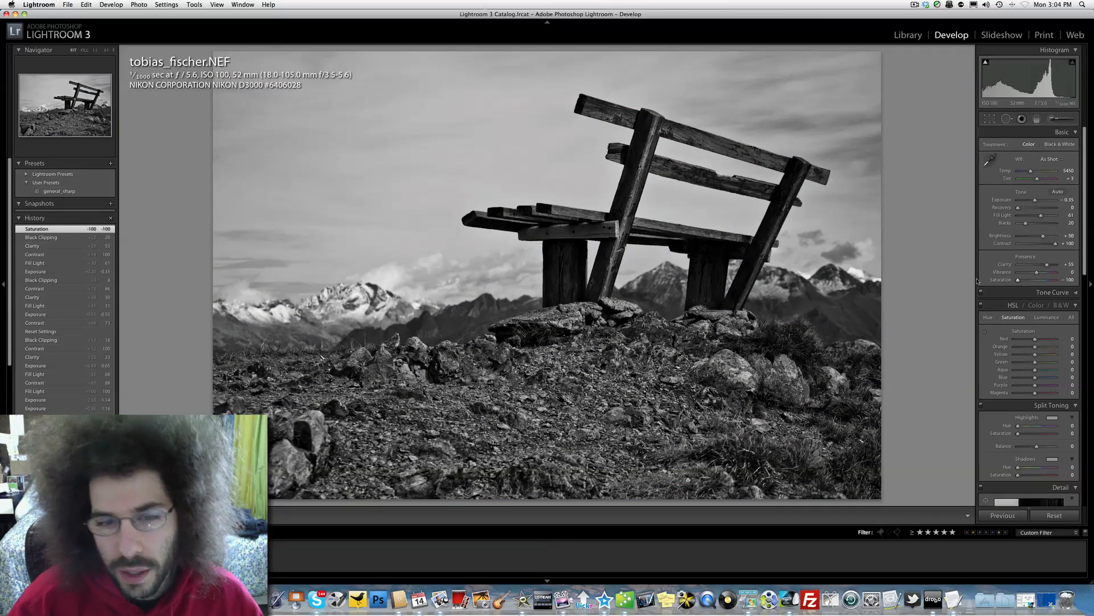
key(cmd+z)
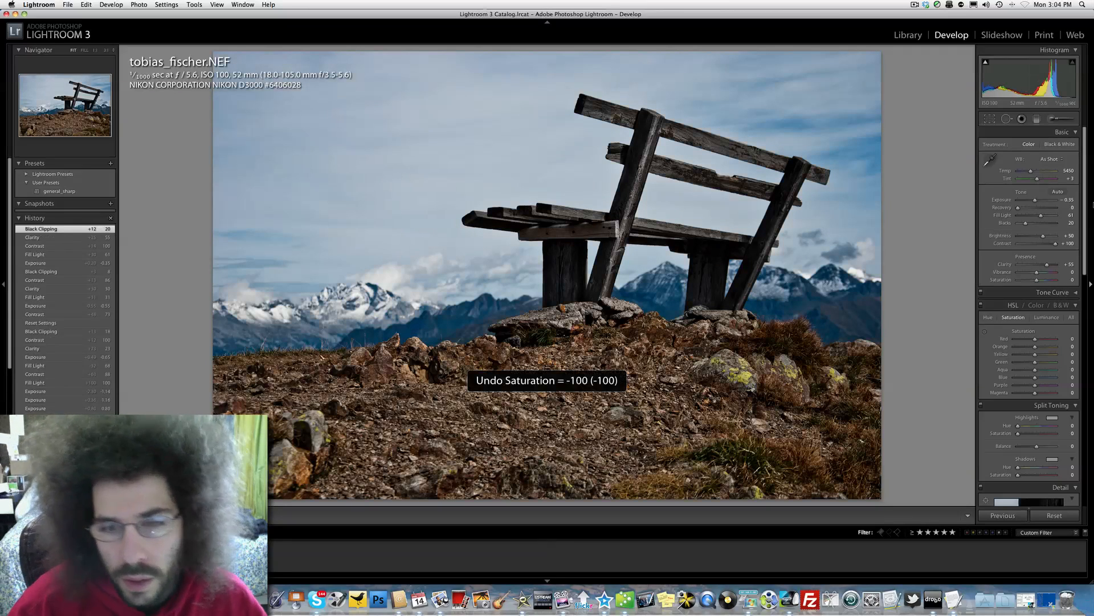
drag(1032, 280, 1045, 273)
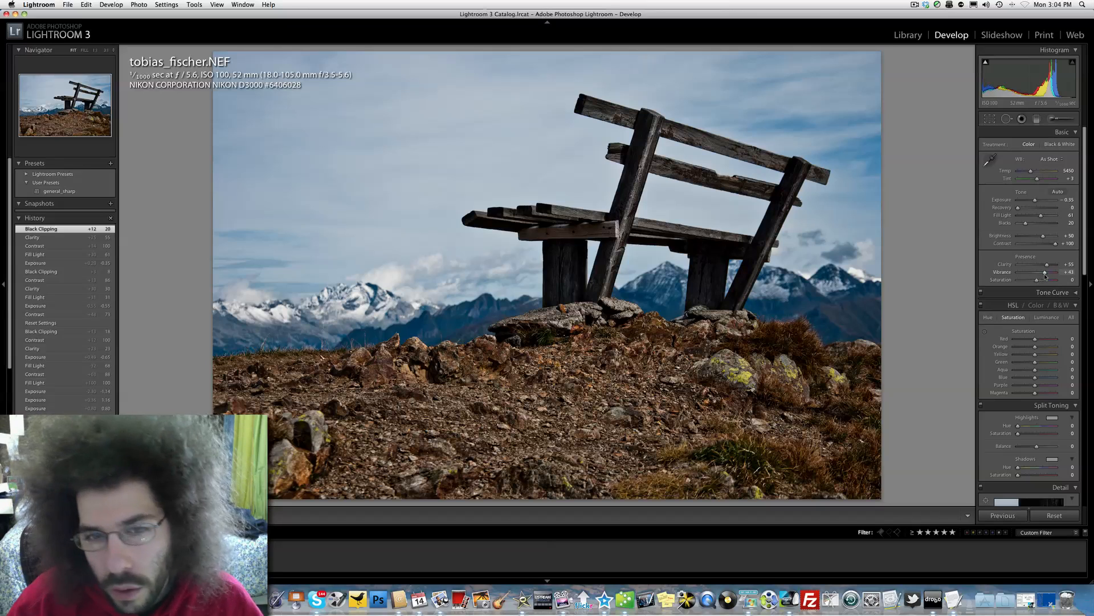
drag(1045, 273, 1050, 272)
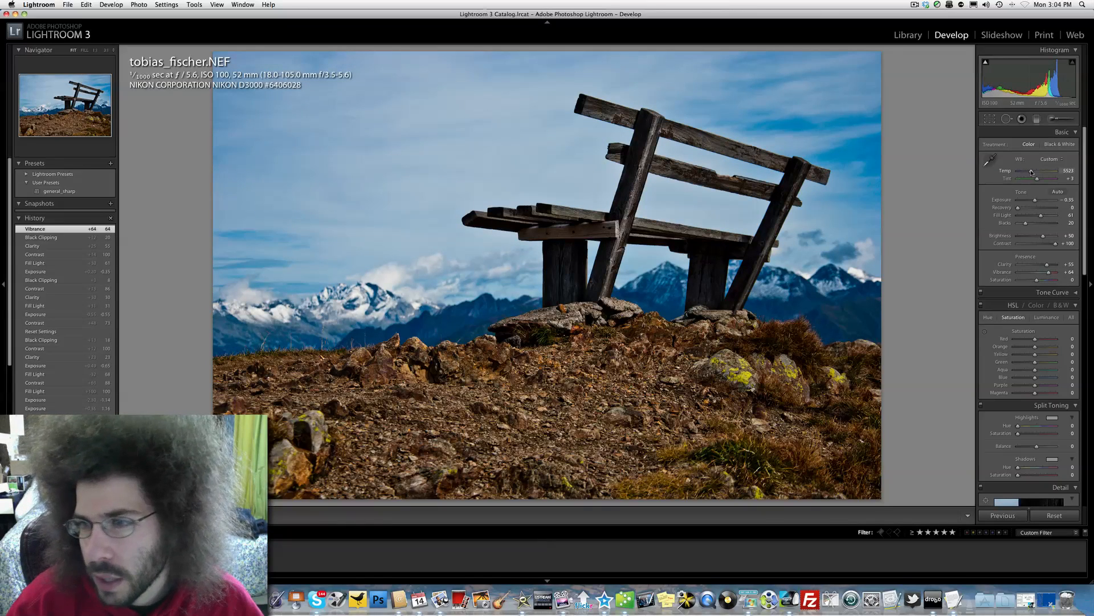
Settle the colour temperature at a middle value and brighten exposure slightly
drag(1032, 171, 1040, 171)
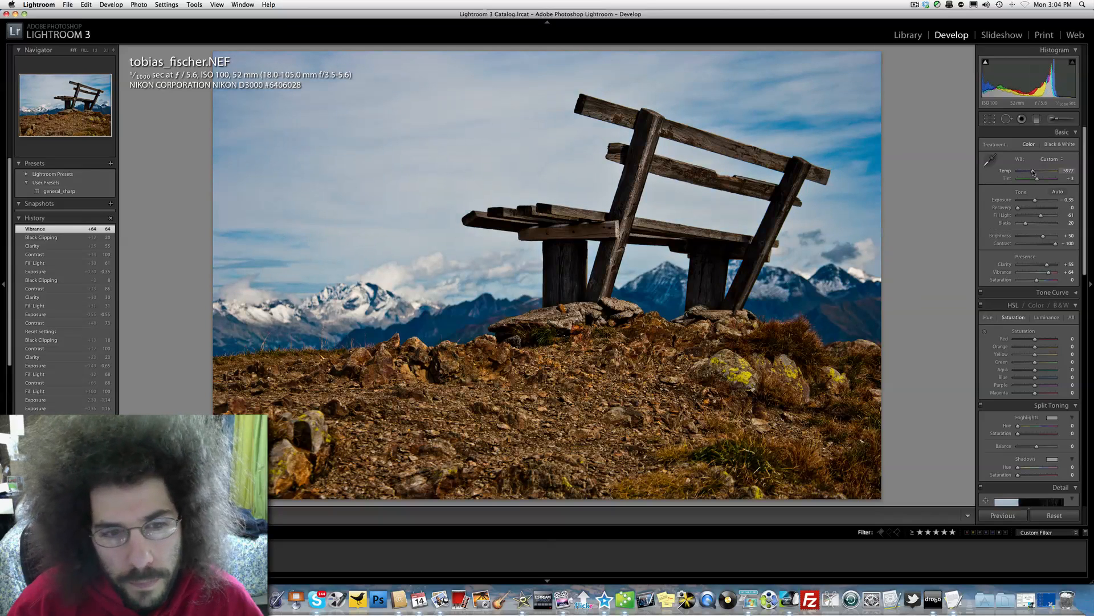
drag(1033, 171, 1034, 170)
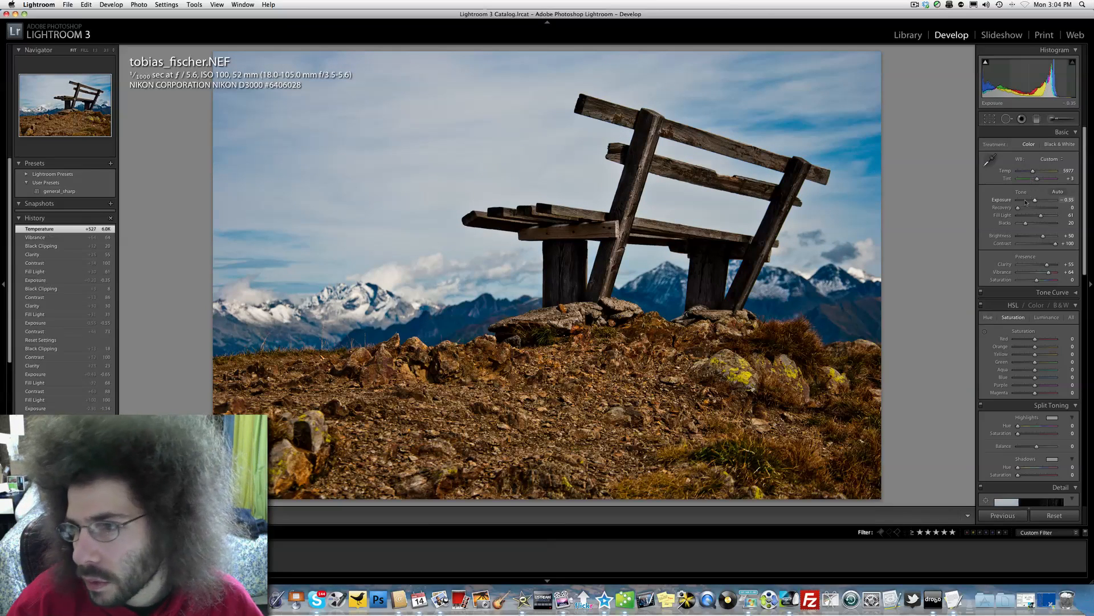
drag(1033, 171, 1030, 171)
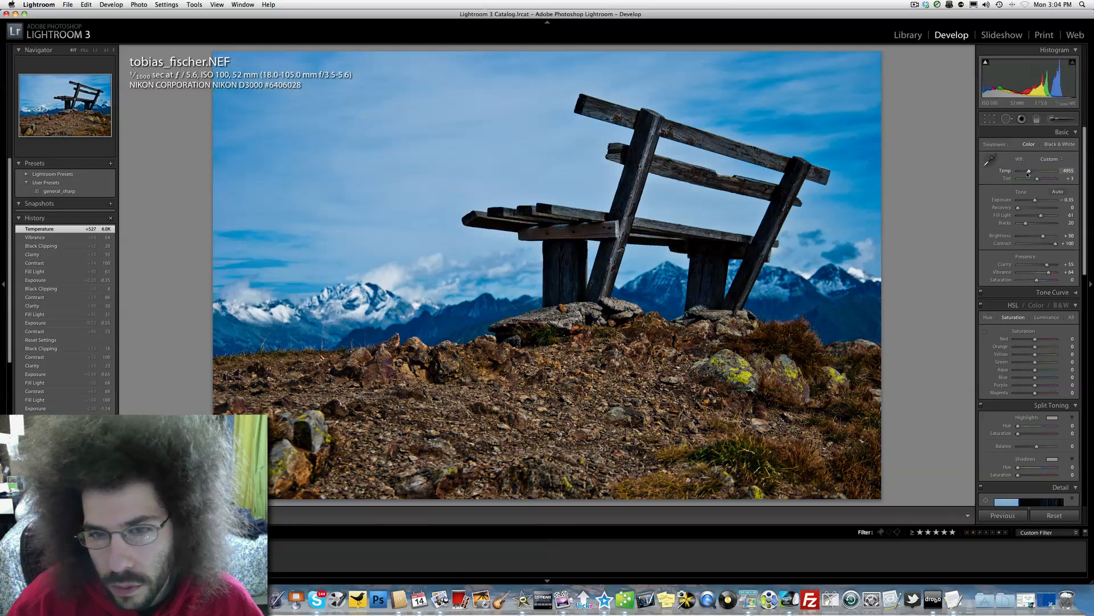
drag(1028, 173, 1037, 173)
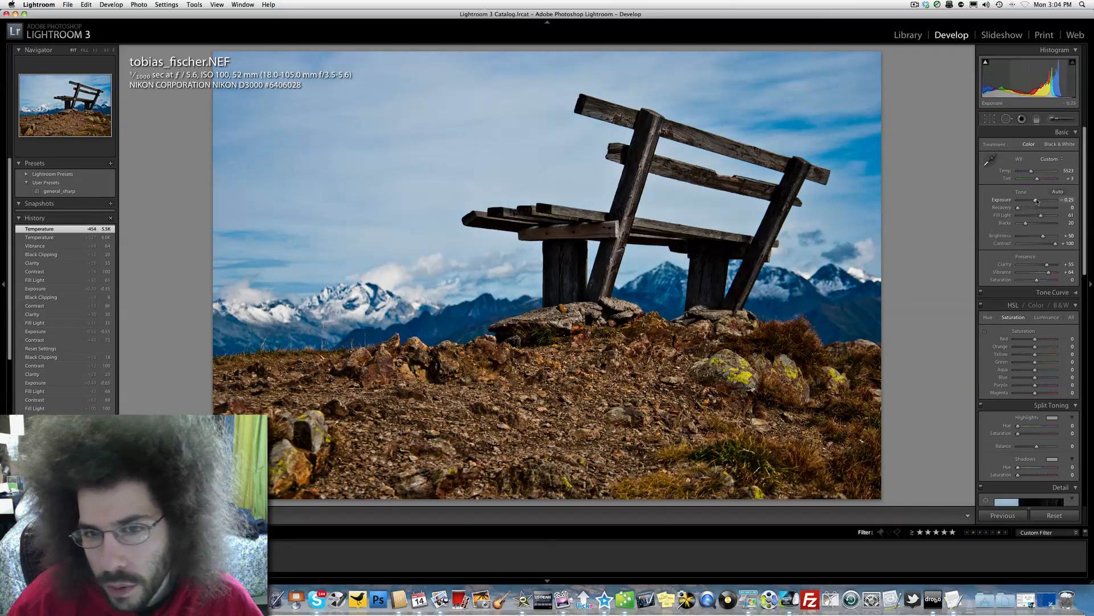
drag(1034, 201, 1040, 200)
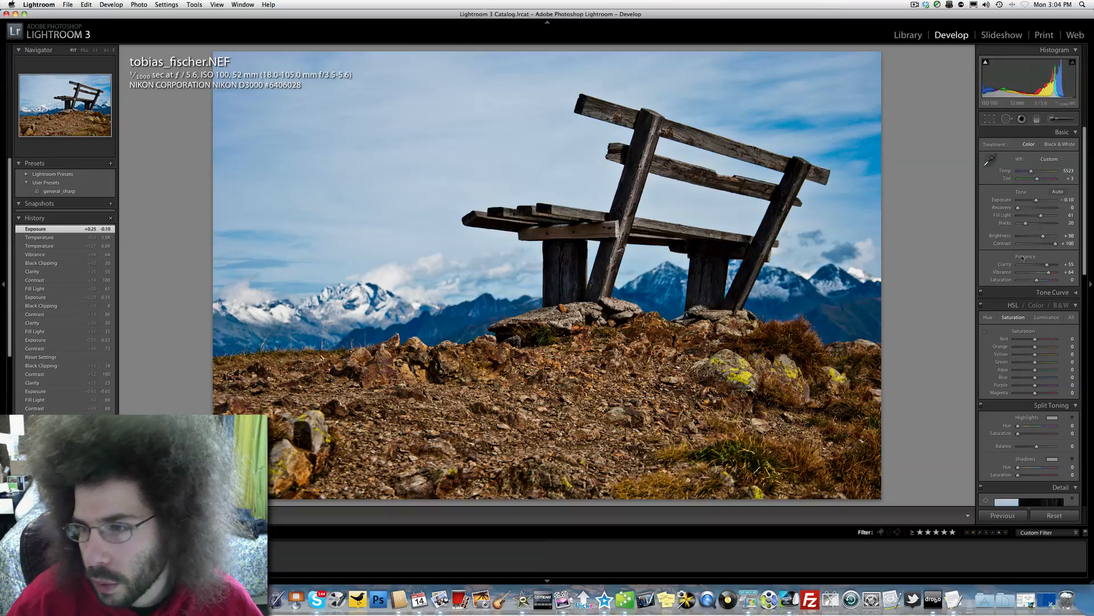
Fine-tune overall Saturation, ending just below neutral
drag(1033, 280, 1044, 279)
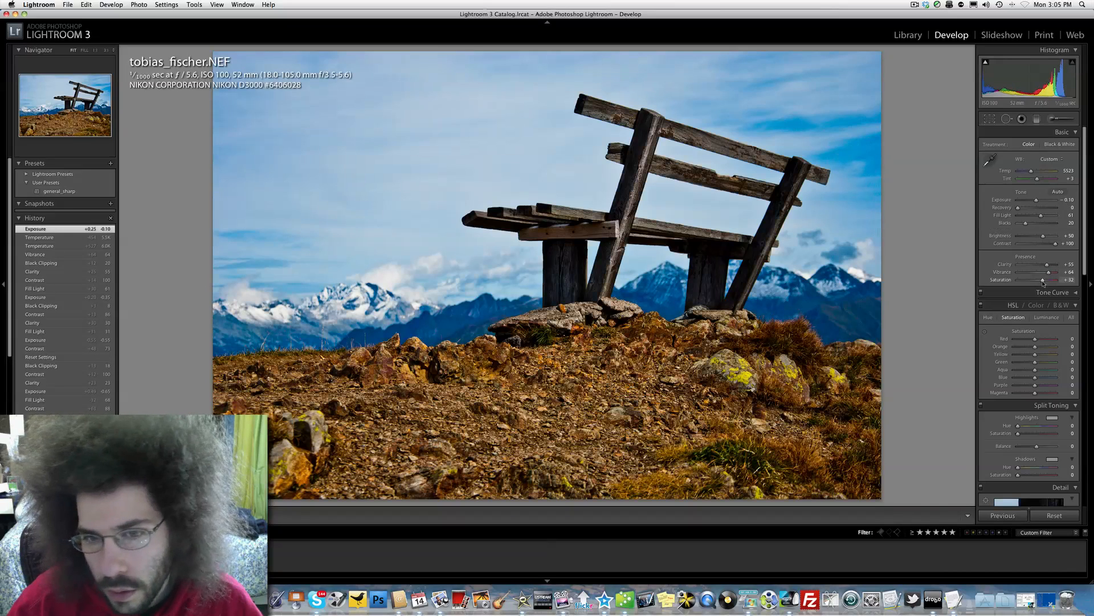
drag(1043, 279, 1016, 279)
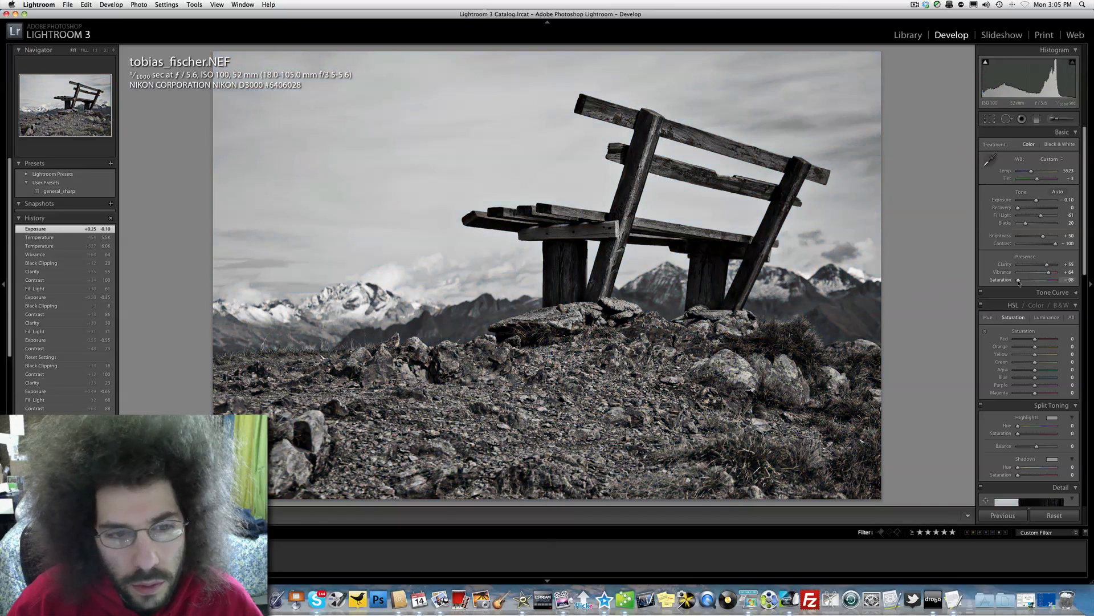
drag(1019, 280, 1036, 279)
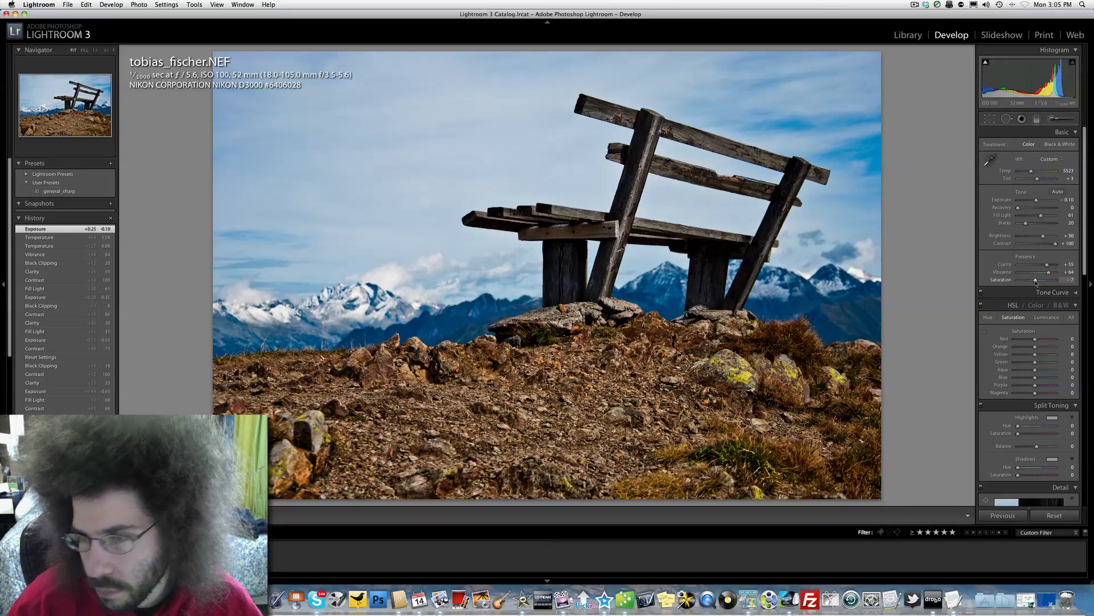
drag(1035, 279, 1047, 280)
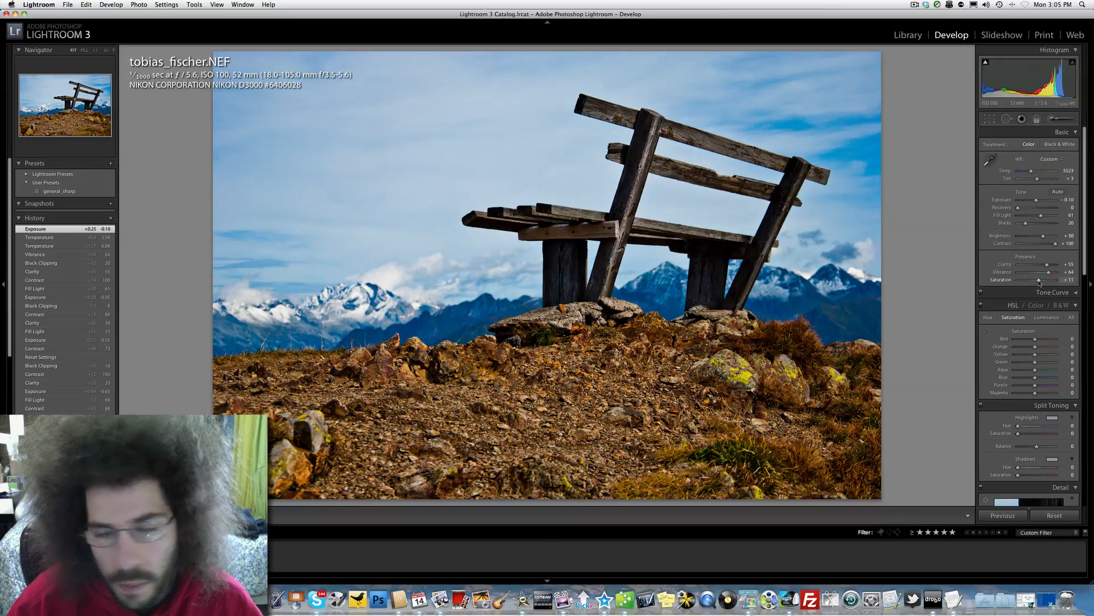
drag(1040, 279, 1033, 279)
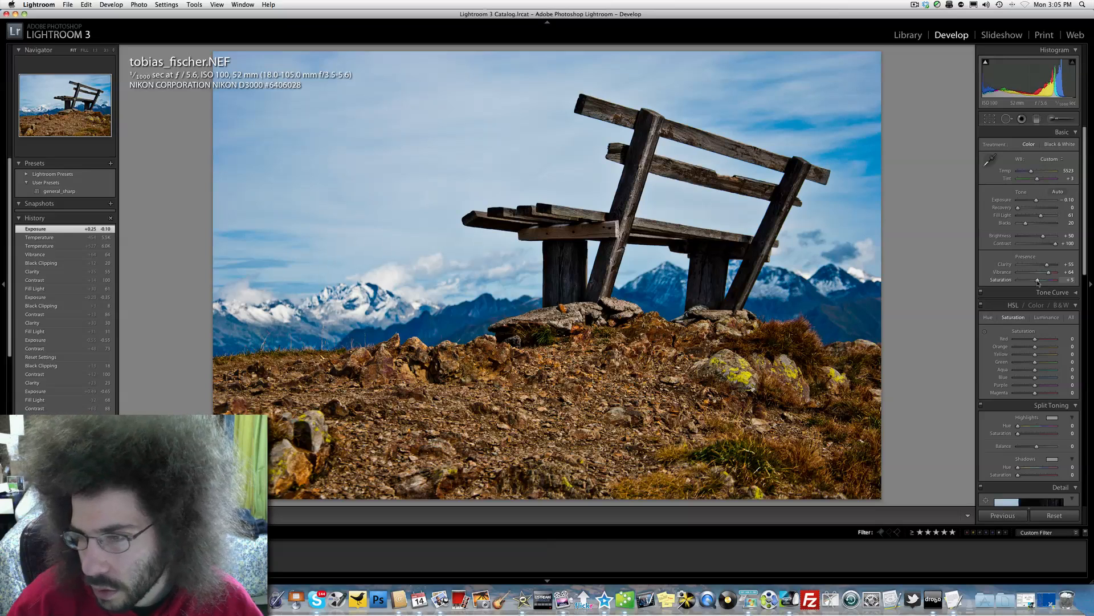
drag(1047, 280, 1036, 279)
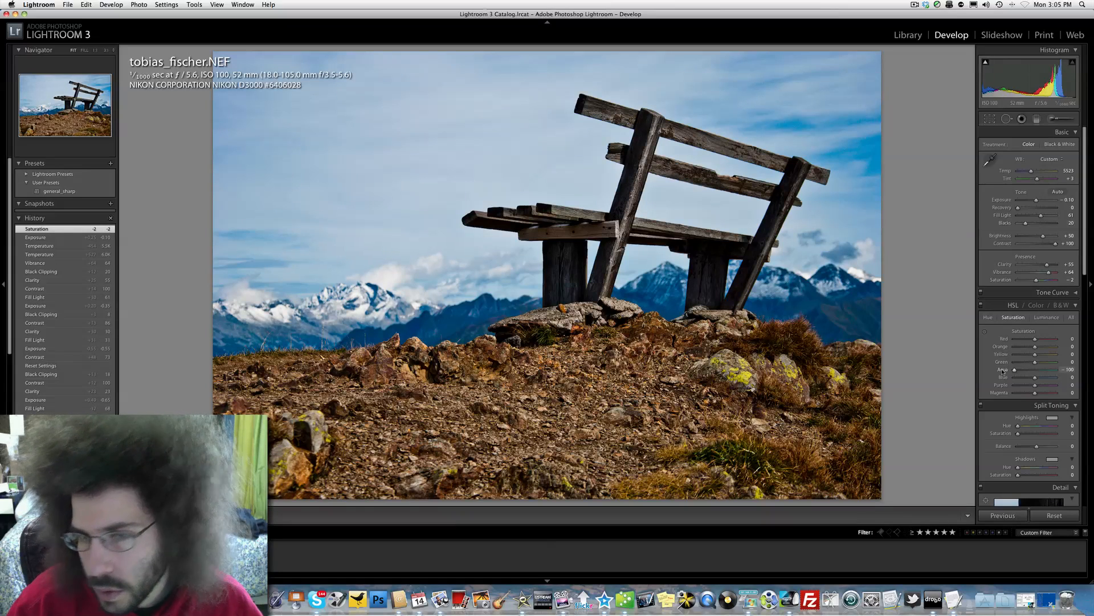
Lower Aqua saturation in HSL, then desaturate and partially restore Blue saturation
drag(1016, 370, 1032, 370)
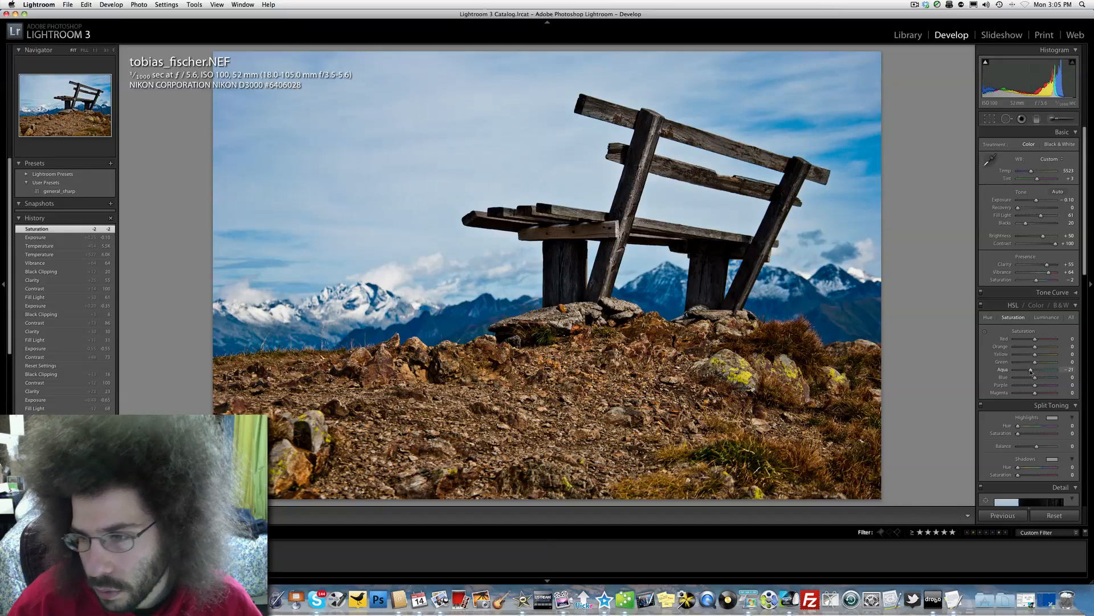
drag(1033, 377, 1072, 377)
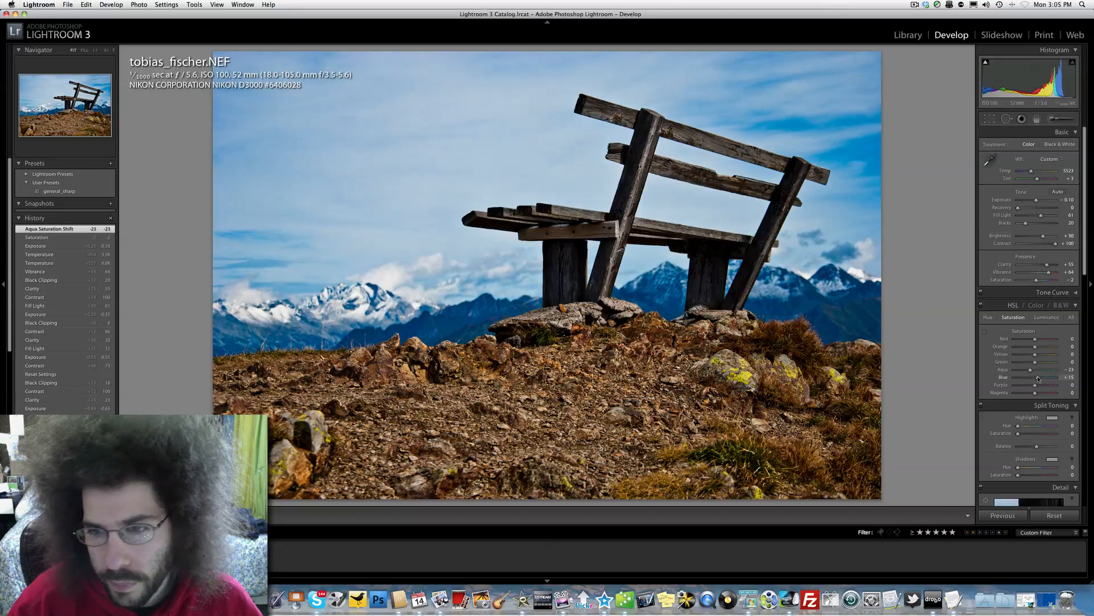
drag(1036, 377, 1014, 377)
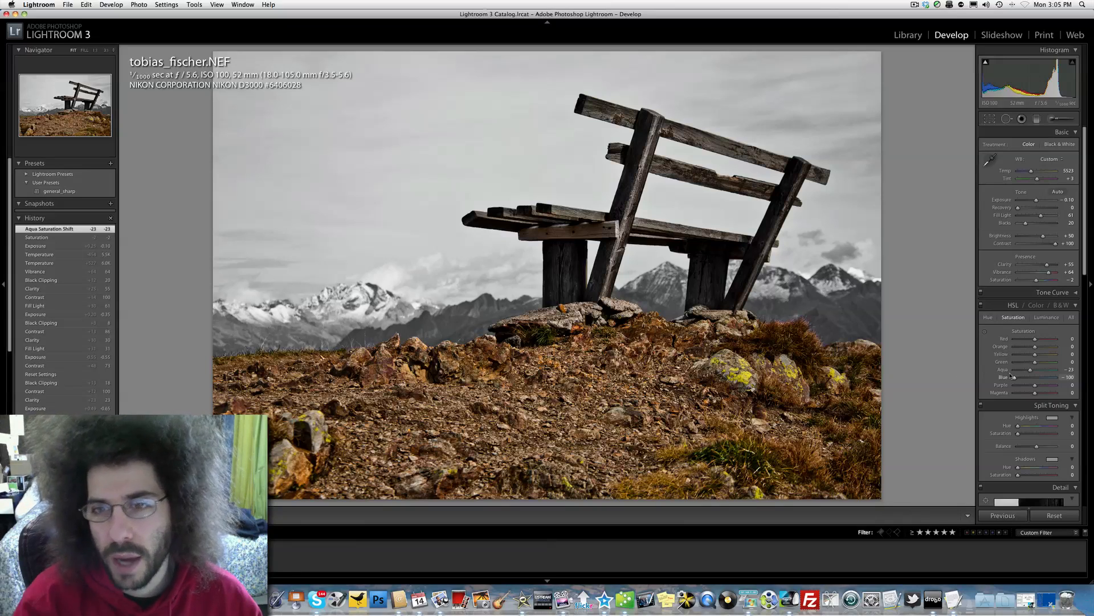
drag(1035, 377, 1045, 377)
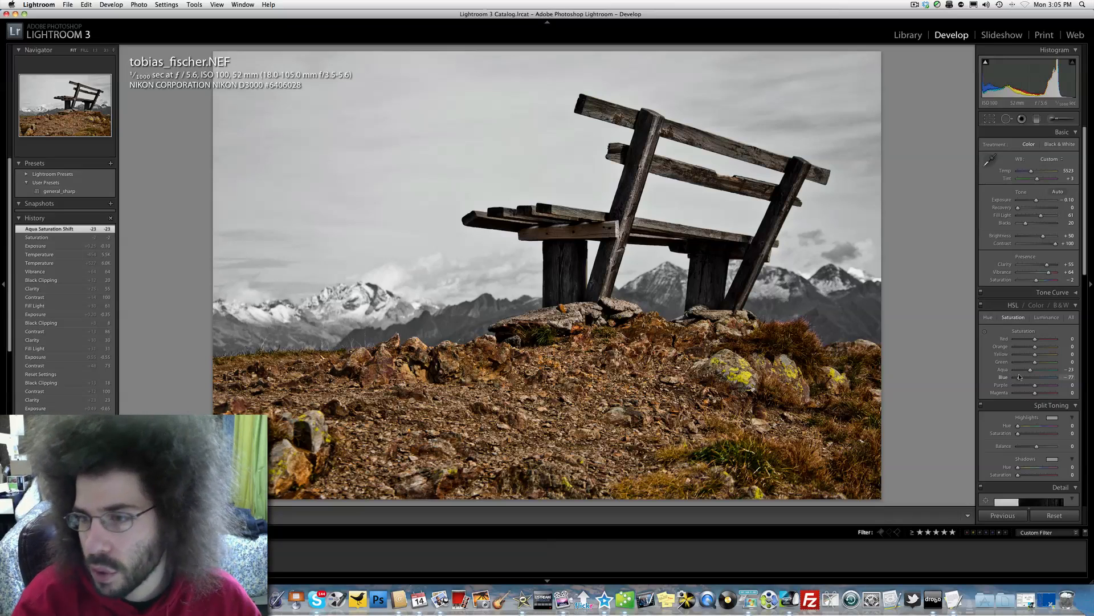
drag(1019, 377, 1036, 376)
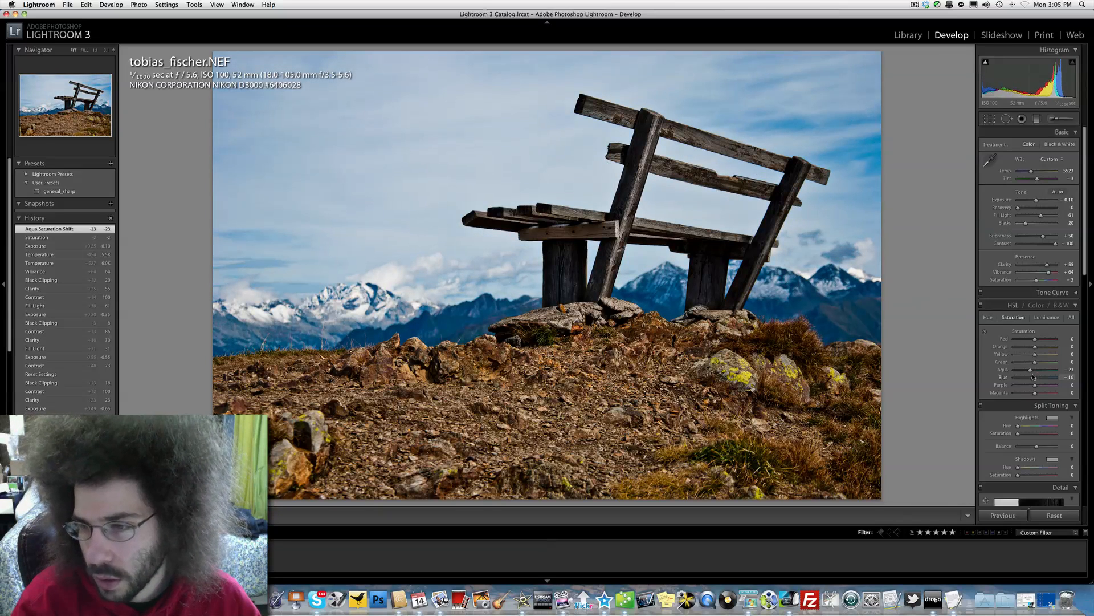
drag(1040, 361, 1031, 361)
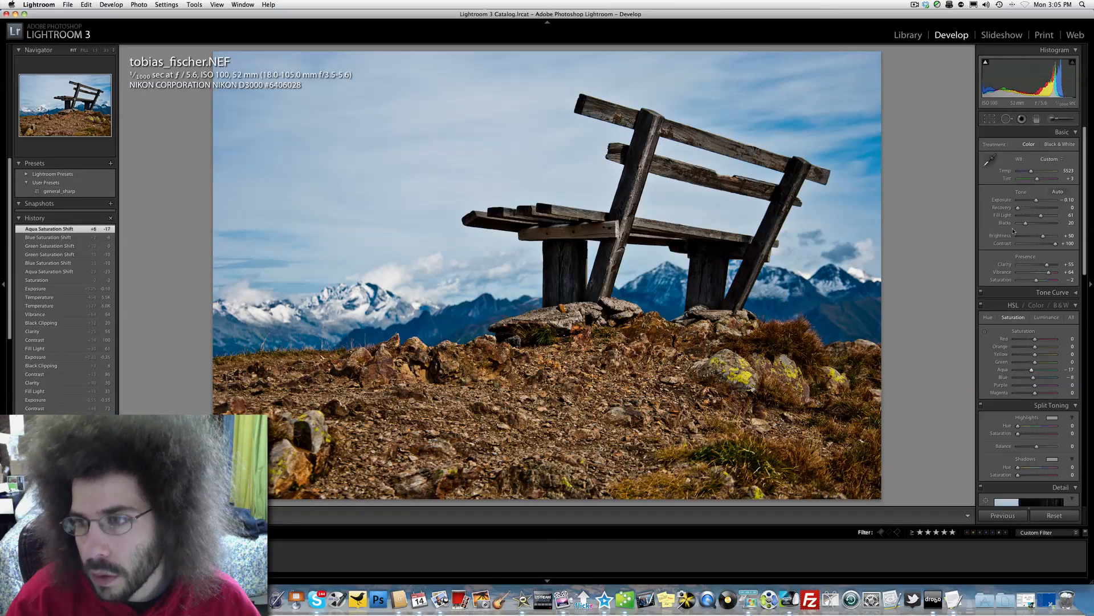
Raise Clarity, apply the general_sharp user preset, and warm the temperature slightly
drag(1039, 265, 1047, 265)
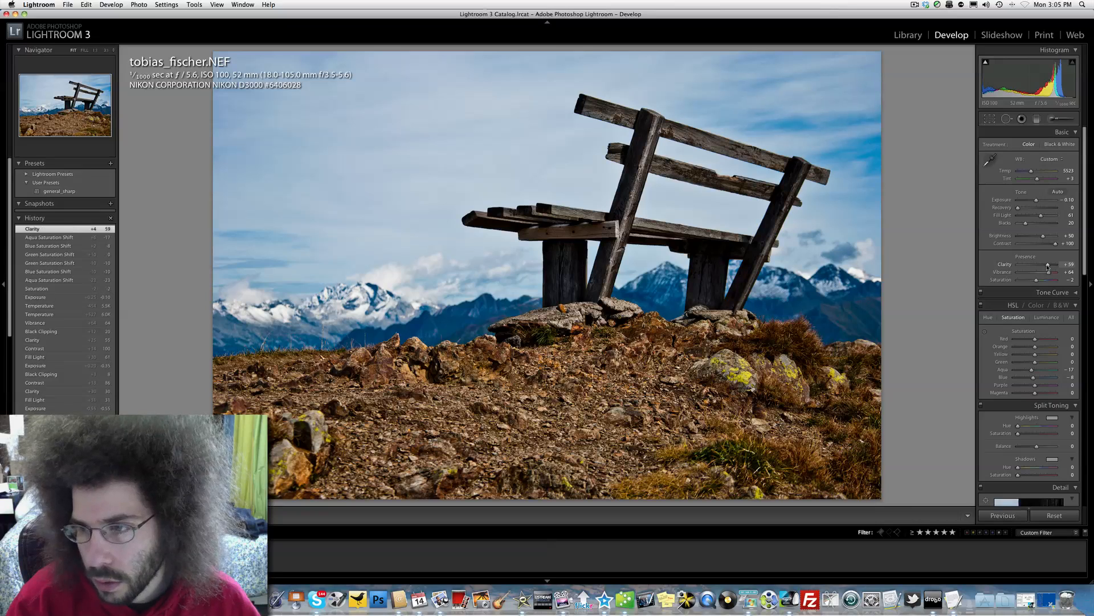
click(59, 190)
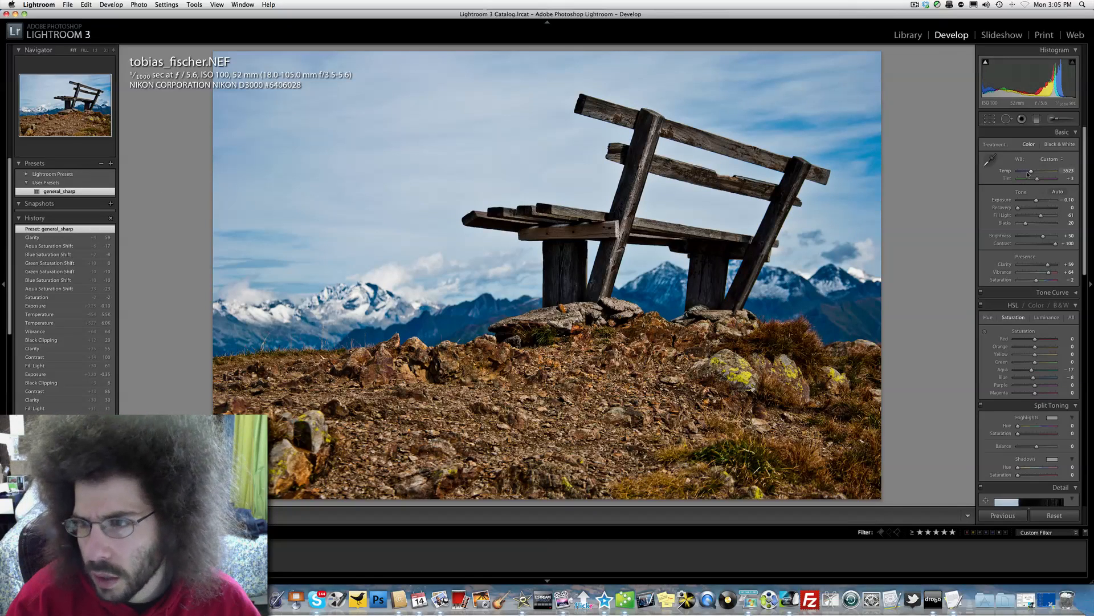
drag(1051, 172, 1058, 172)
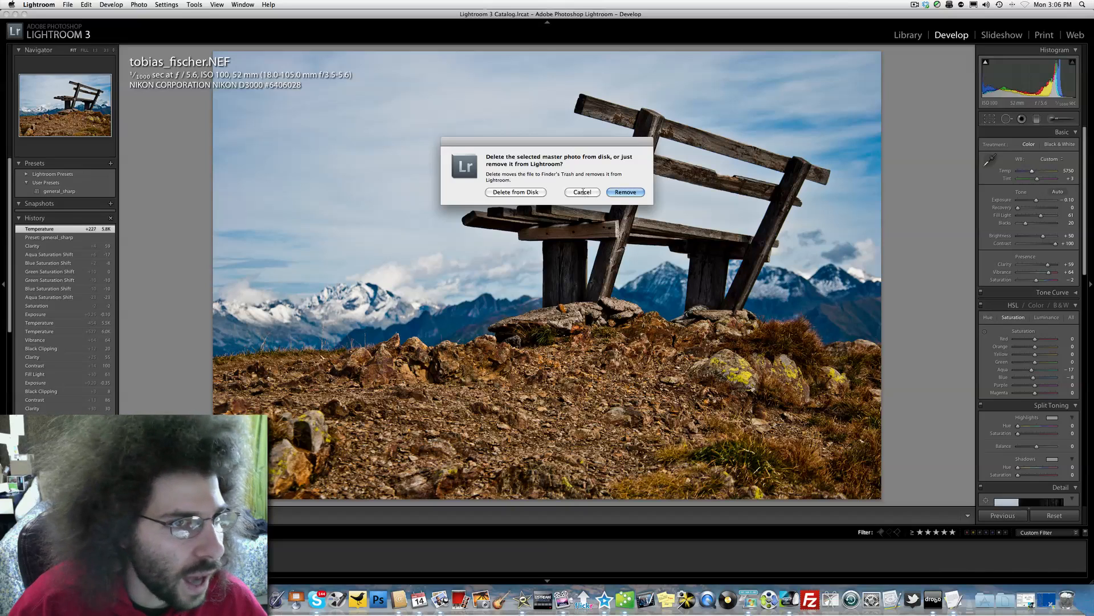
Cancel the prompt asking to remove the photo
click(582, 192)
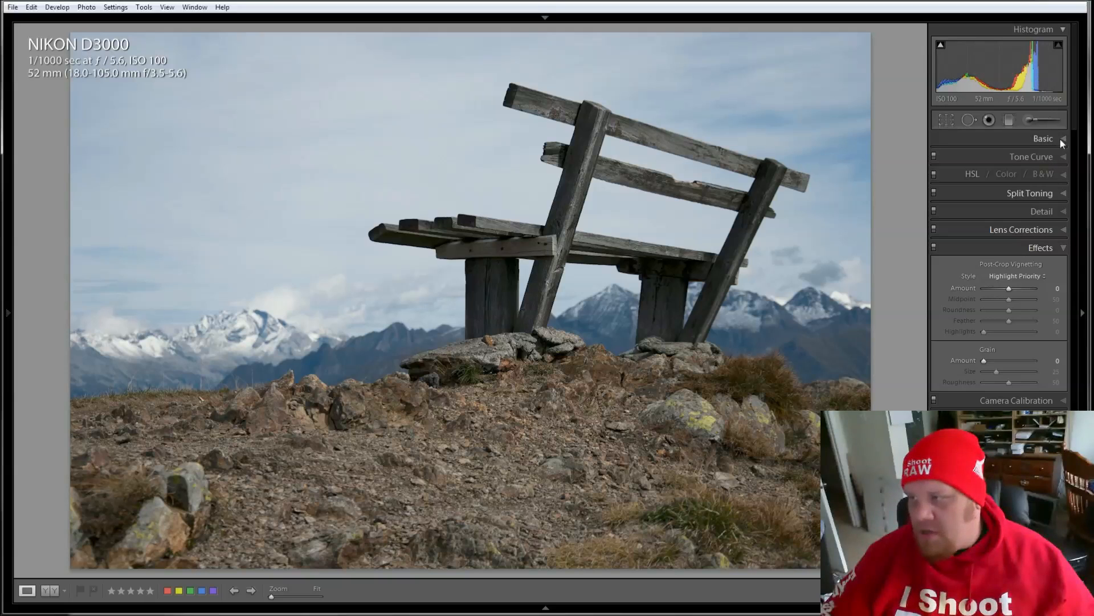
Set Exposure to +0.60 and deepen the Blacks to 9
click(1063, 138)
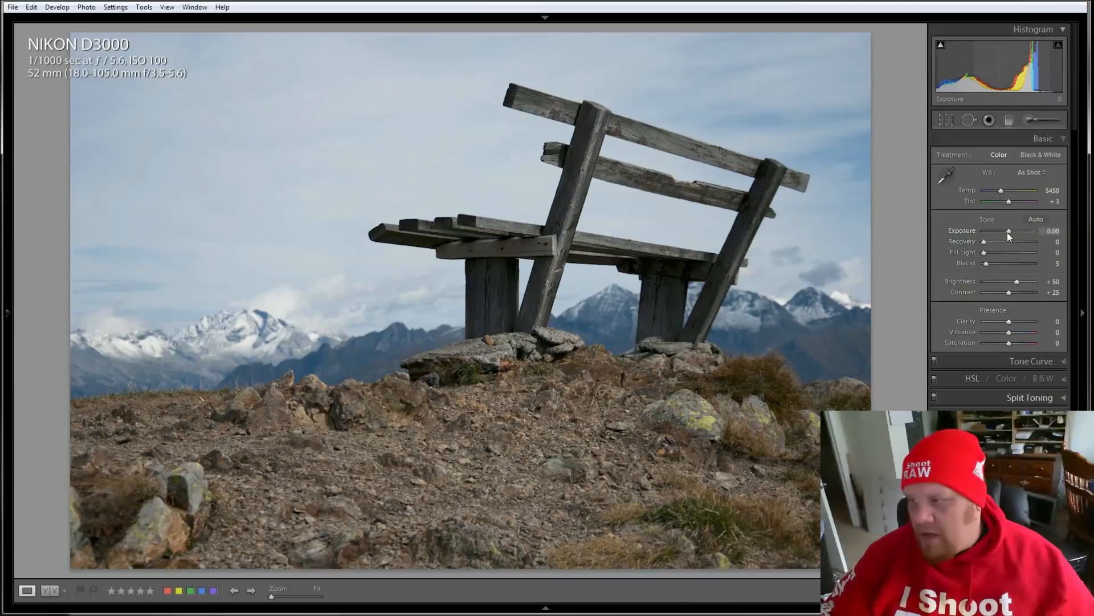
drag(1009, 231, 1016, 231)
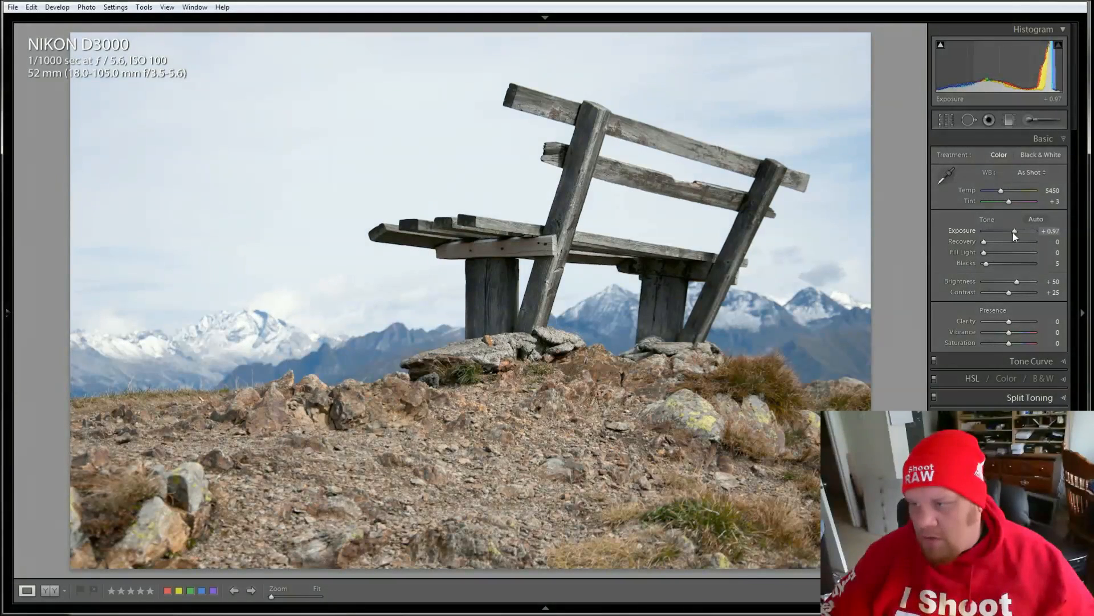
drag(1014, 231, 1012, 231)
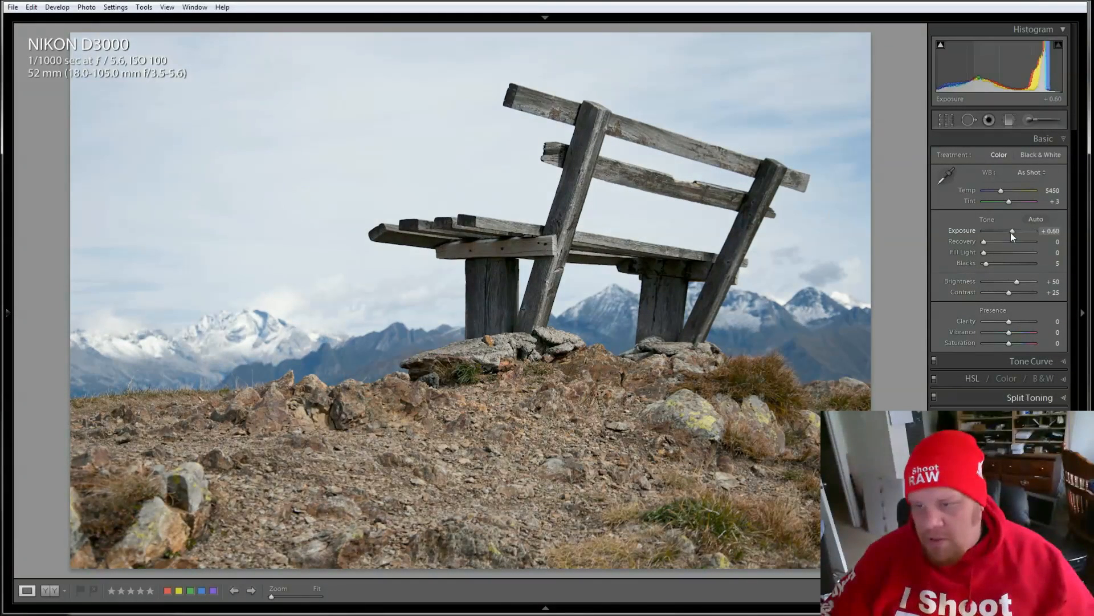
drag(986, 263, 989, 264)
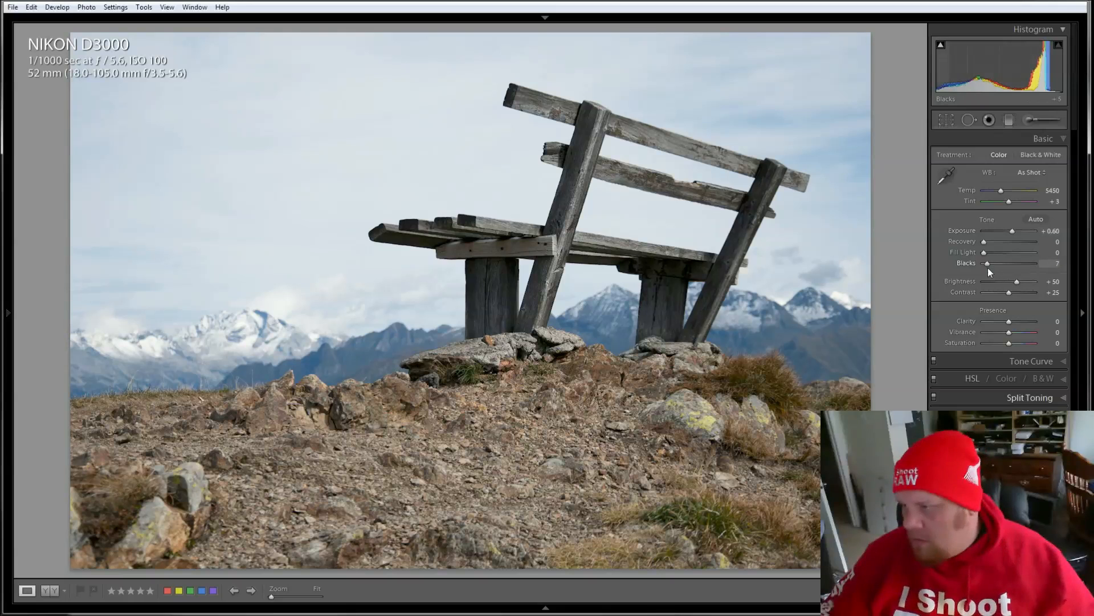
drag(1009, 292, 1019, 292)
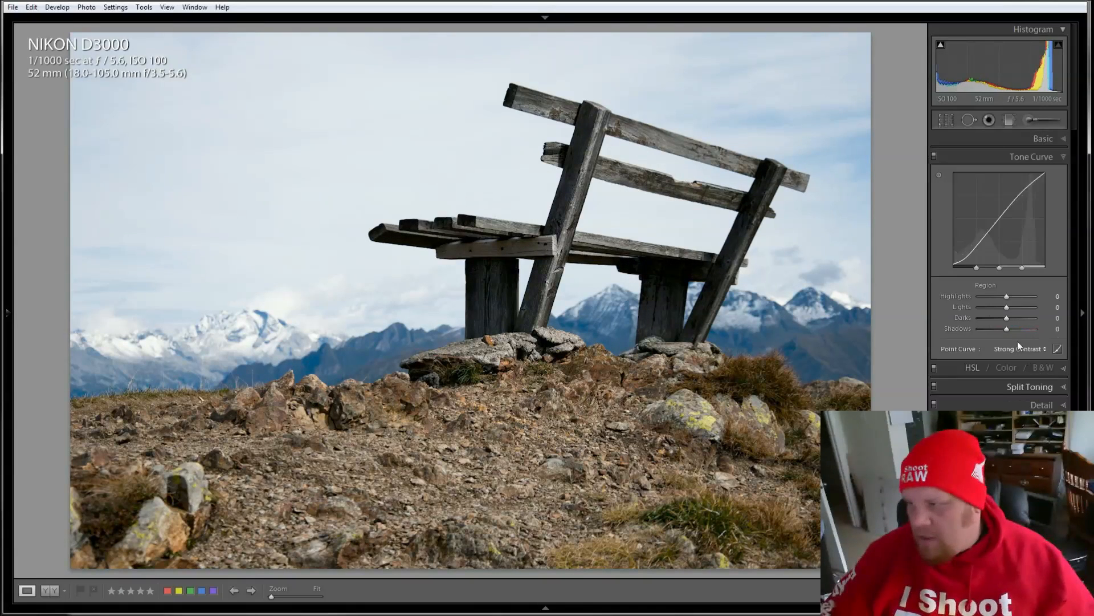
Raise Clarity and Vibrance, set Saturation to +13, and warm the temperature
click(1043, 138)
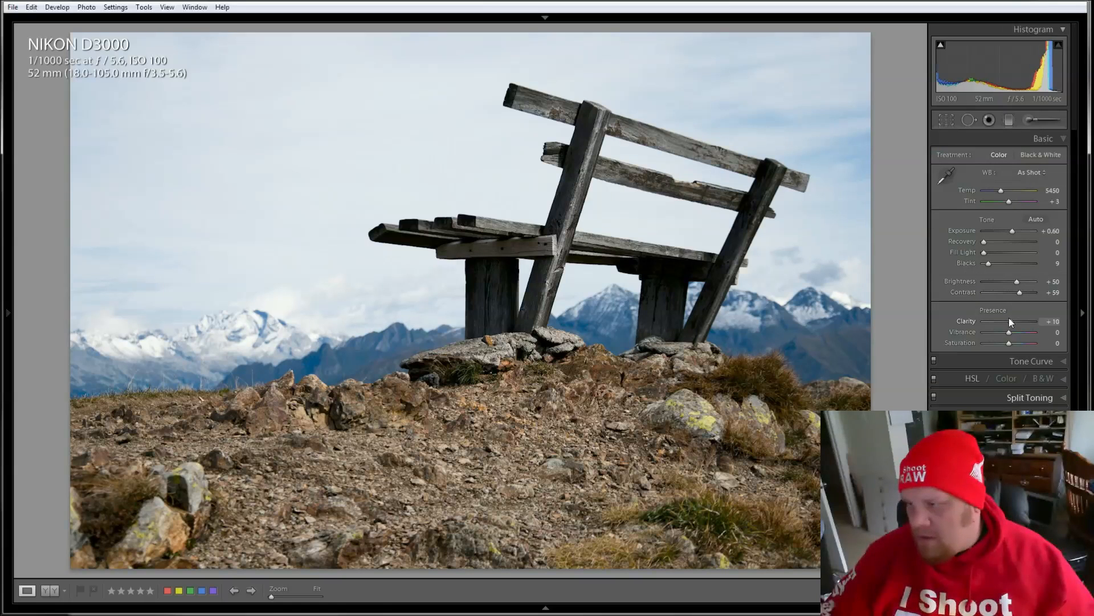
drag(1011, 332, 1023, 332)
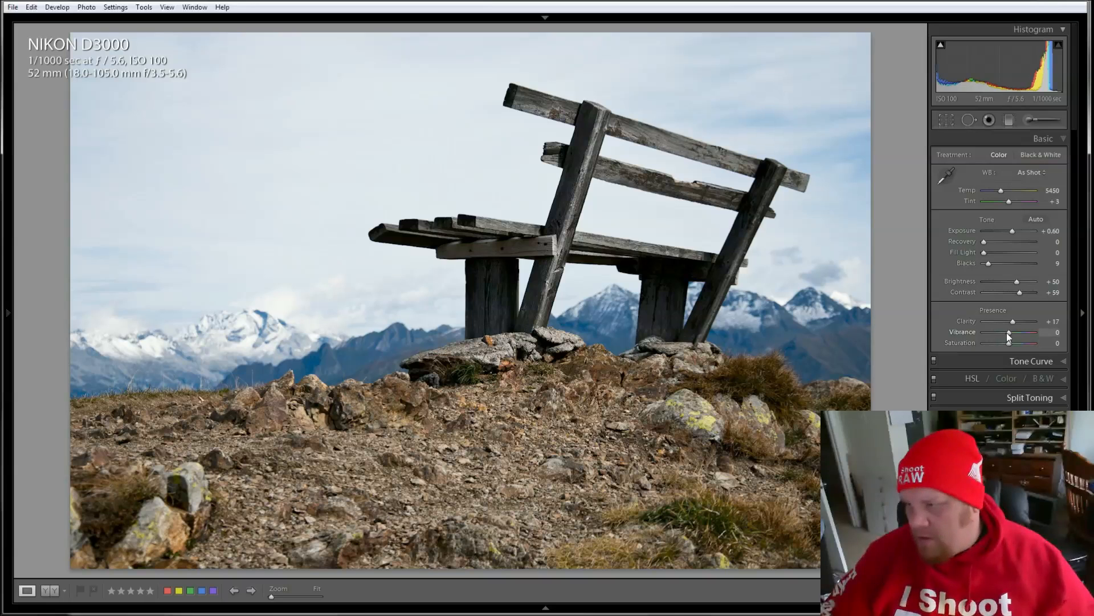
drag(1009, 332, 1014, 332)
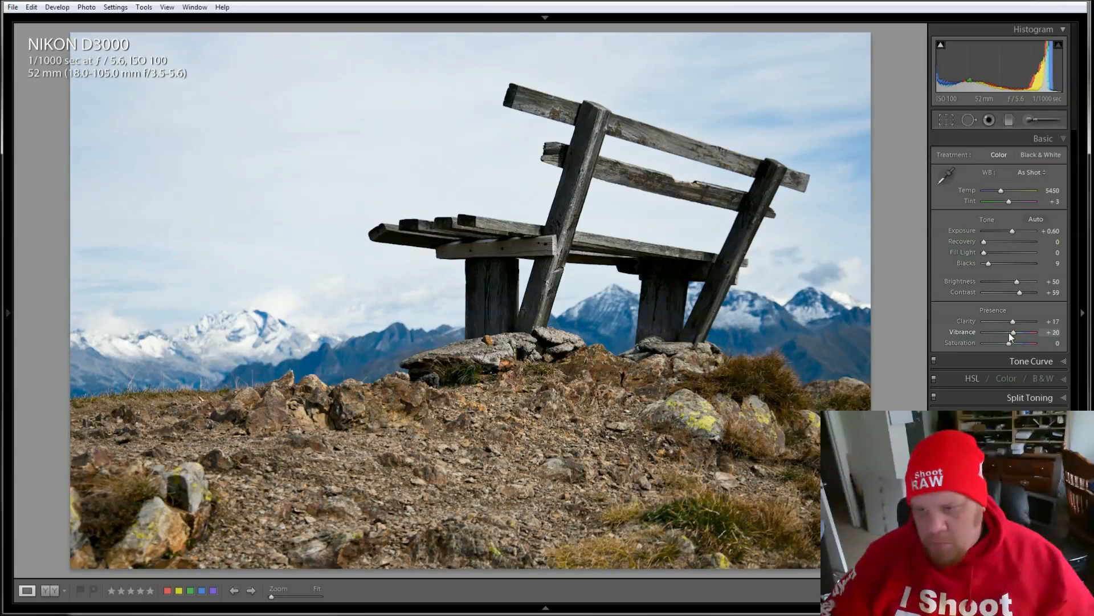
drag(1012, 342, 1029, 342)
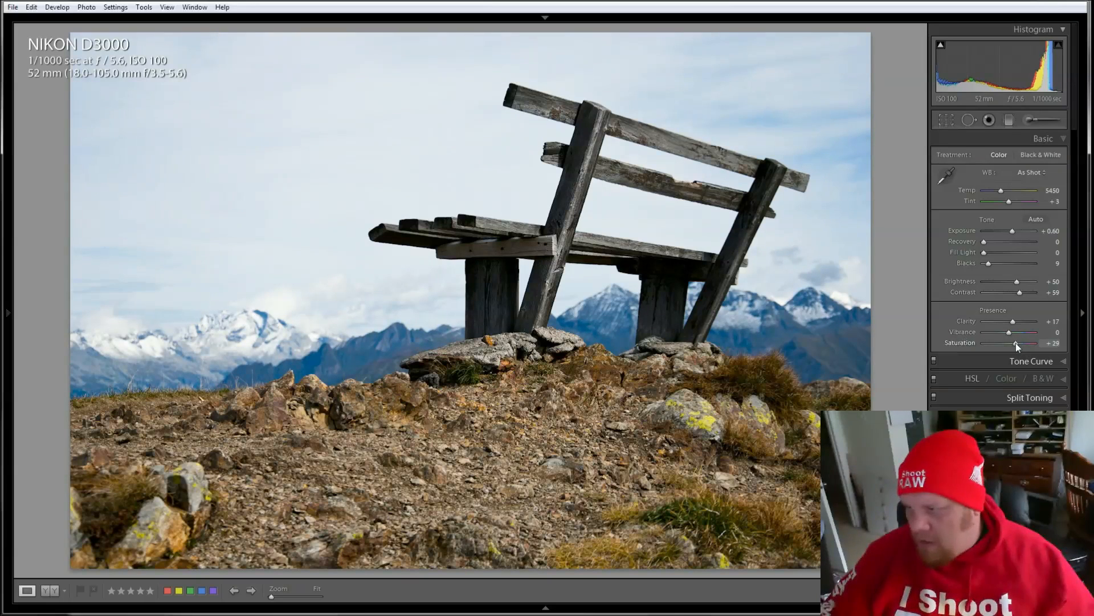
drag(1016, 342, 1013, 343)
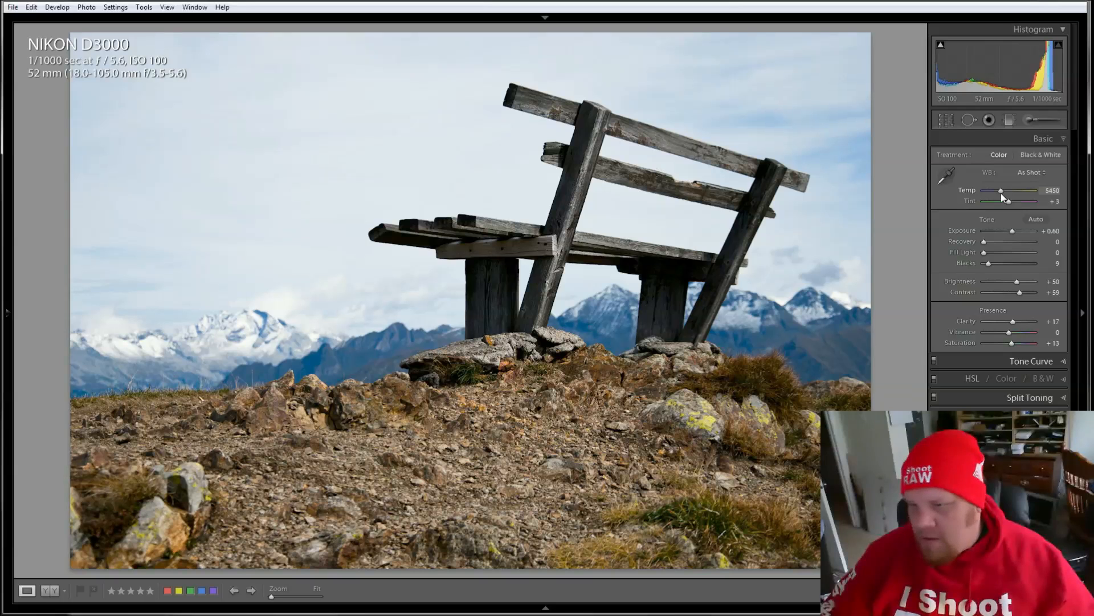
drag(1001, 190, 1005, 190)
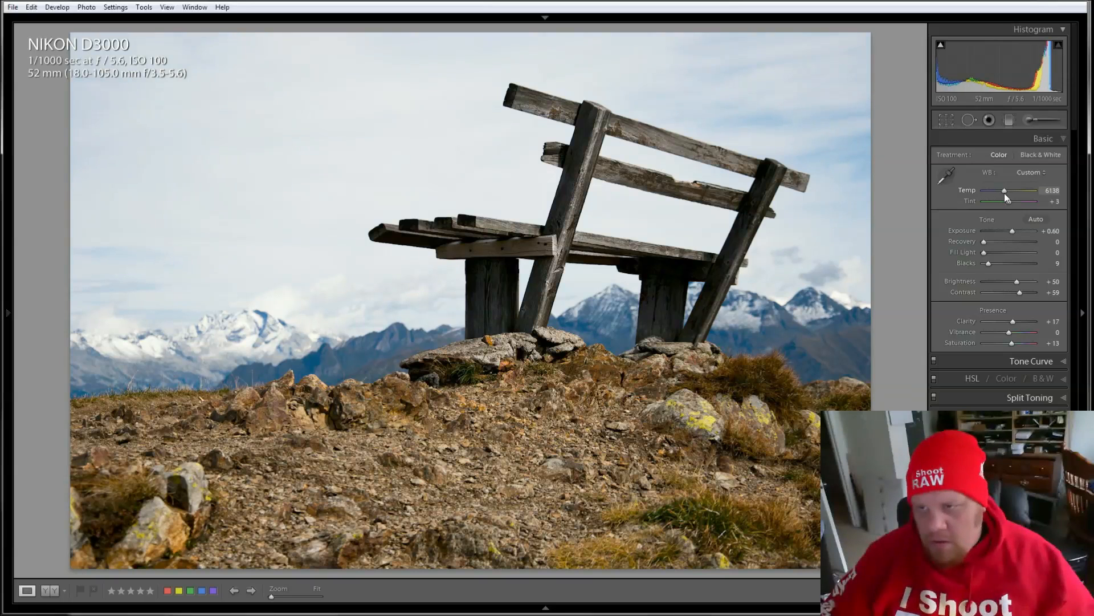
Pick white balance from a neutral spot with the eyedropper, then raise Saturation to +17
click(946, 175)
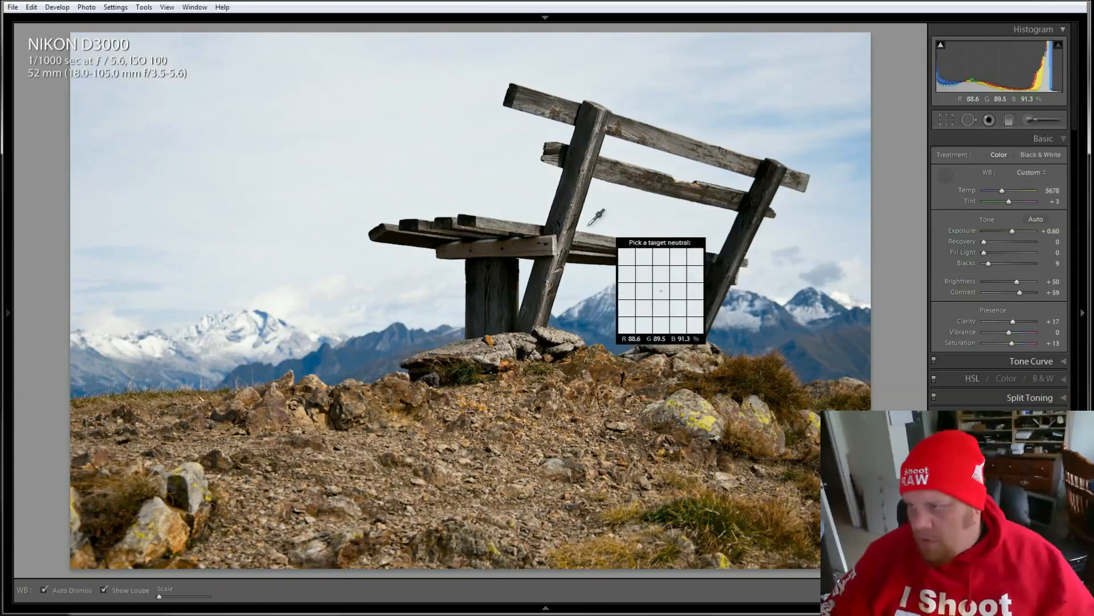
click(581, 237)
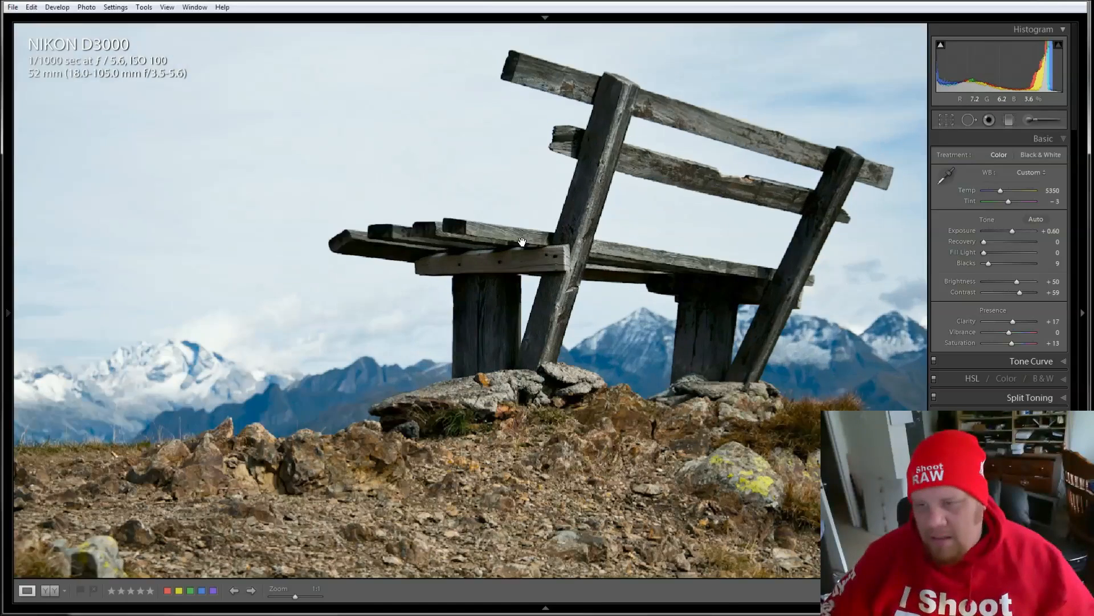
click(522, 242)
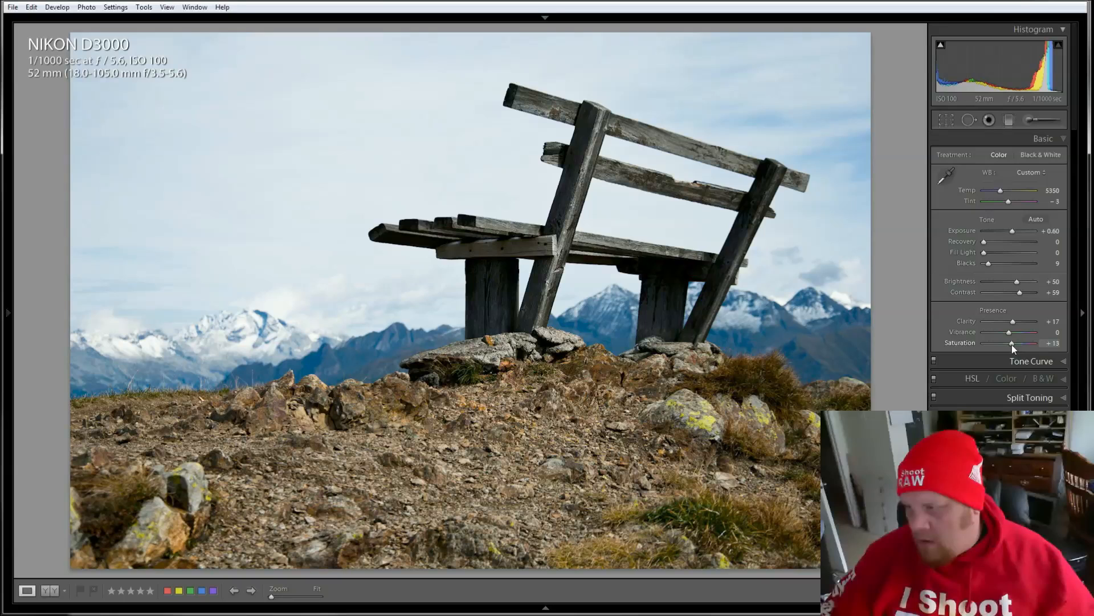
drag(1008, 343, 1016, 342)
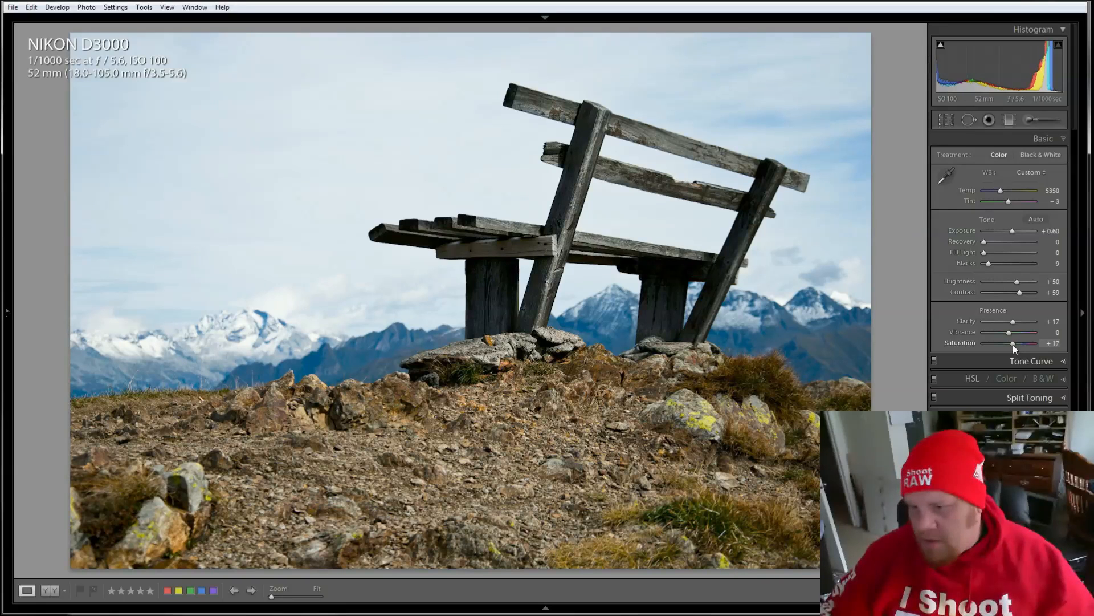
drag(1012, 342, 1017, 343)
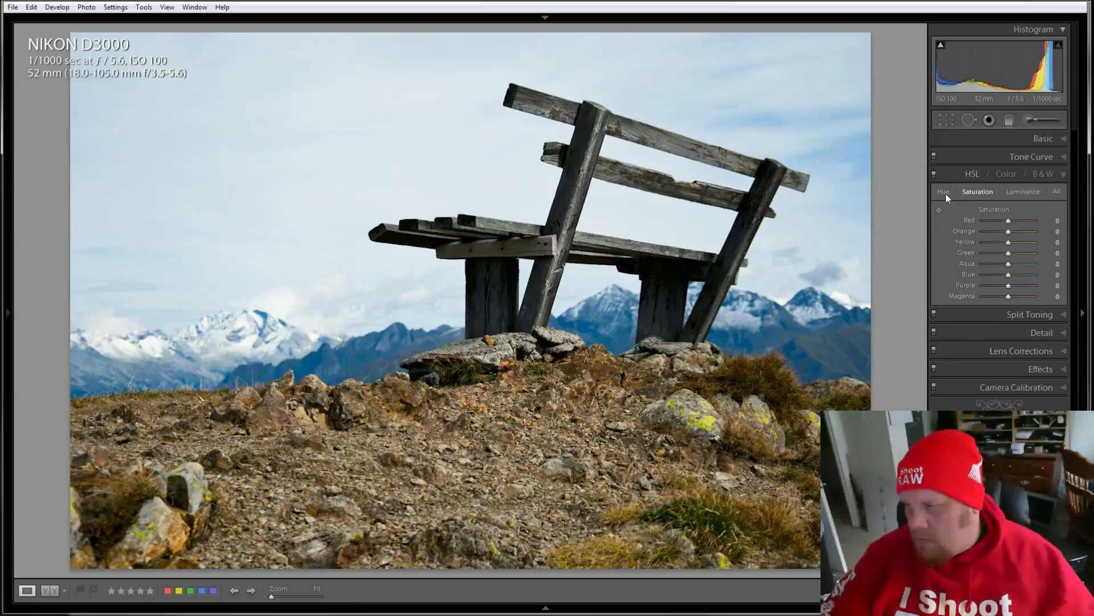
Darken Blue luminance in the HSL panel to about -55
click(1024, 192)
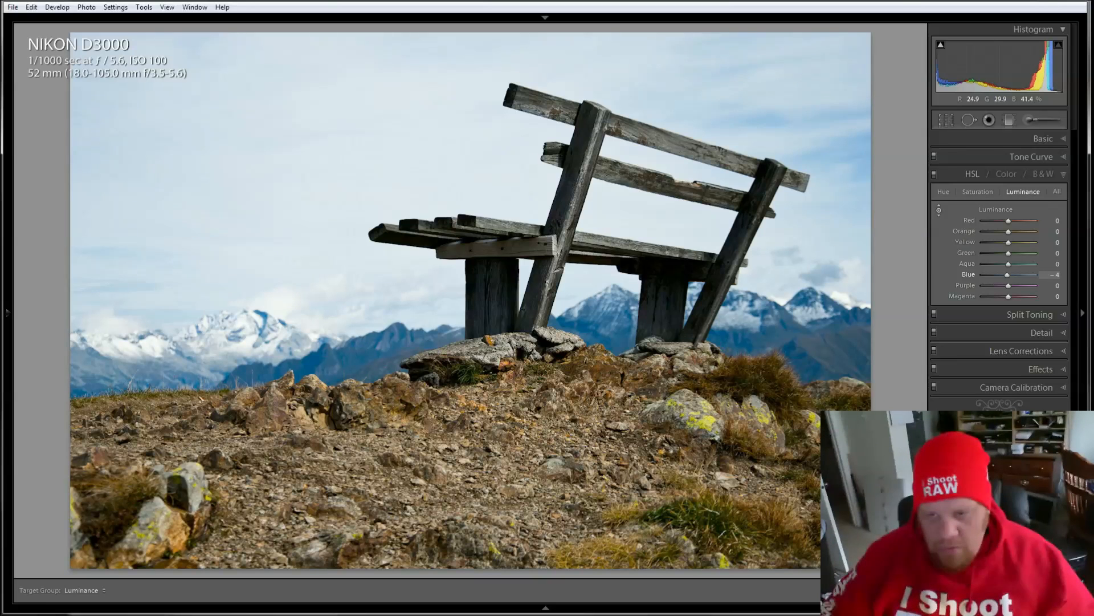
drag(1026, 274, 1002, 273)
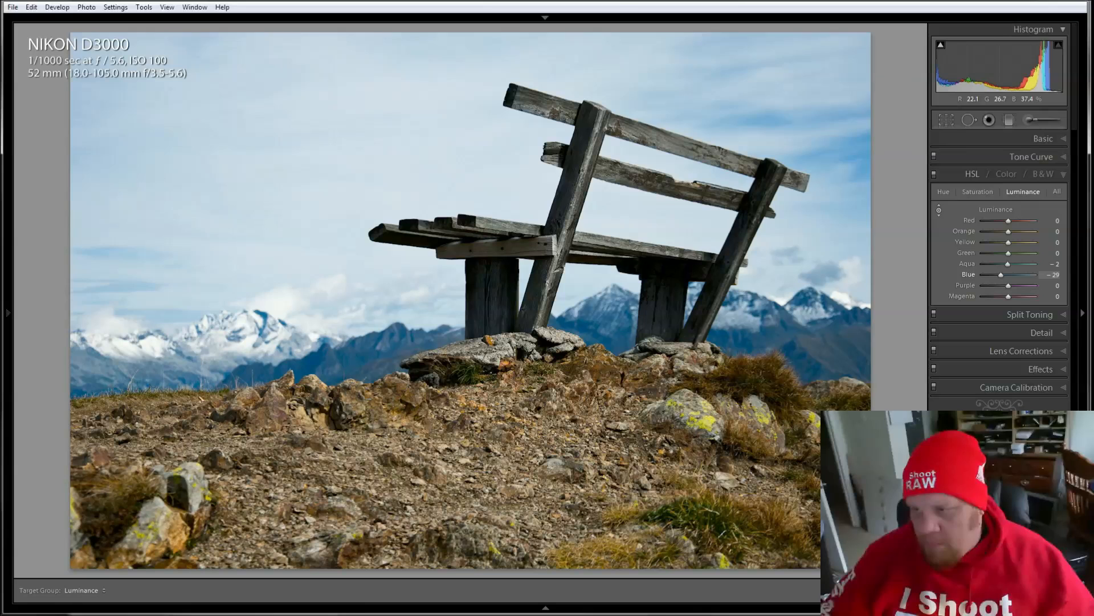
drag(1012, 273, 998, 273)
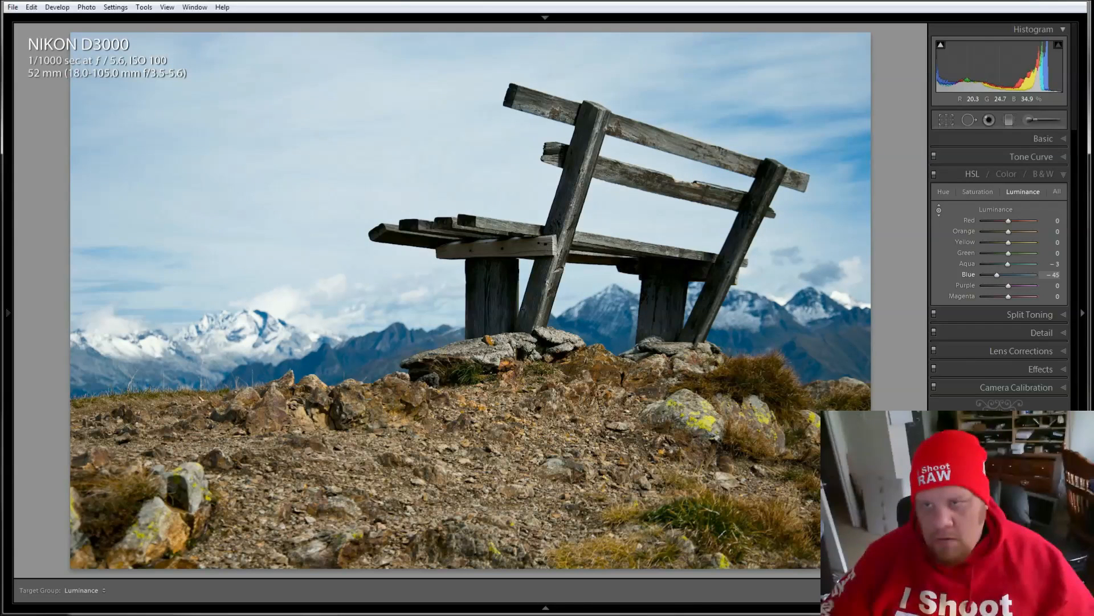
drag(997, 274, 986, 274)
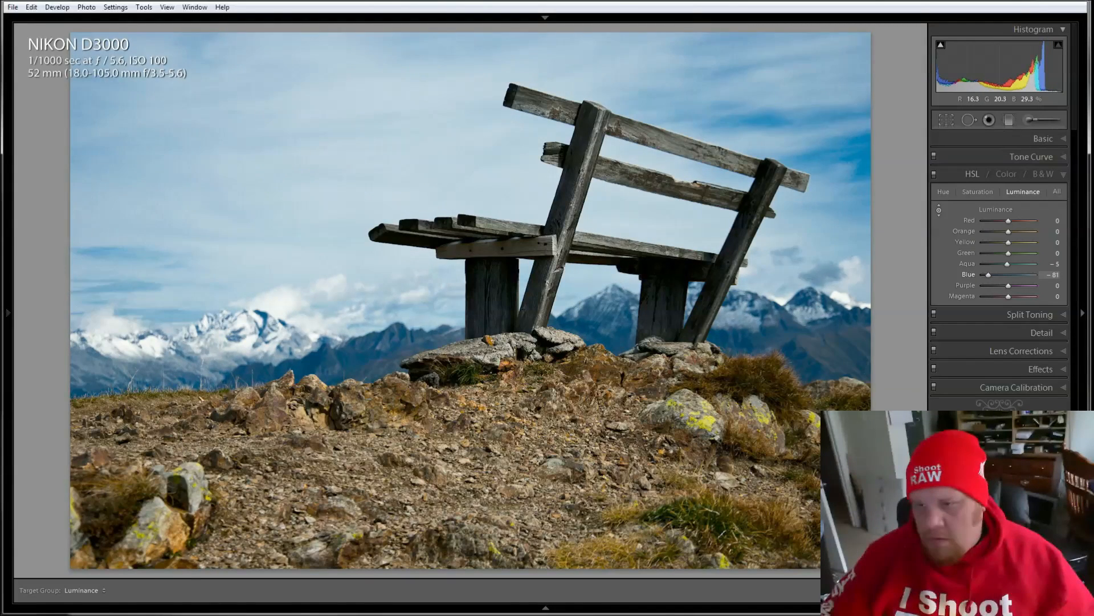
drag(988, 274, 995, 275)
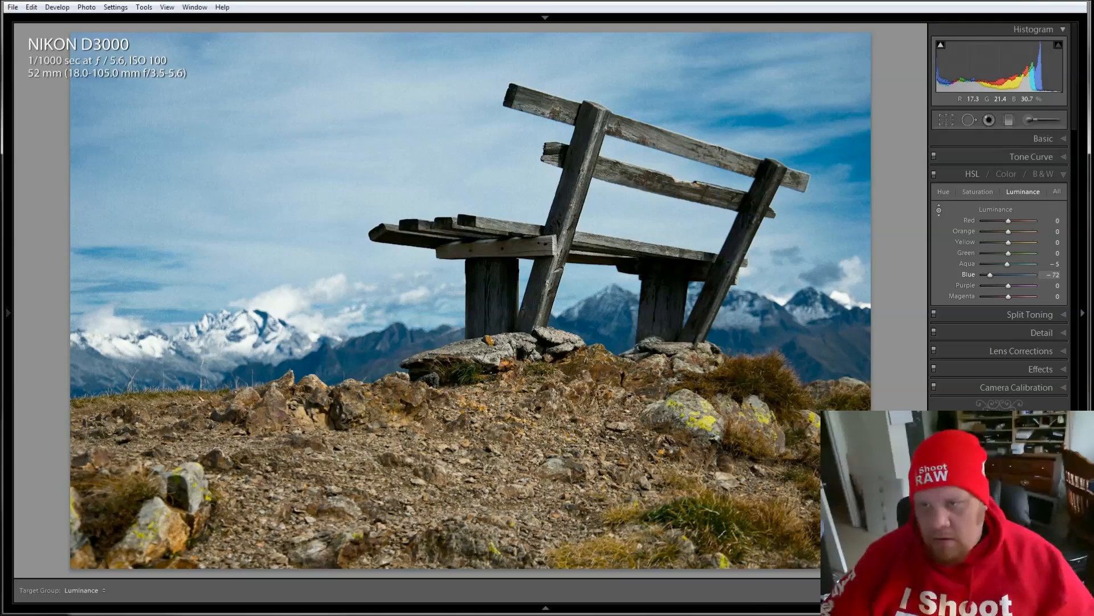
drag(991, 274, 1003, 274)
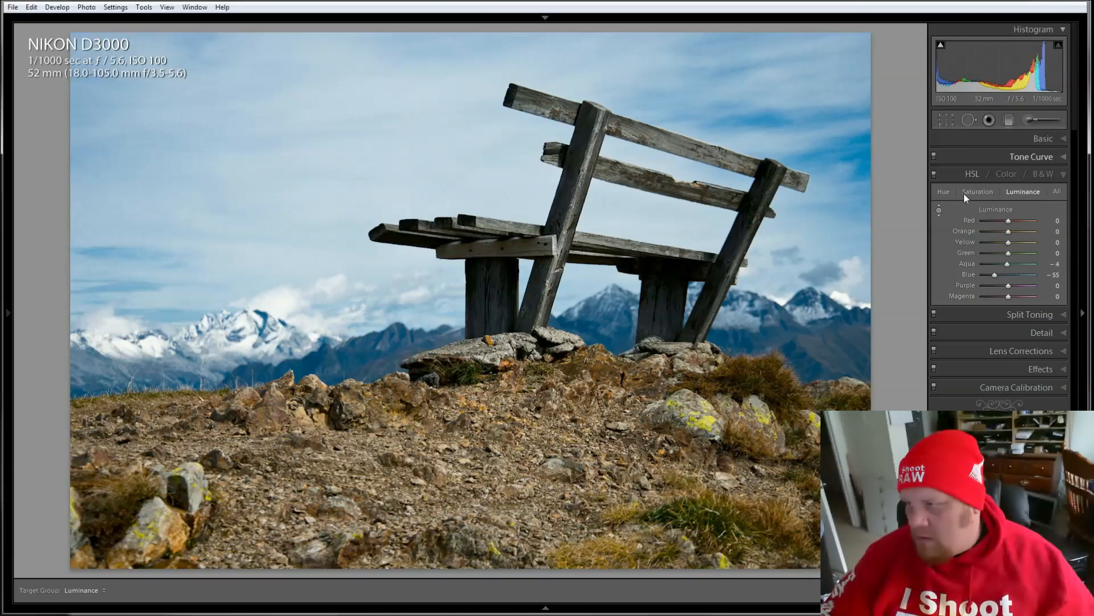
Raise Blue saturation in the HSL panel to +25
click(977, 192)
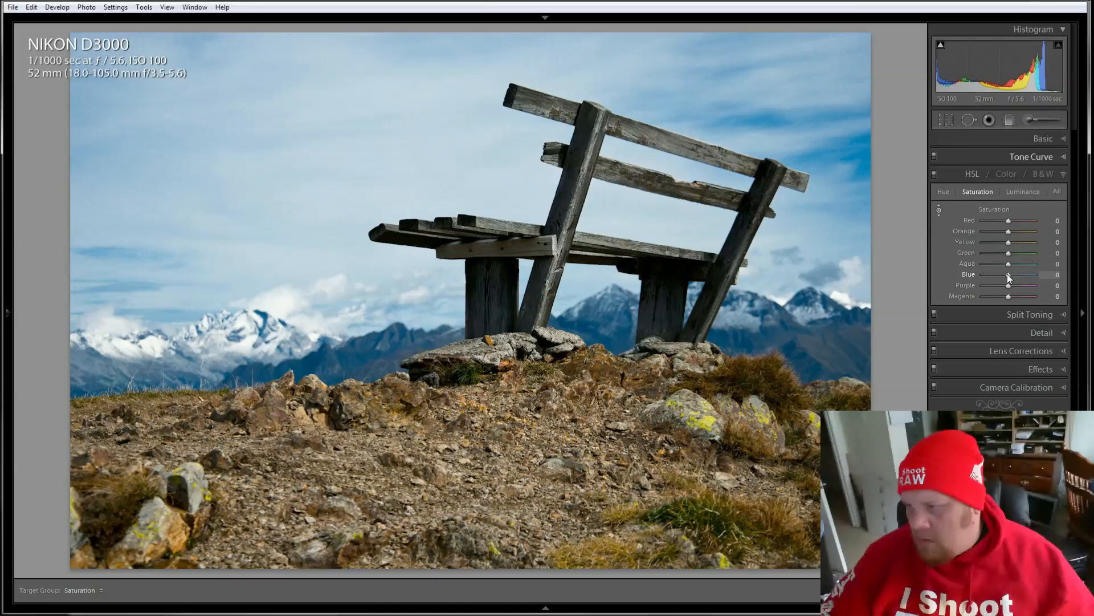
drag(1008, 275, 998, 275)
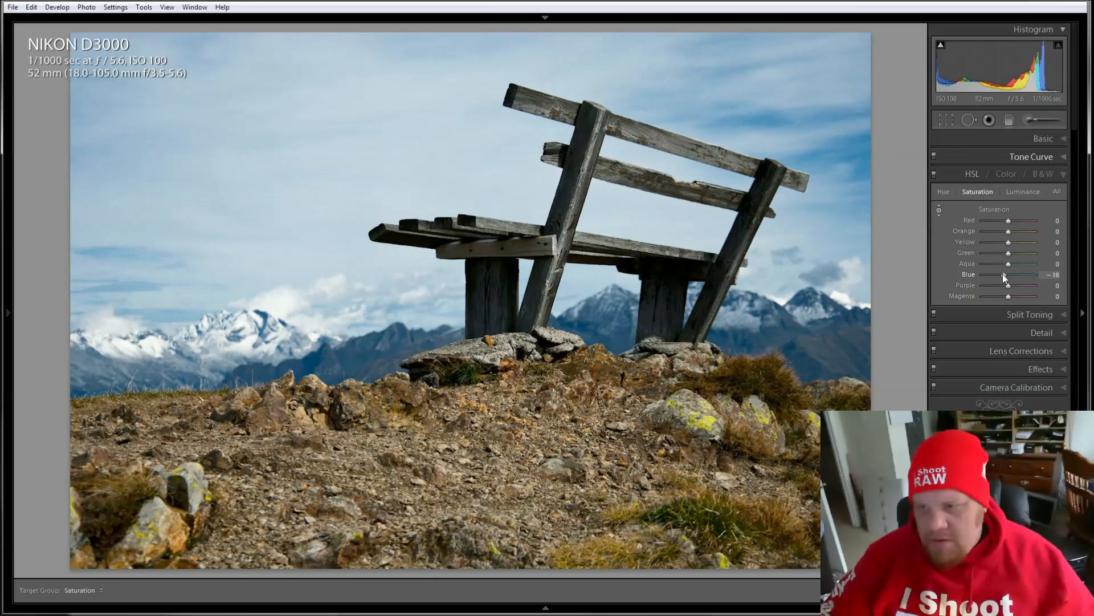
drag(1008, 274, 1029, 274)
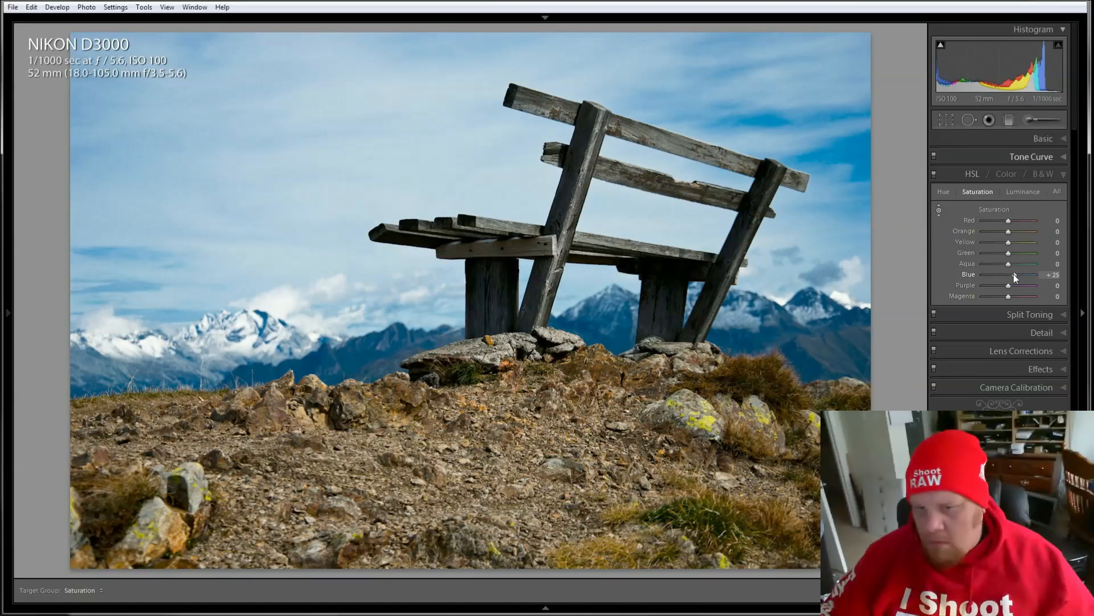
drag(1016, 274, 1010, 274)
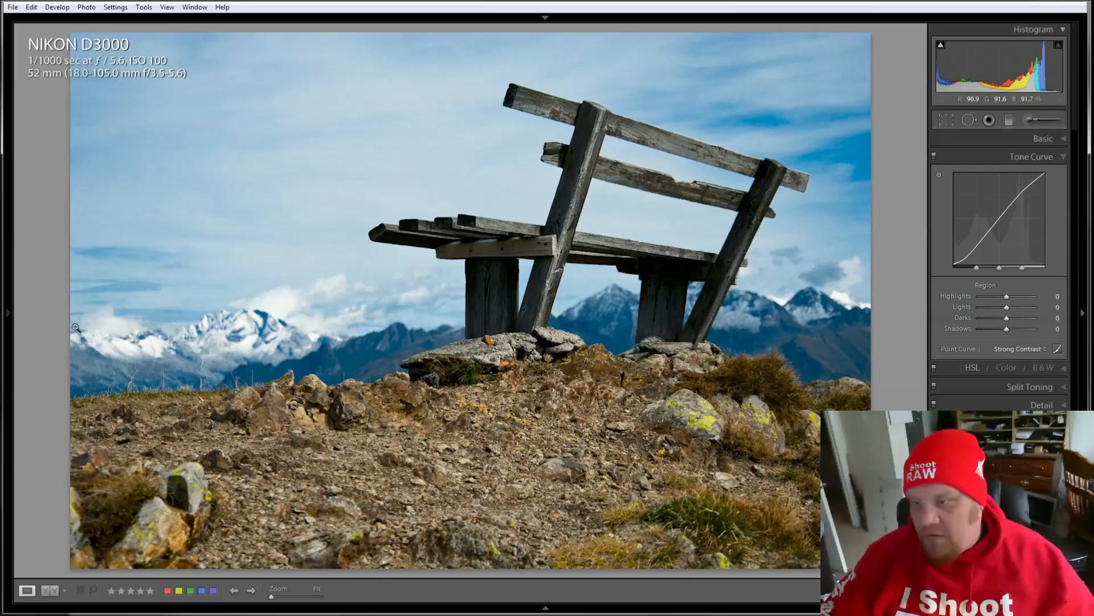
Compare the latest History state with the original, then return to the latest edit
click(6, 312)
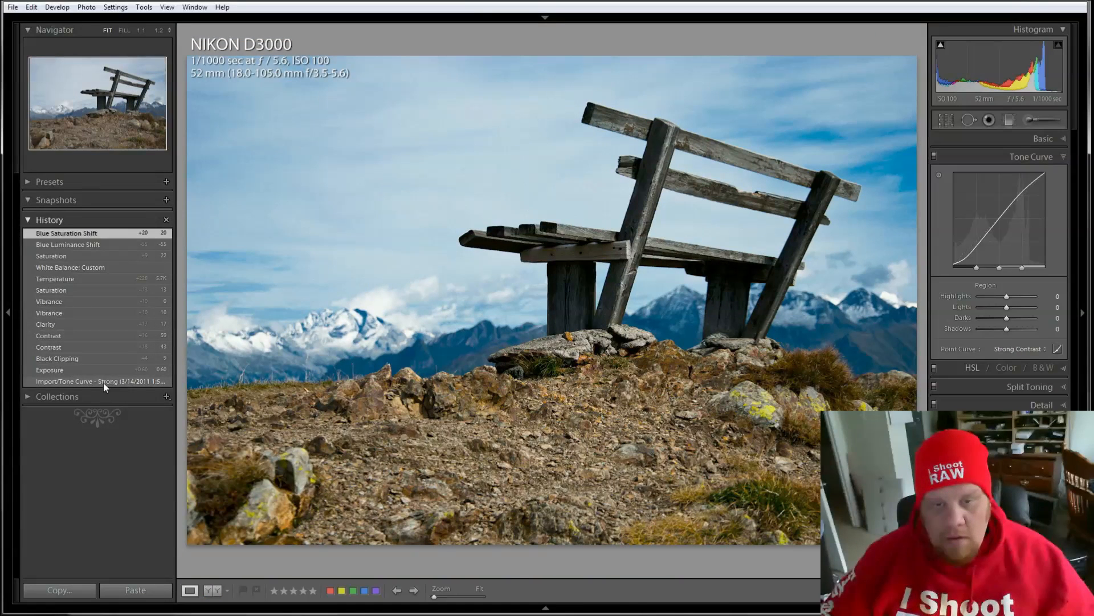
click(99, 382)
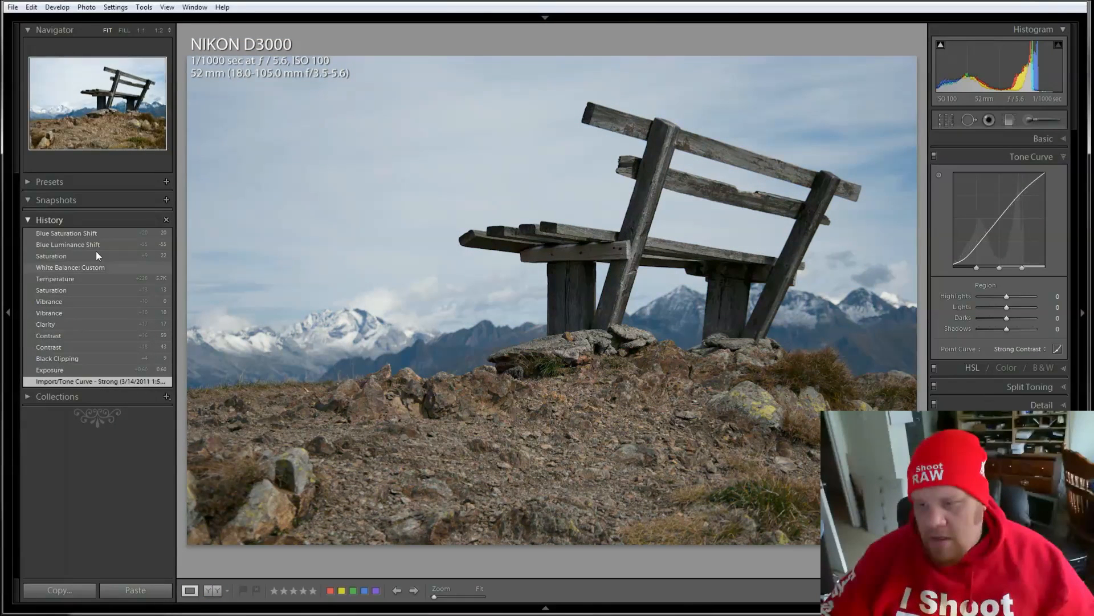
click(66, 233)
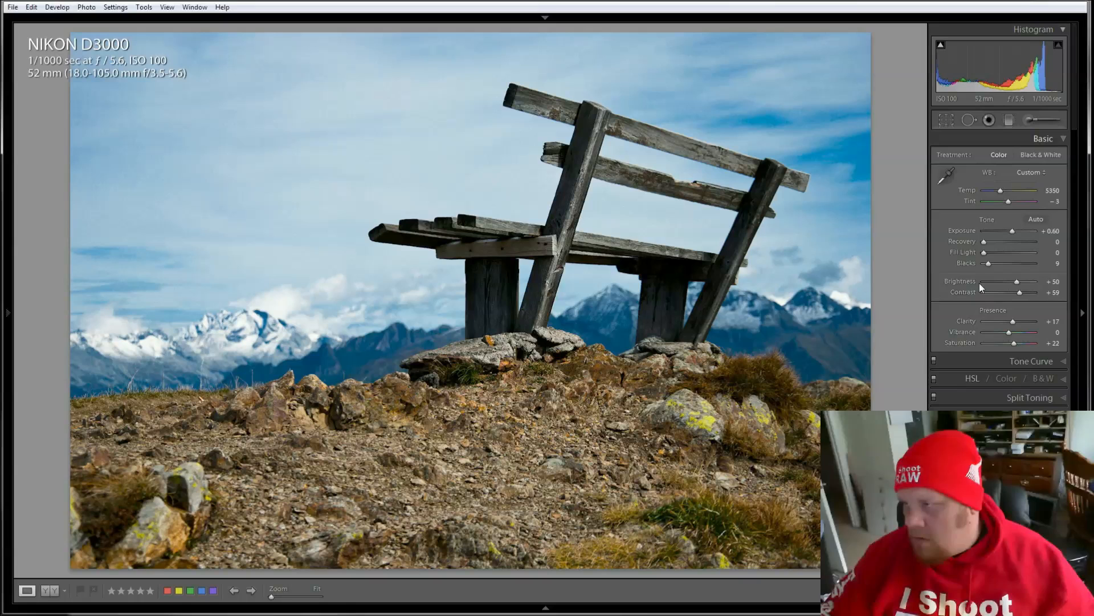
Raise Brightness to +53 and Exposure to +0.69 in the Basic panel
drag(1016, 281, 1019, 281)
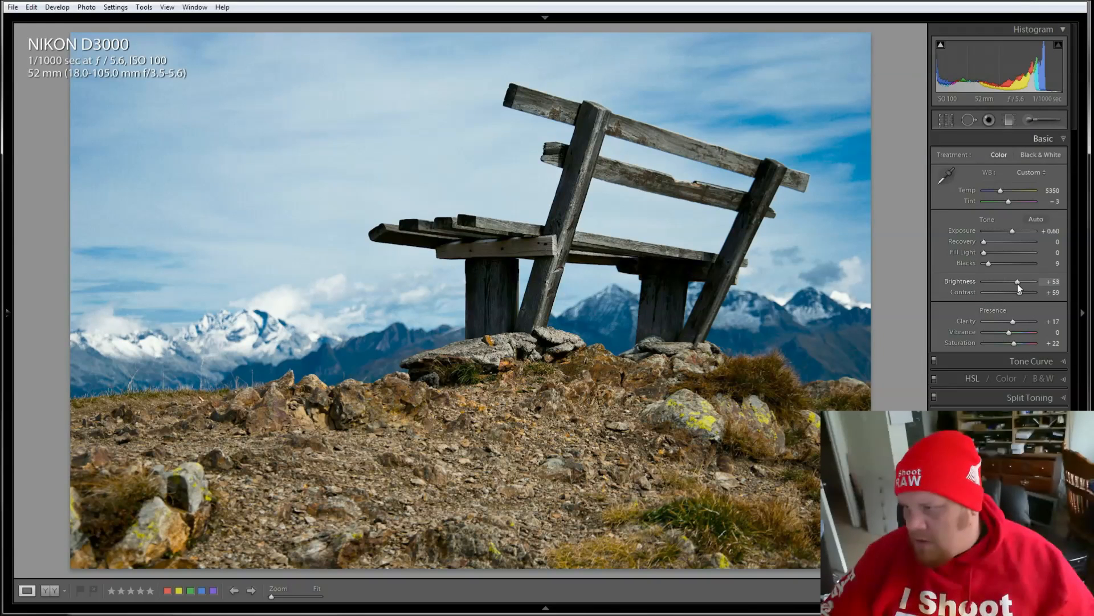
drag(1012, 231, 1013, 231)
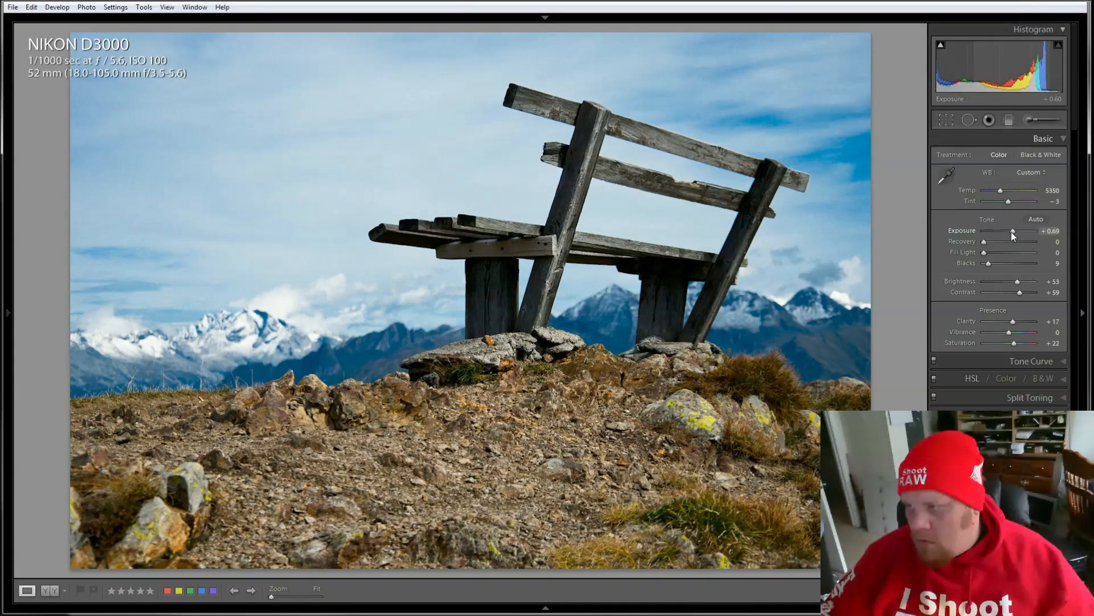
drag(1012, 230, 1016, 231)
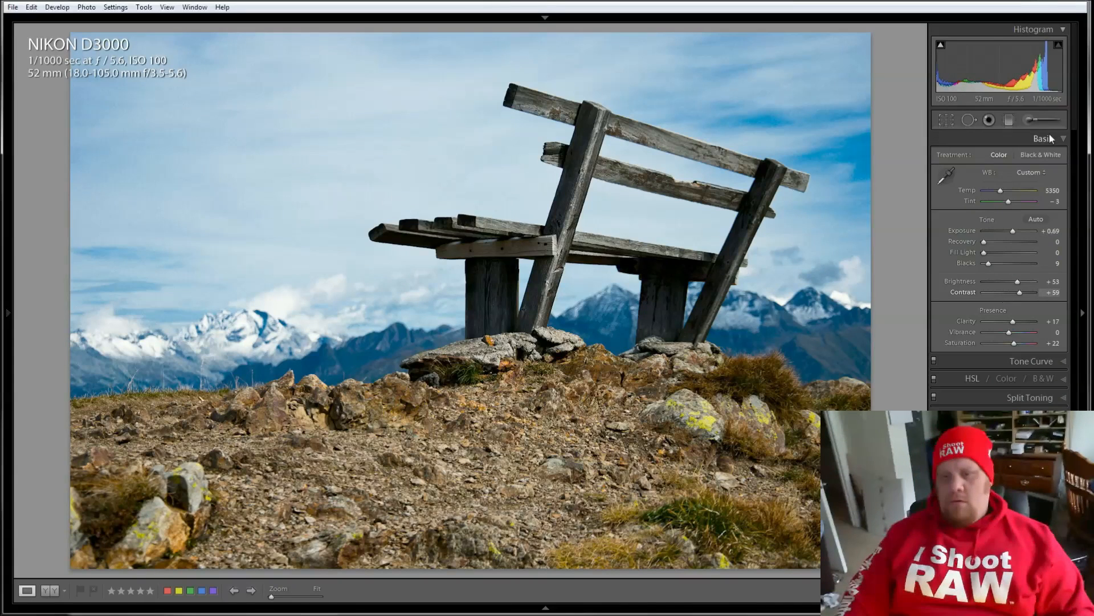
Darken the rocky foreground with a graduated filter at about −0.49 exposure
click(1009, 119)
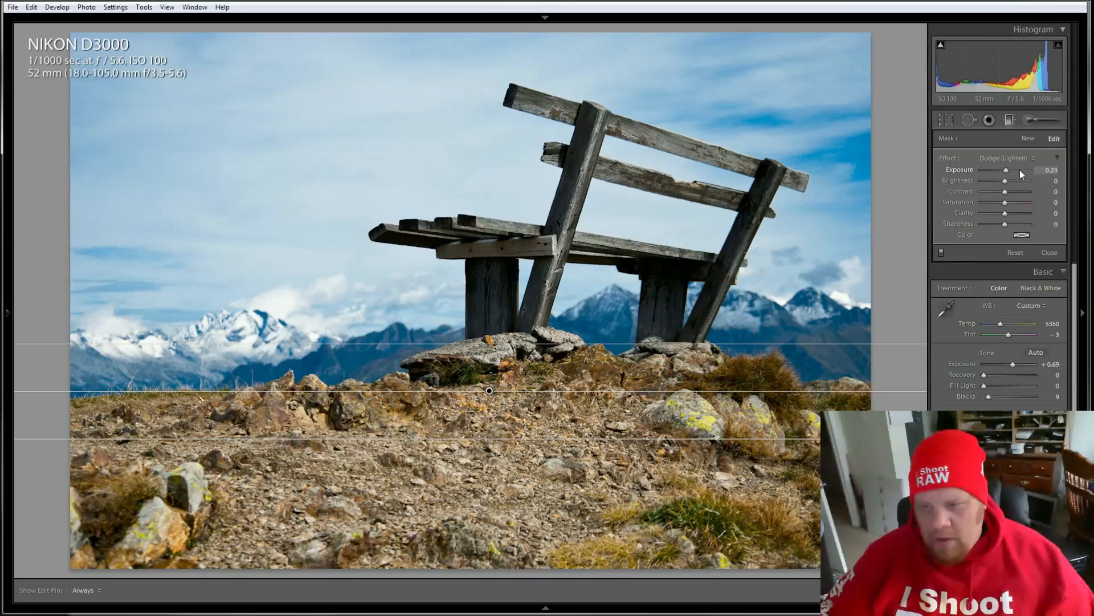
drag(1006, 170, 1003, 170)
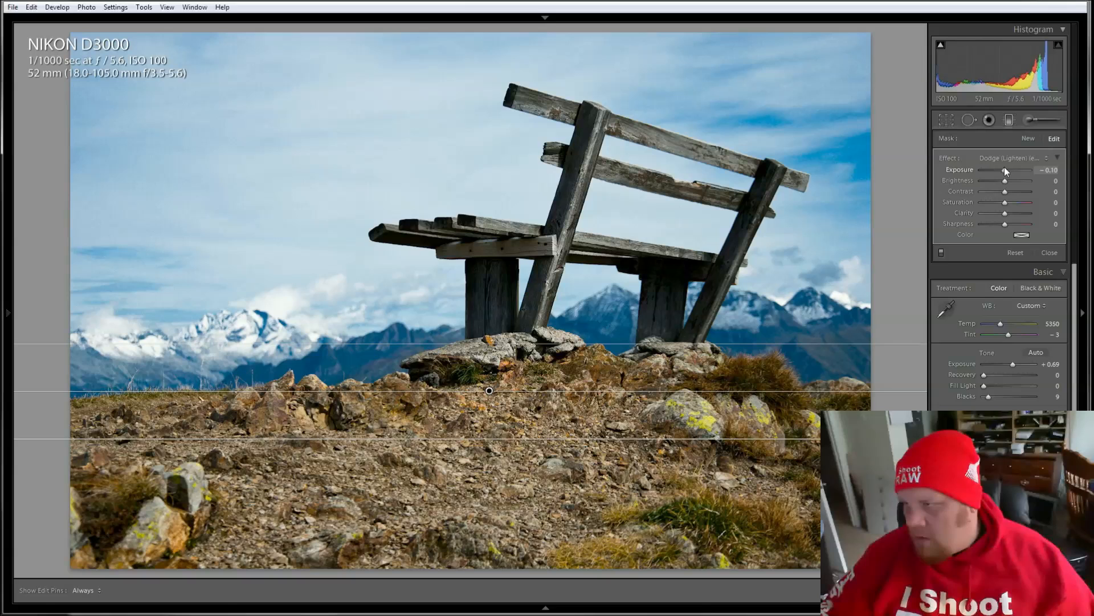
drag(1012, 170, 984, 170)
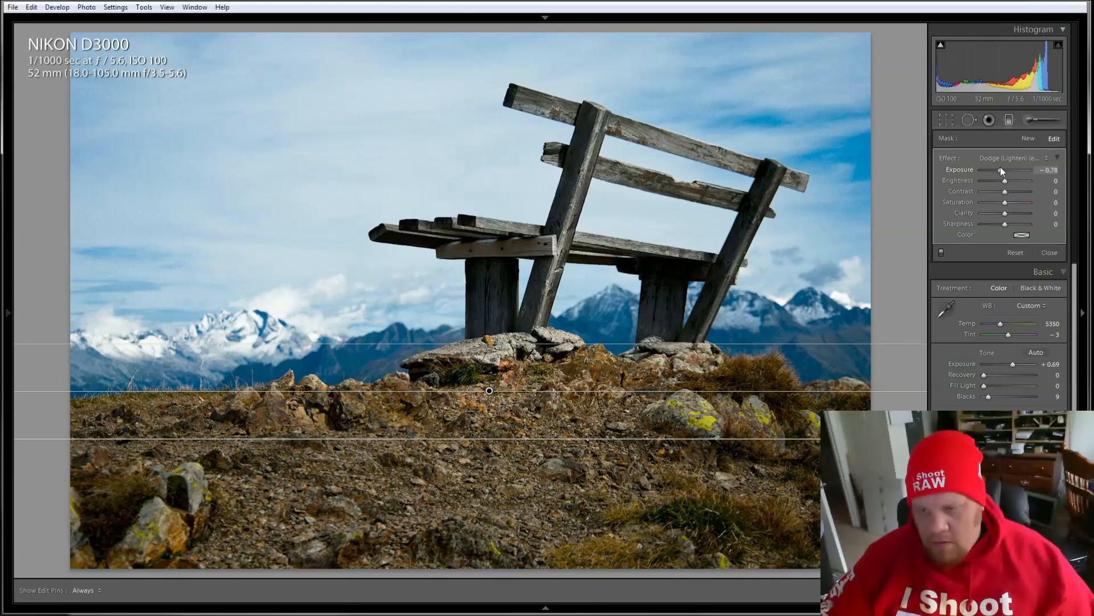
drag(994, 170, 1008, 170)
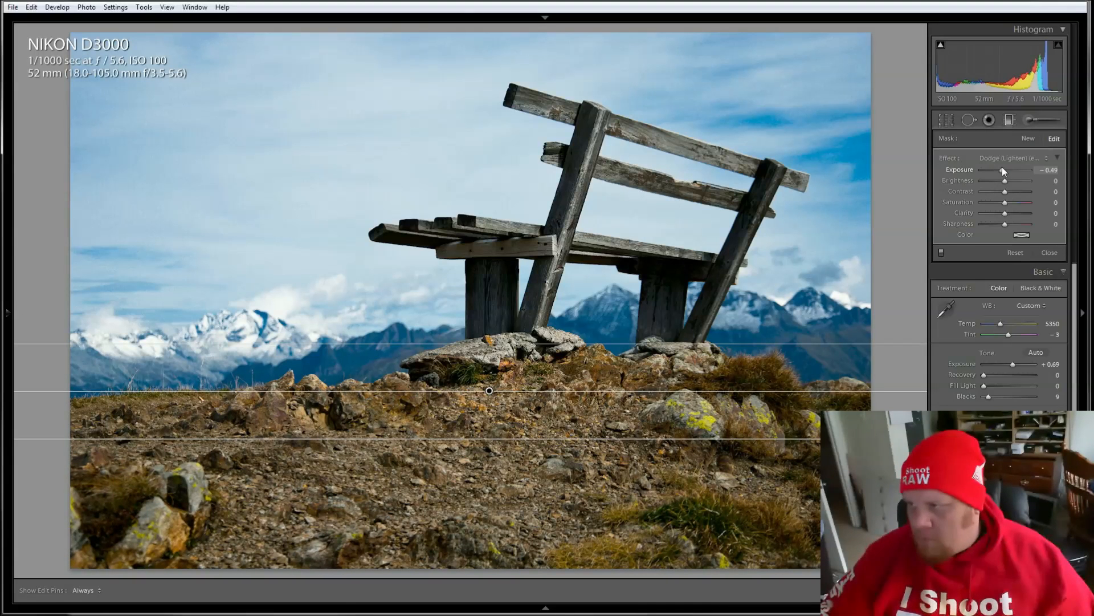
drag(1001, 170, 1008, 169)
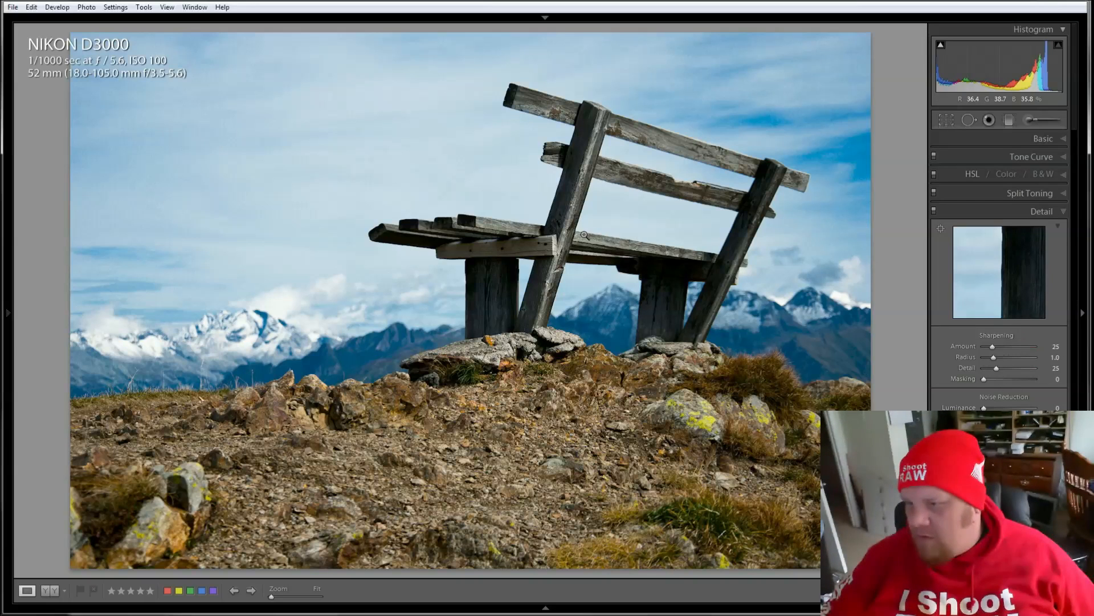
click(585, 235)
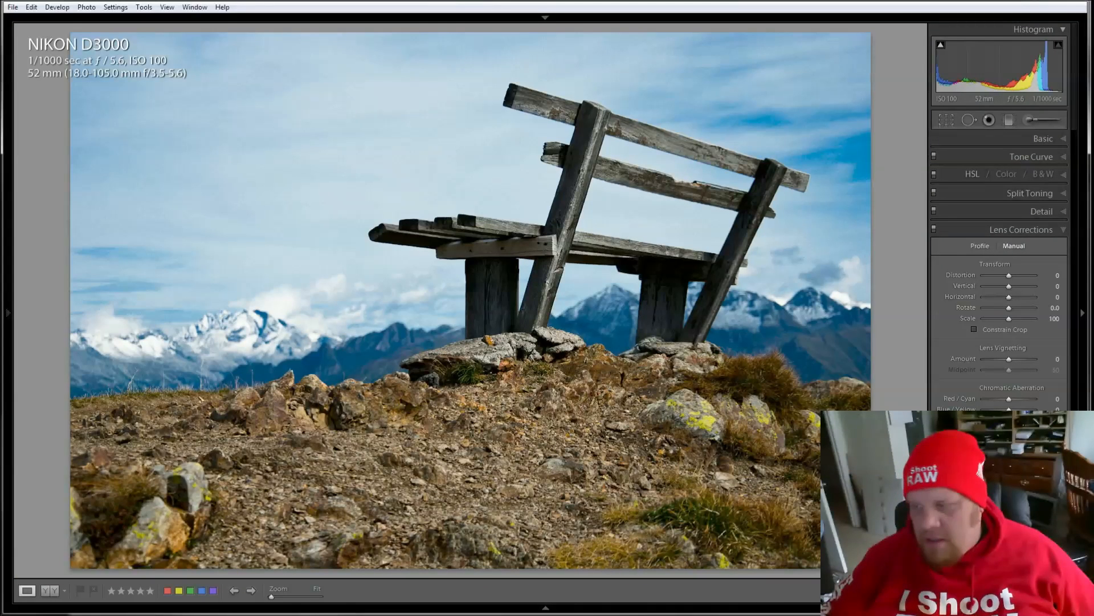
click(1039, 247)
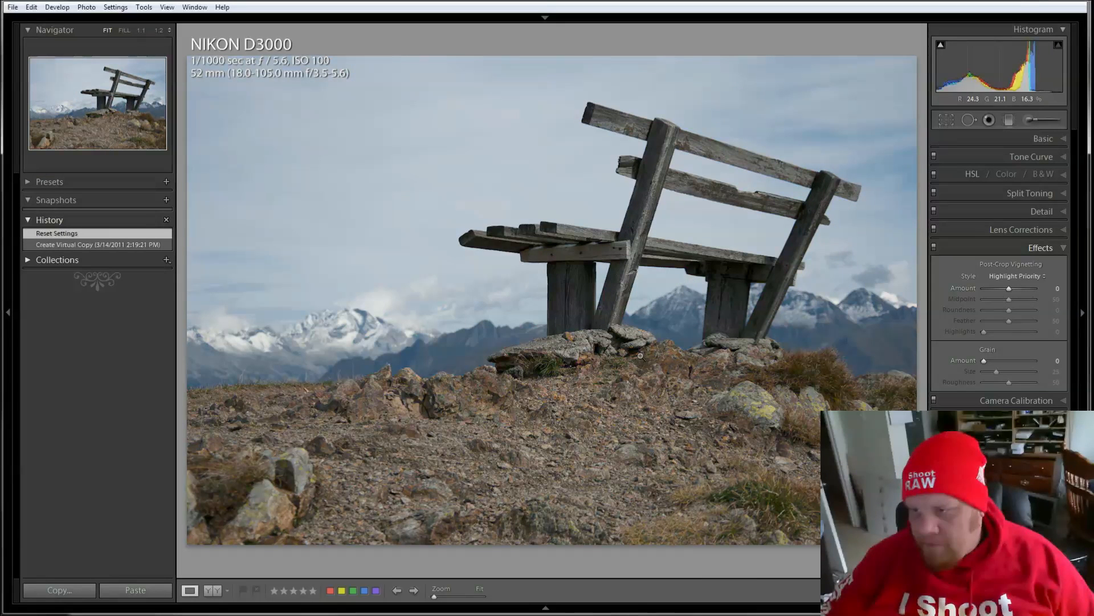
Expand the Effects and Camera Calibration panels on the reset virtual copy
click(1017, 265)
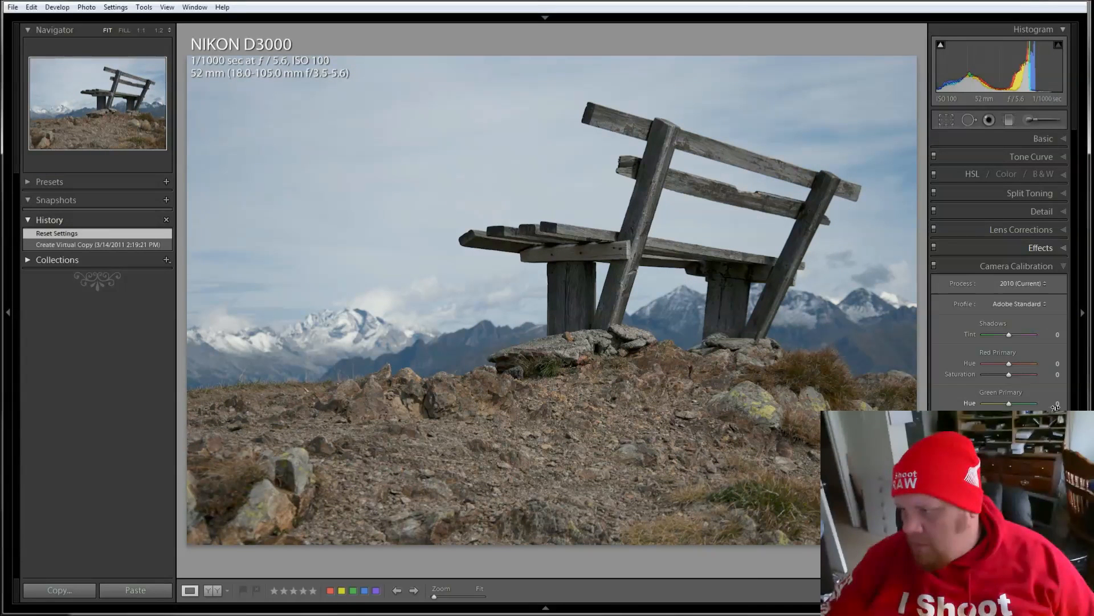
click(1017, 304)
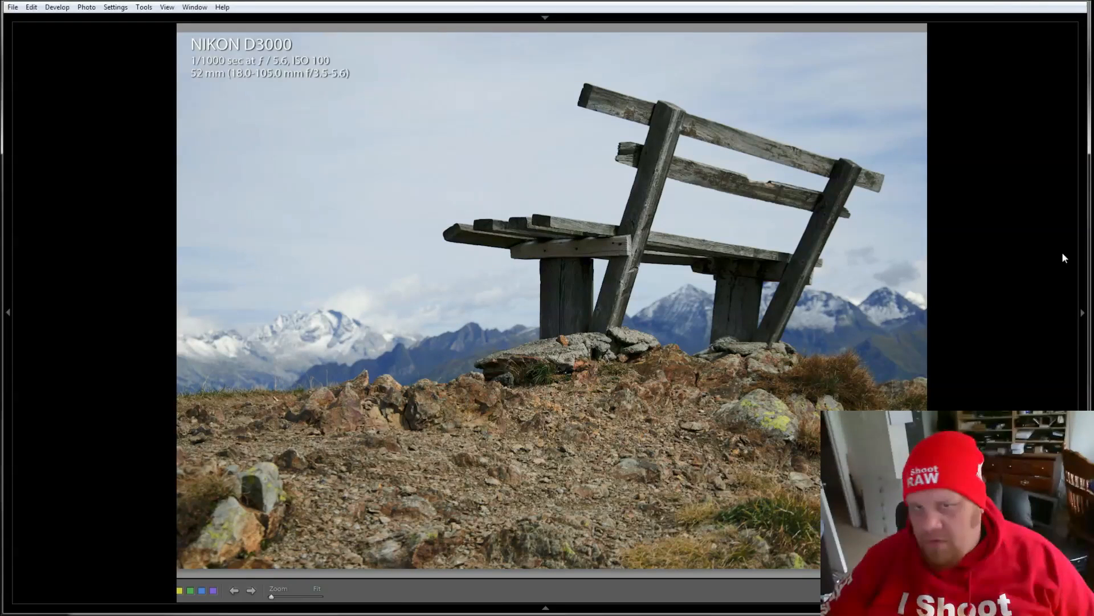
In the Basic panel, set the copy's exposure to about +0.60 and adjust its blacks
click(7, 312)
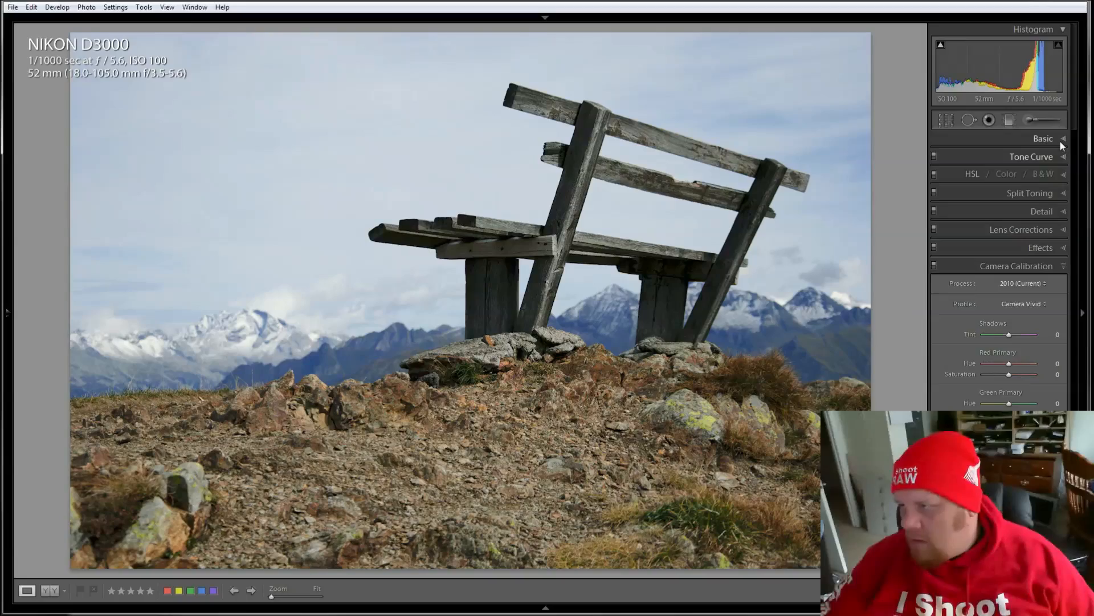
click(1043, 138)
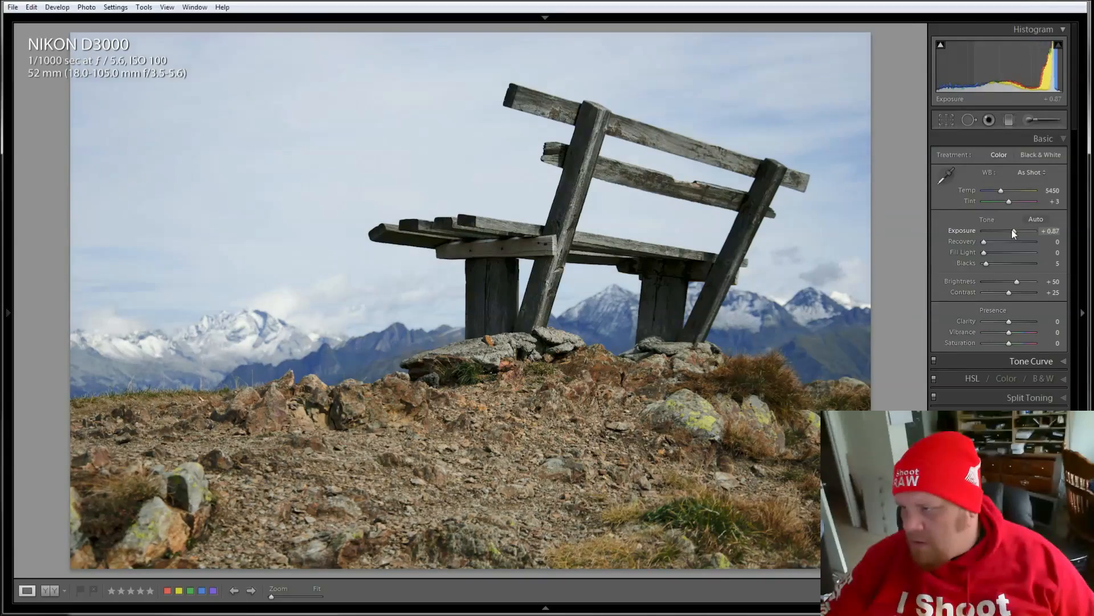
drag(1019, 231, 1012, 231)
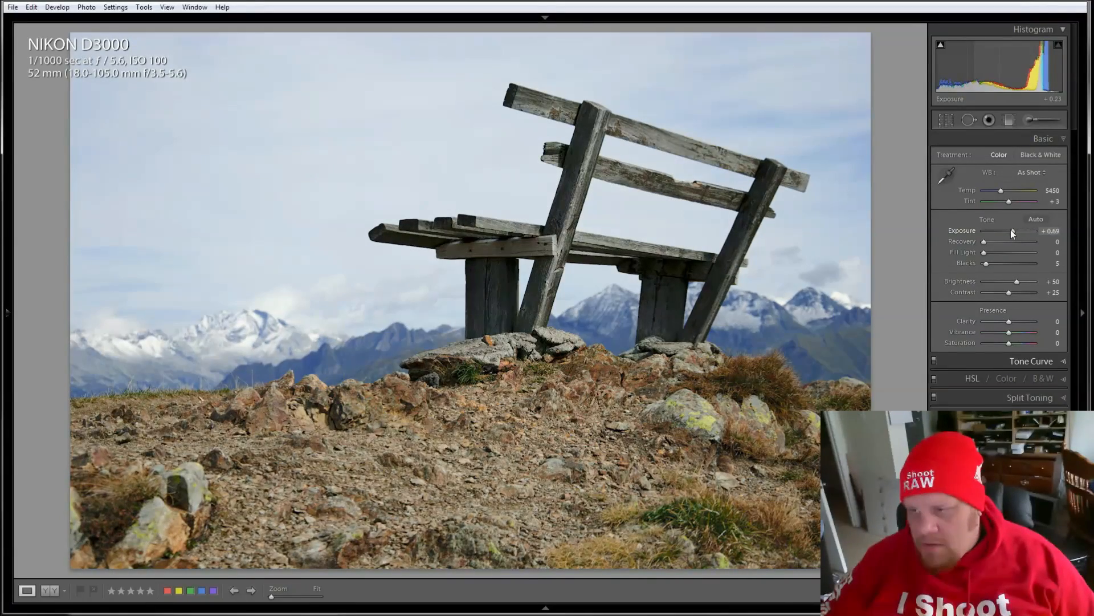
drag(986, 263, 996, 263)
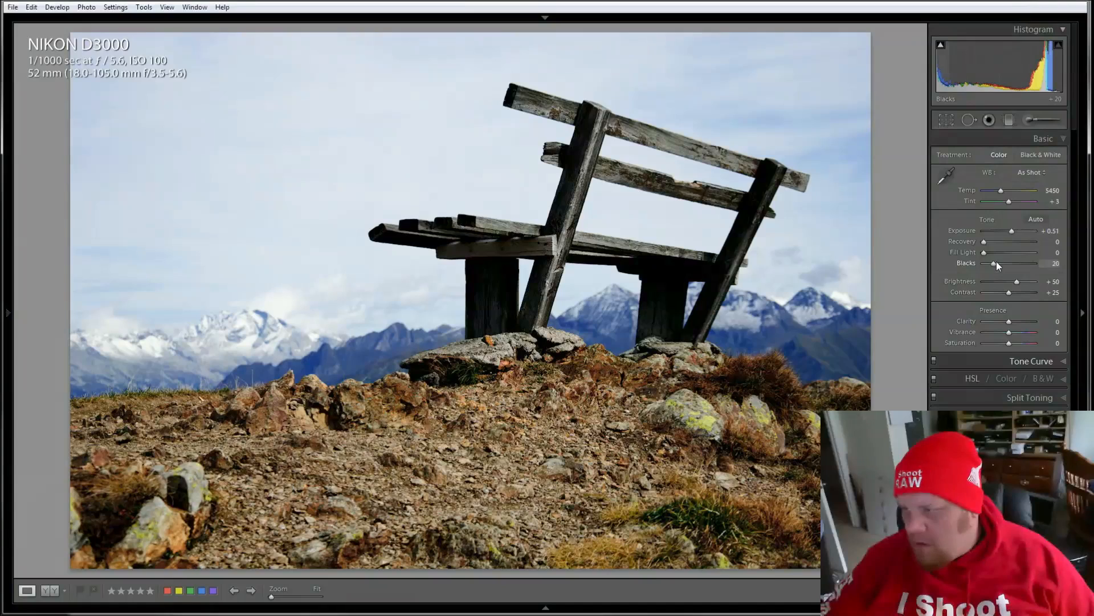
drag(995, 264, 987, 264)
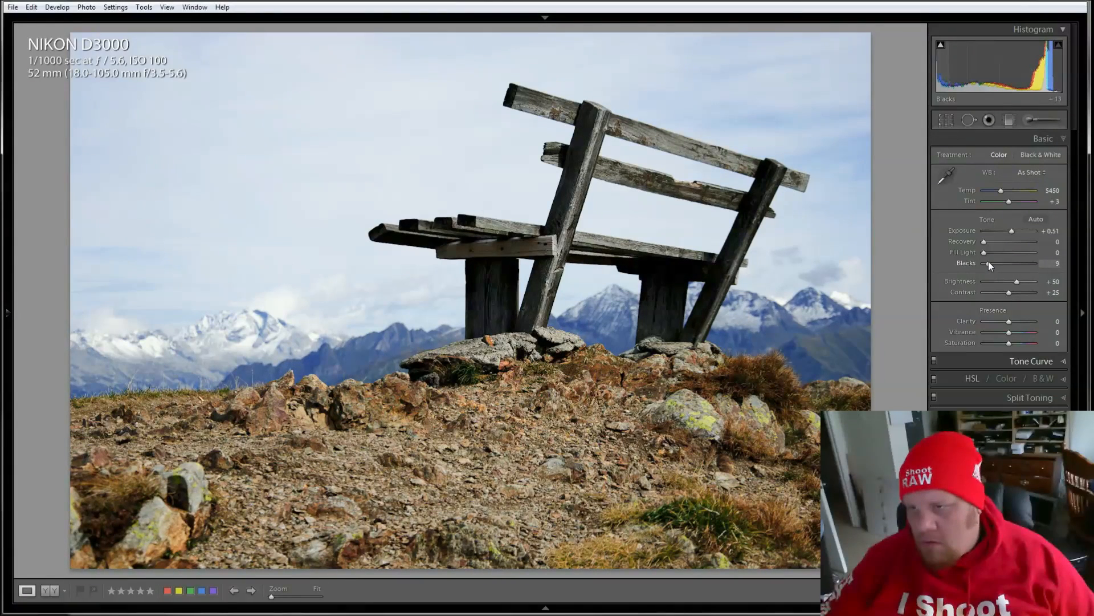
drag(1010, 230, 1016, 230)
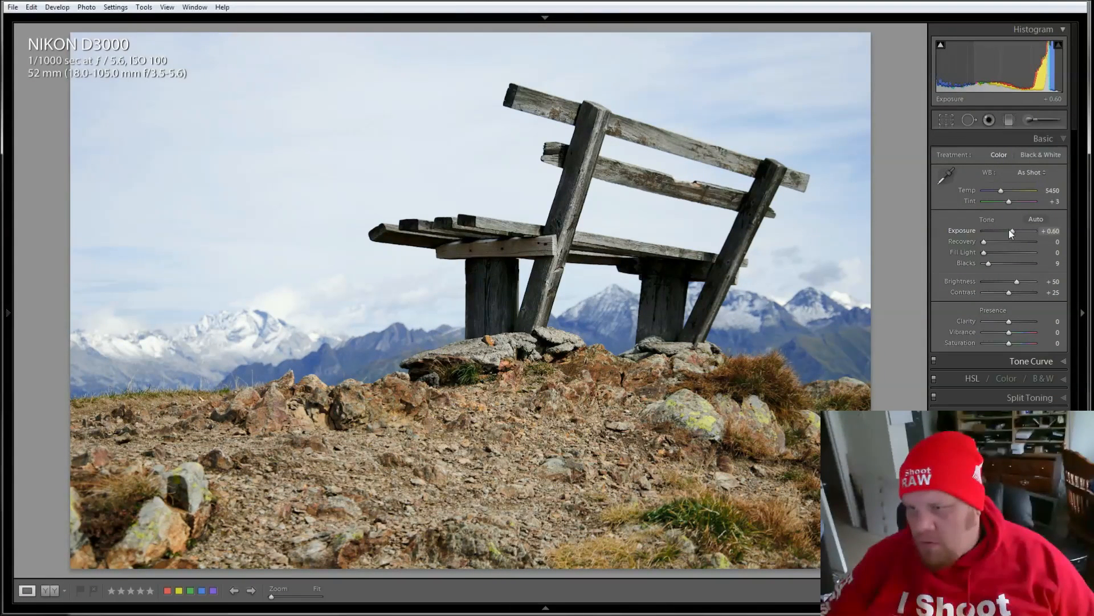
drag(987, 263, 990, 263)
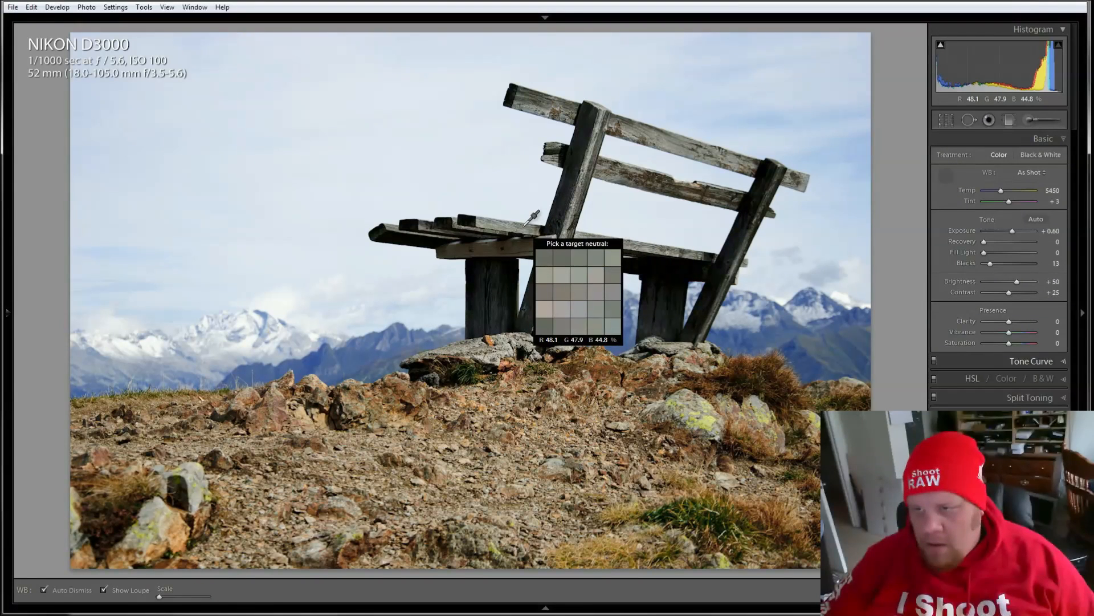
Set white balance from a neutral spot, boost saturation to +26, and cool Temp to 5448
click(546, 230)
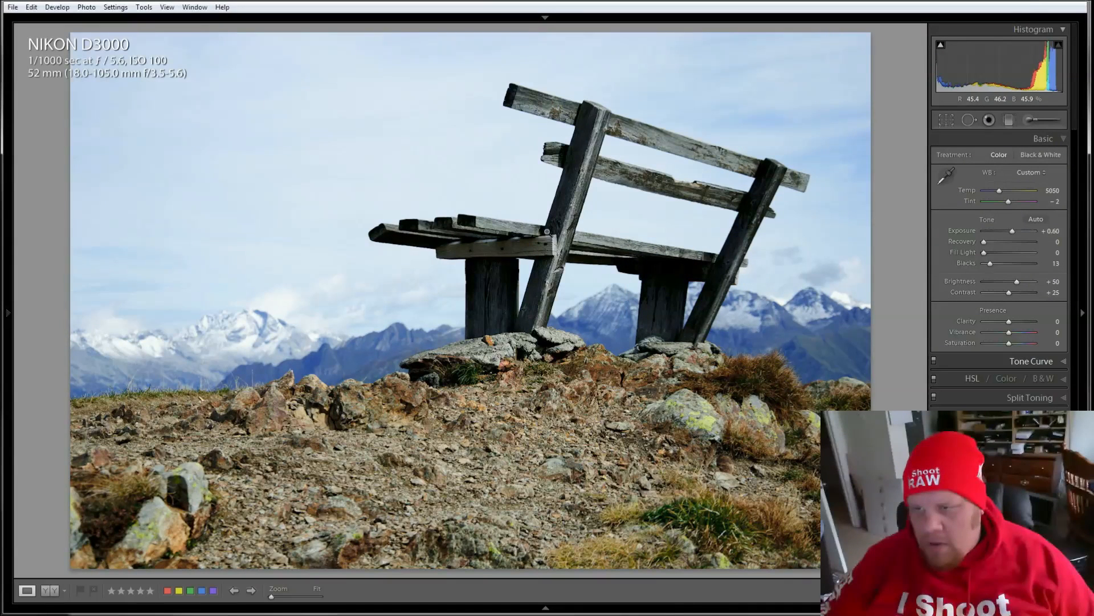
drag(1008, 342, 1019, 342)
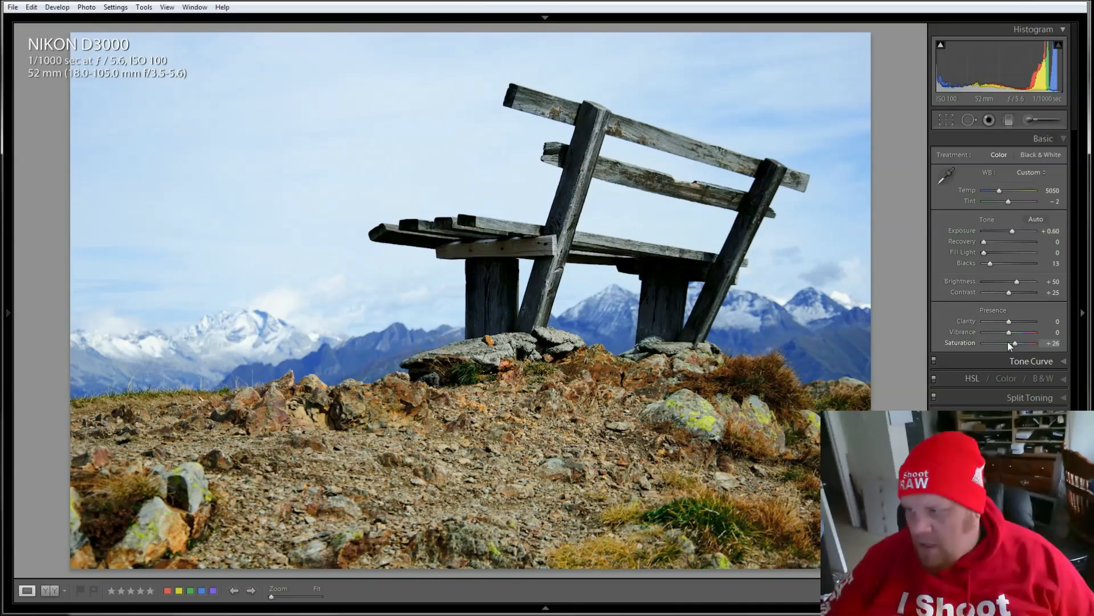
click(947, 177)
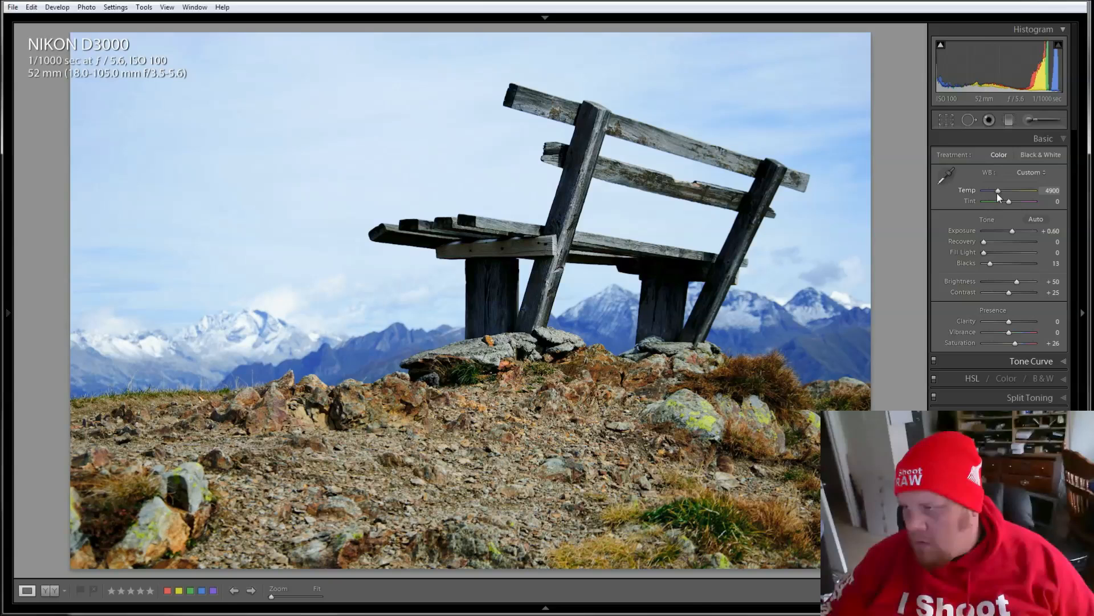
drag(998, 190, 1005, 189)
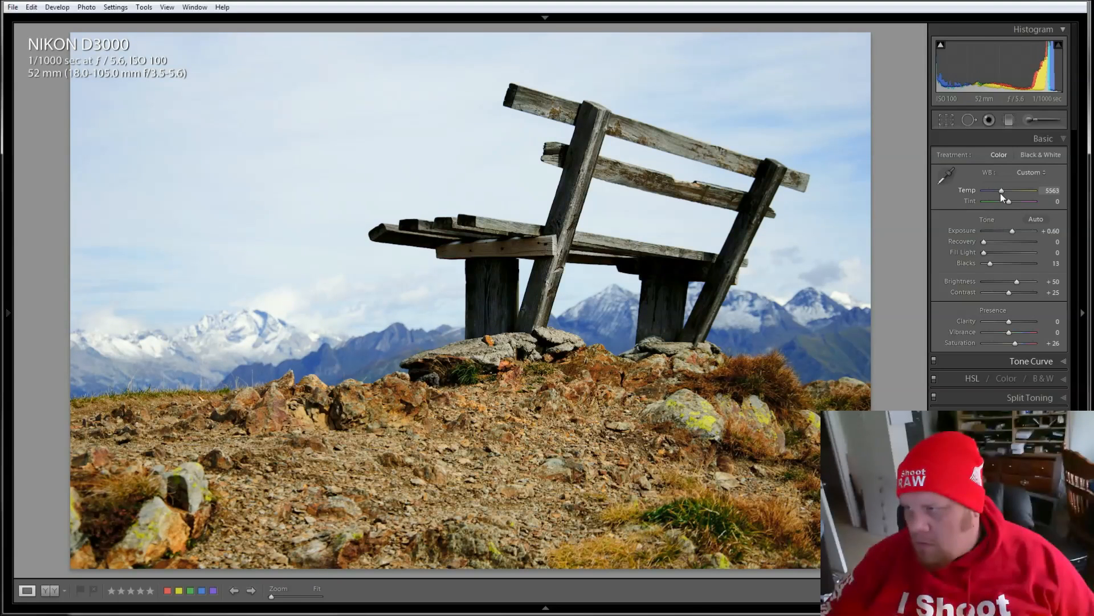
drag(1003, 190, 1001, 191)
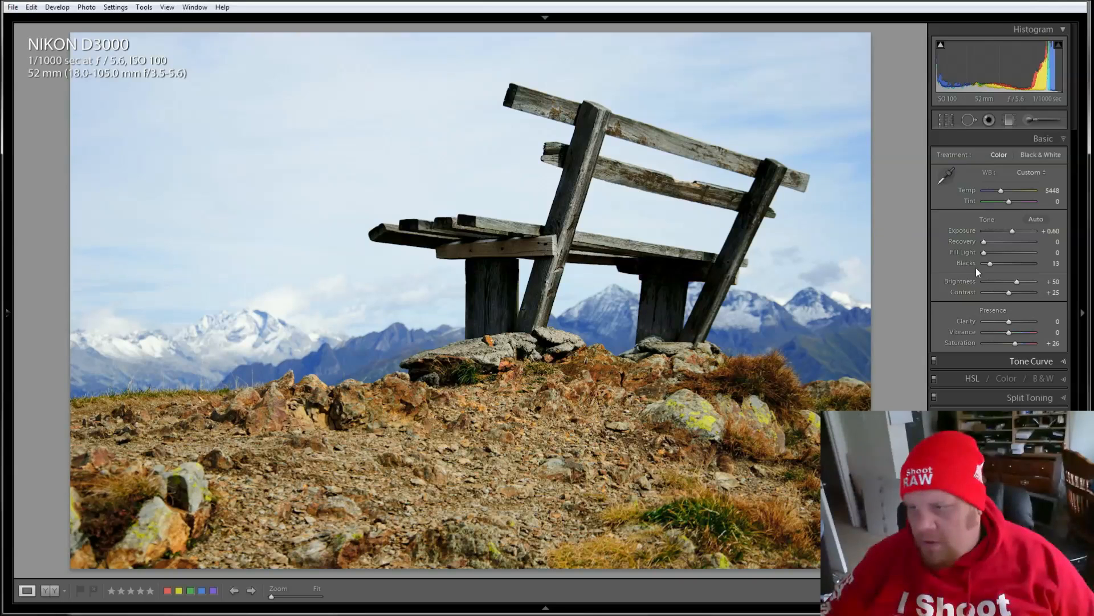
Raise Contrast to +50 and set Blacks to 7
drag(989, 263, 995, 264)
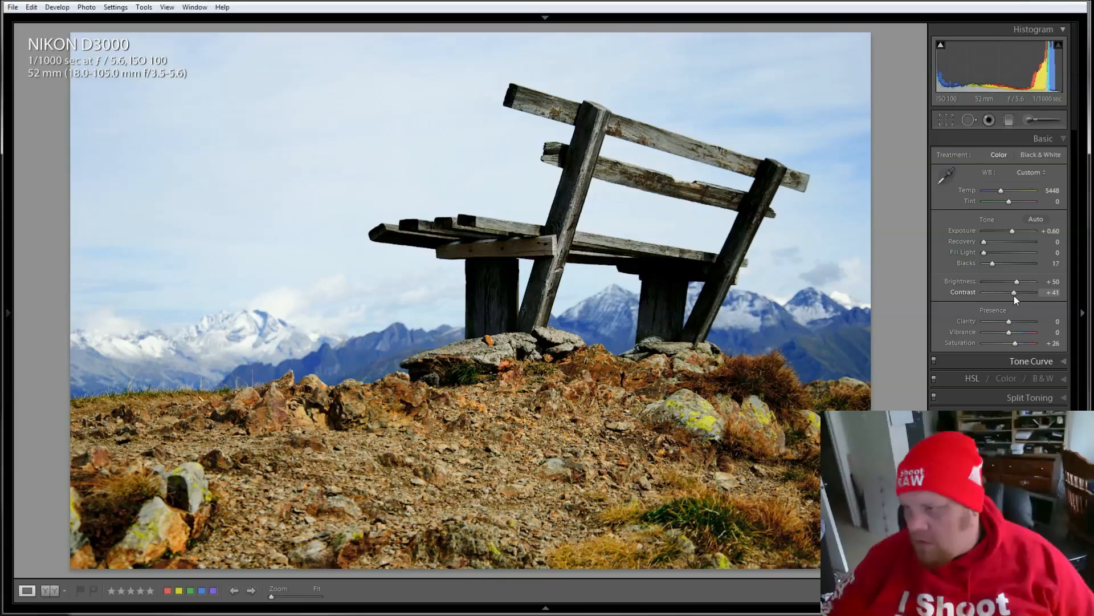
drag(1015, 293, 1017, 292)
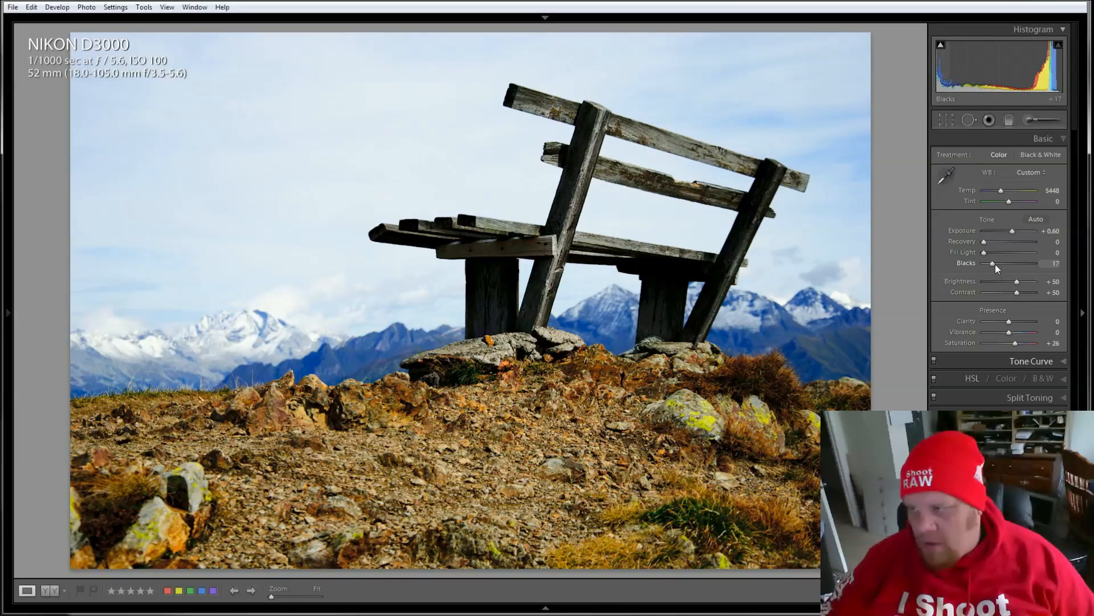
drag(996, 263, 986, 263)
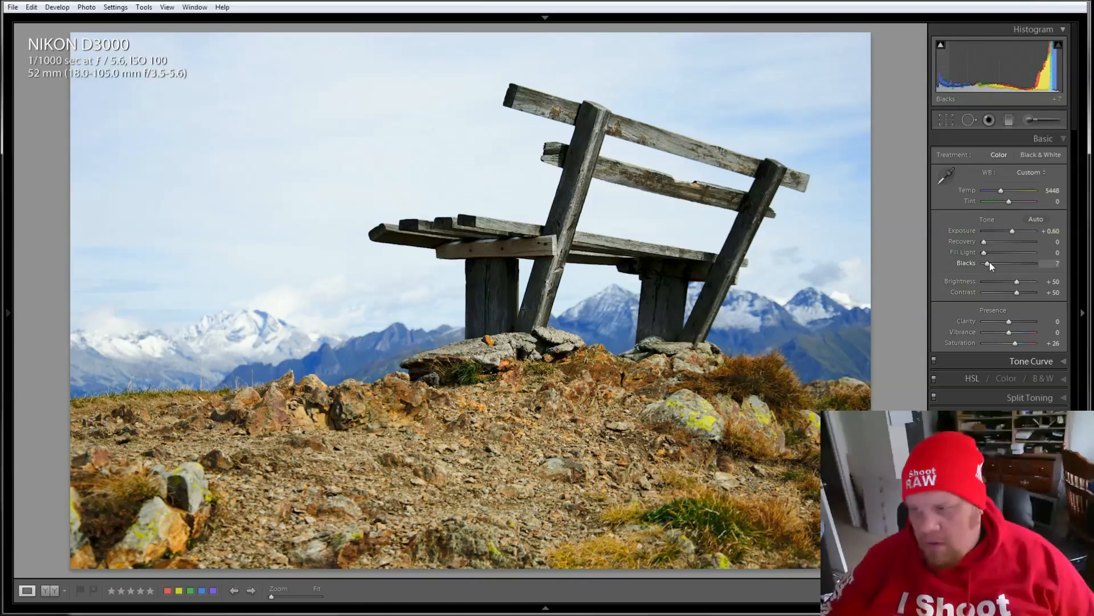
drag(987, 263, 989, 264)
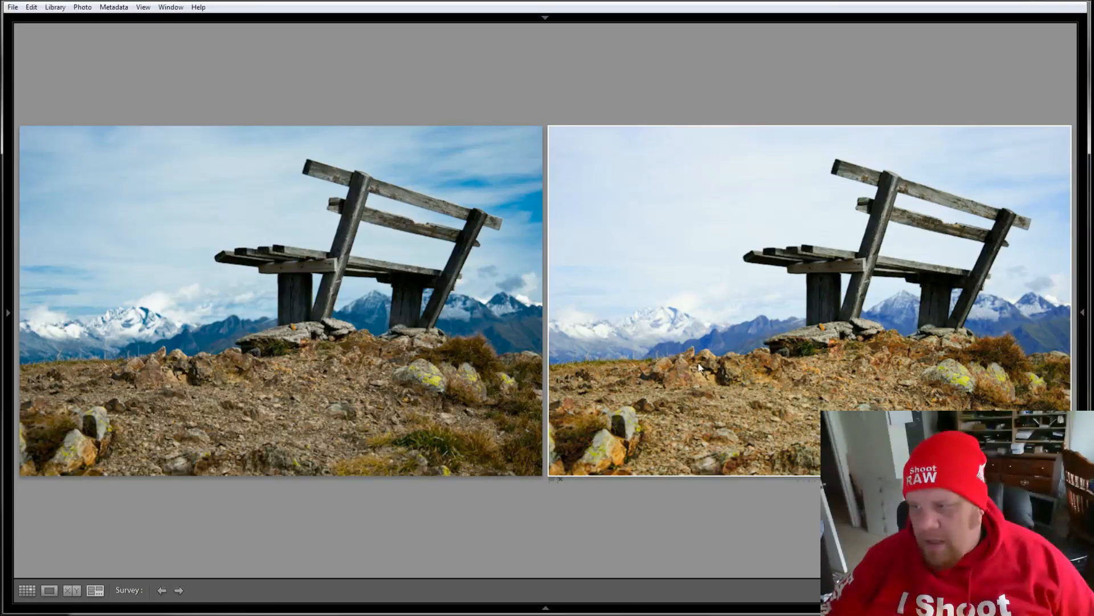
mouse_move(822, 389)
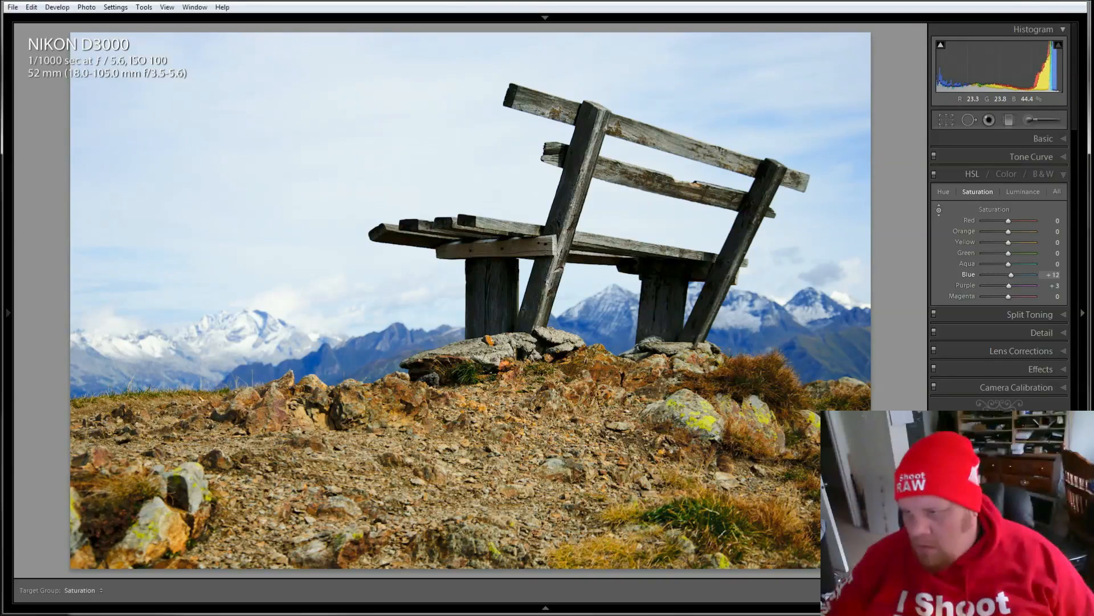
In HSL, boost Blue saturation to +19 and darken Blue luminance to −32
drag(1013, 273, 1023, 273)
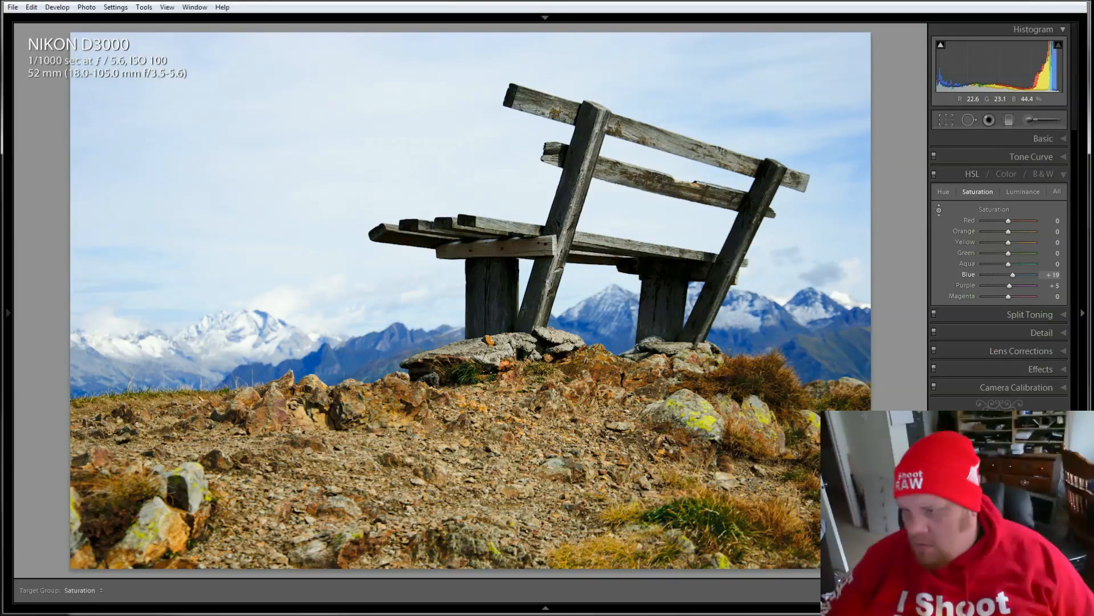
click(1023, 191)
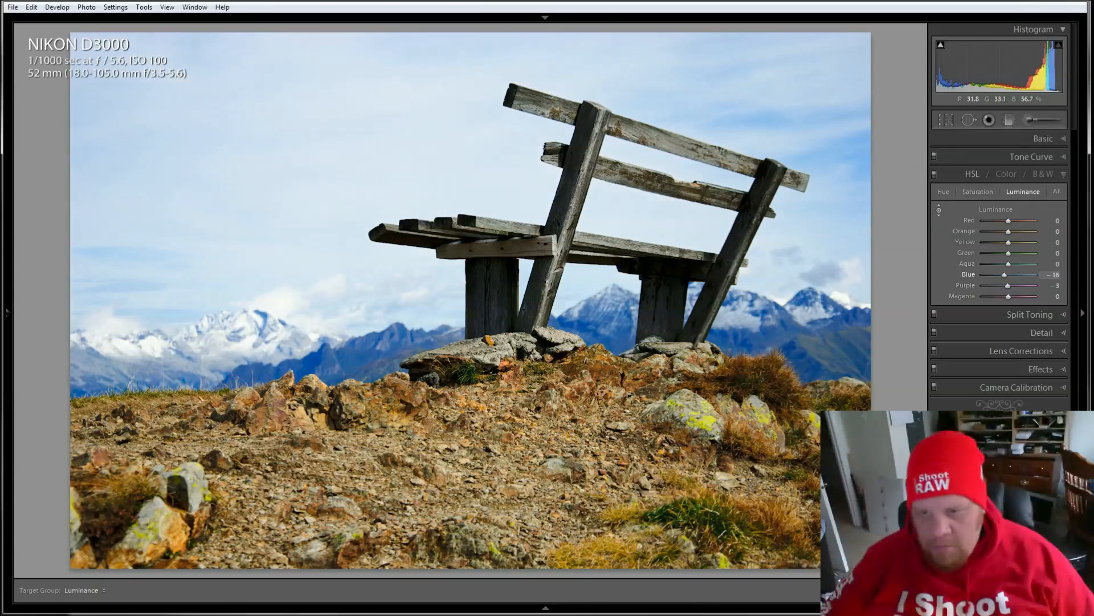
drag(1009, 274, 998, 275)
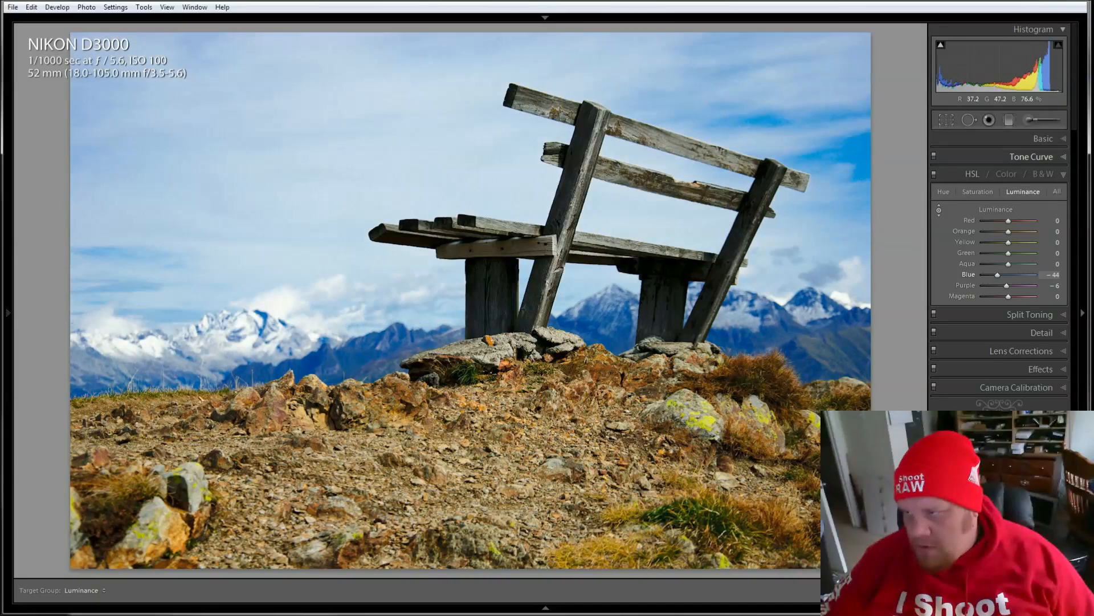
drag(999, 274, 1009, 275)
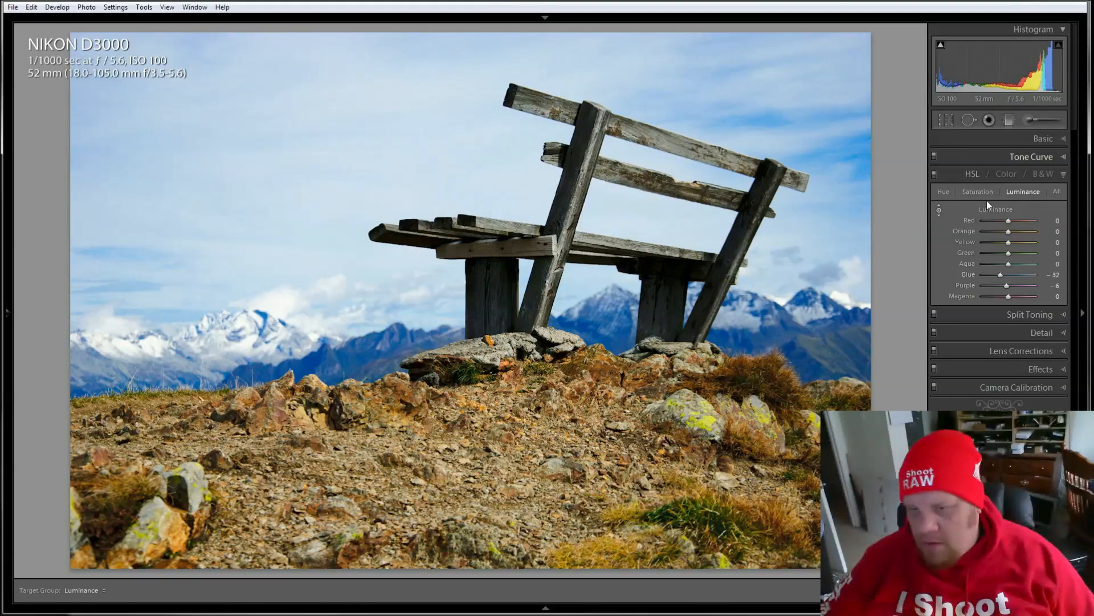
On the Tone Curve, keep Lights at 0 and pull Darks down to −18
click(1032, 157)
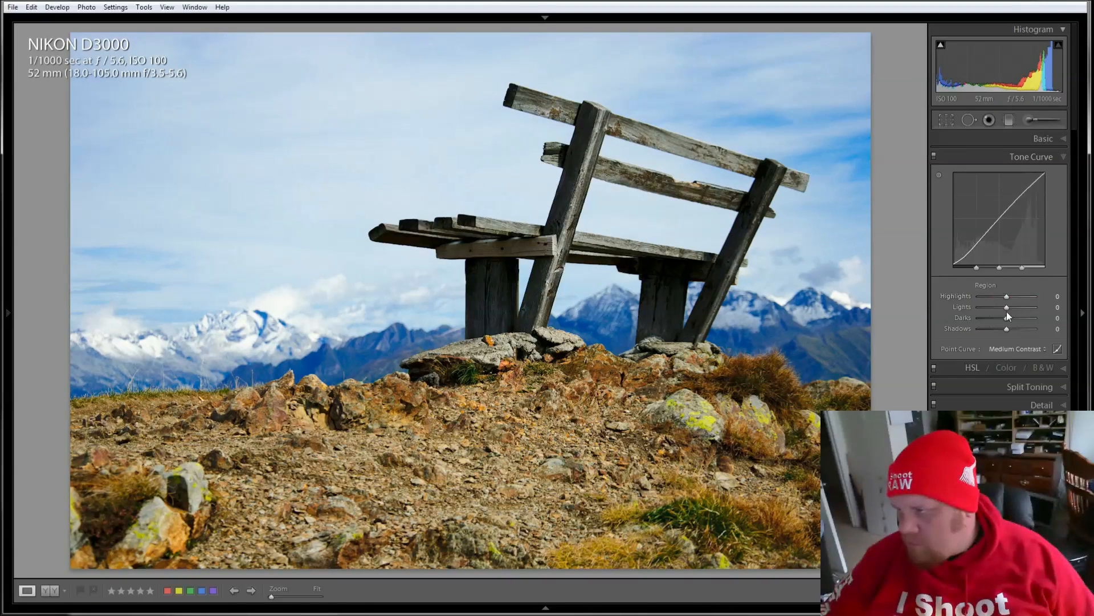
drag(1007, 308, 1014, 308)
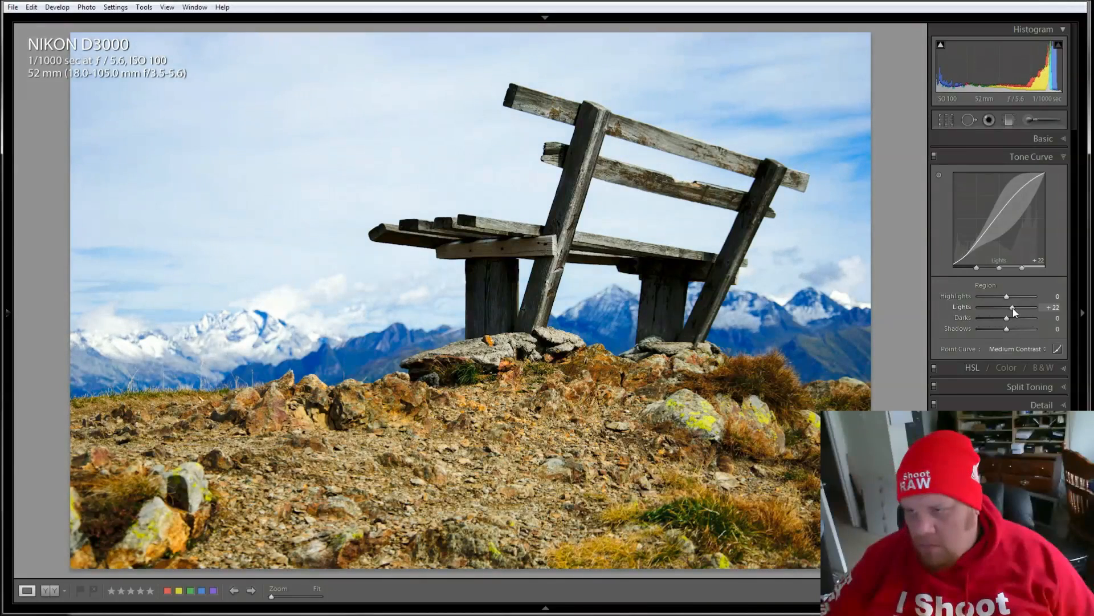
drag(1013, 307, 1007, 308)
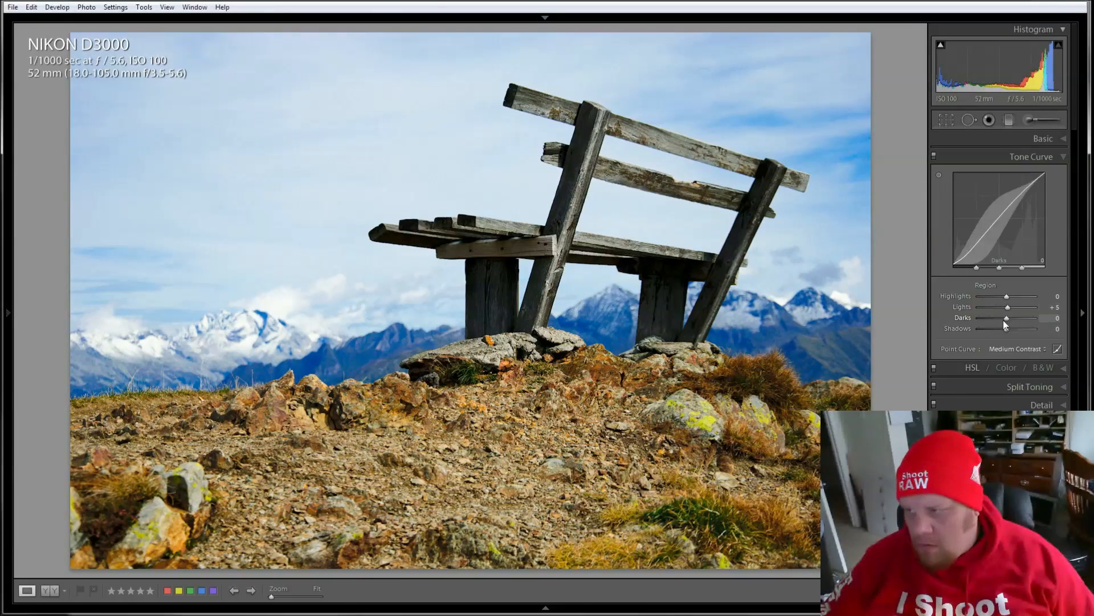
drag(1008, 317, 1001, 317)
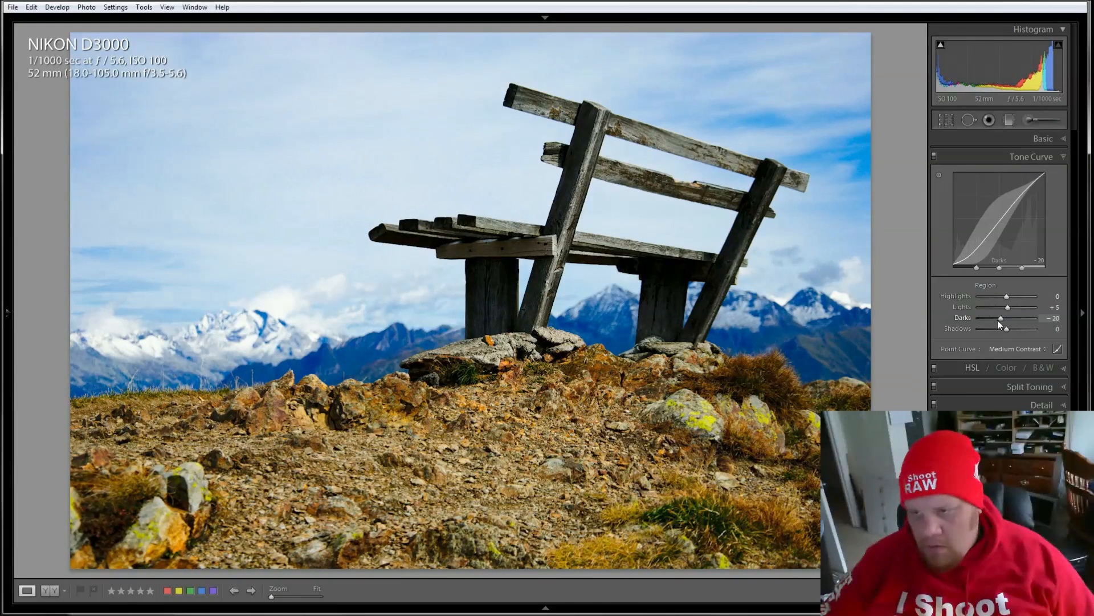
drag(1002, 318, 1007, 318)
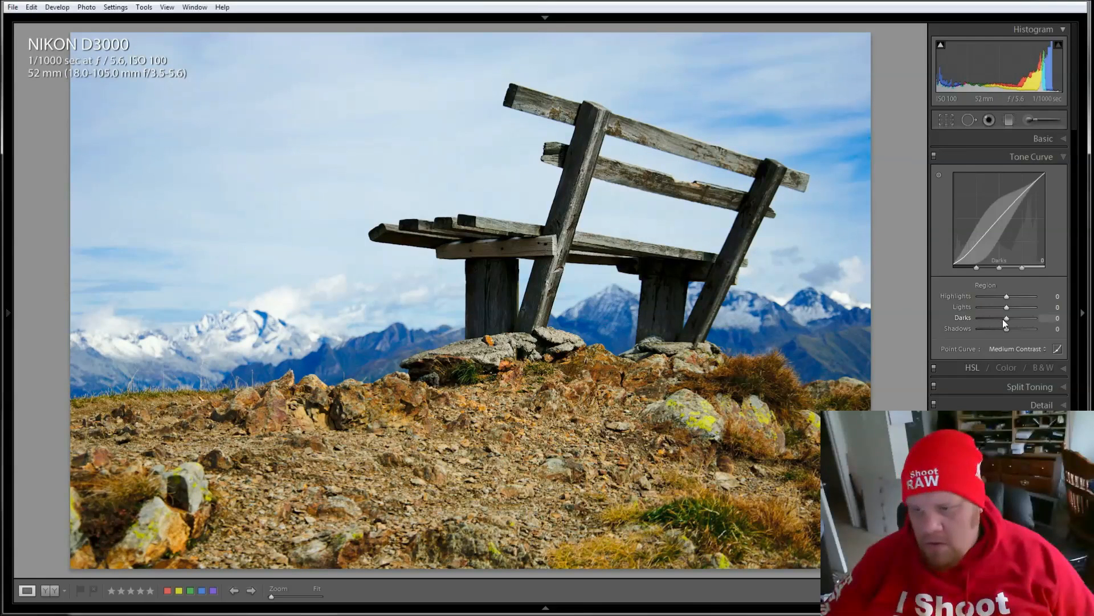
drag(1006, 323, 1001, 324)
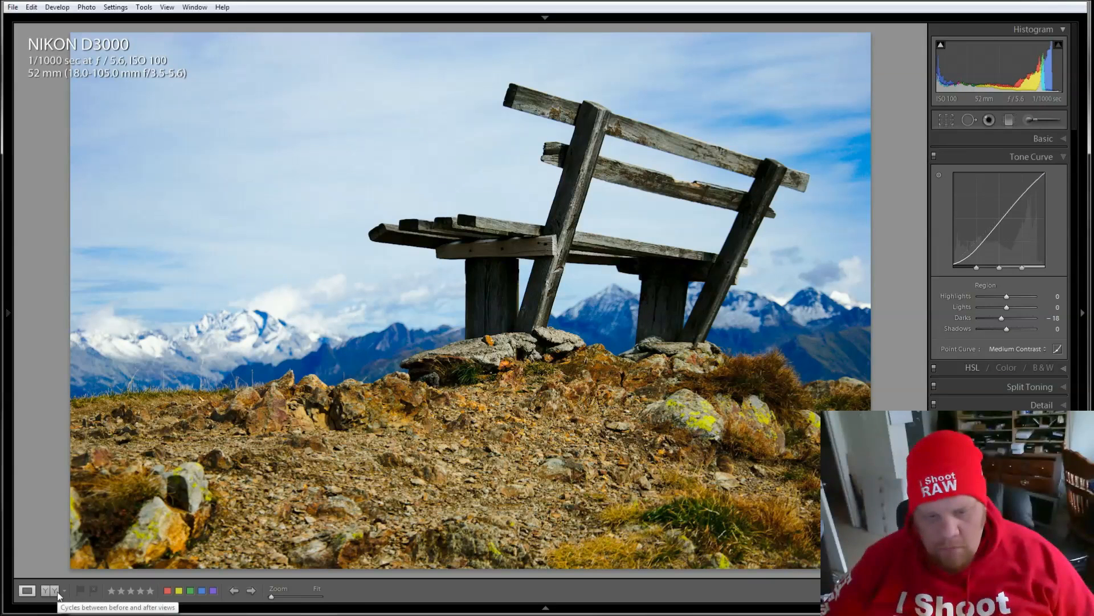
Switch to the Before/After side-by-side view of the bench photo
click(27, 590)
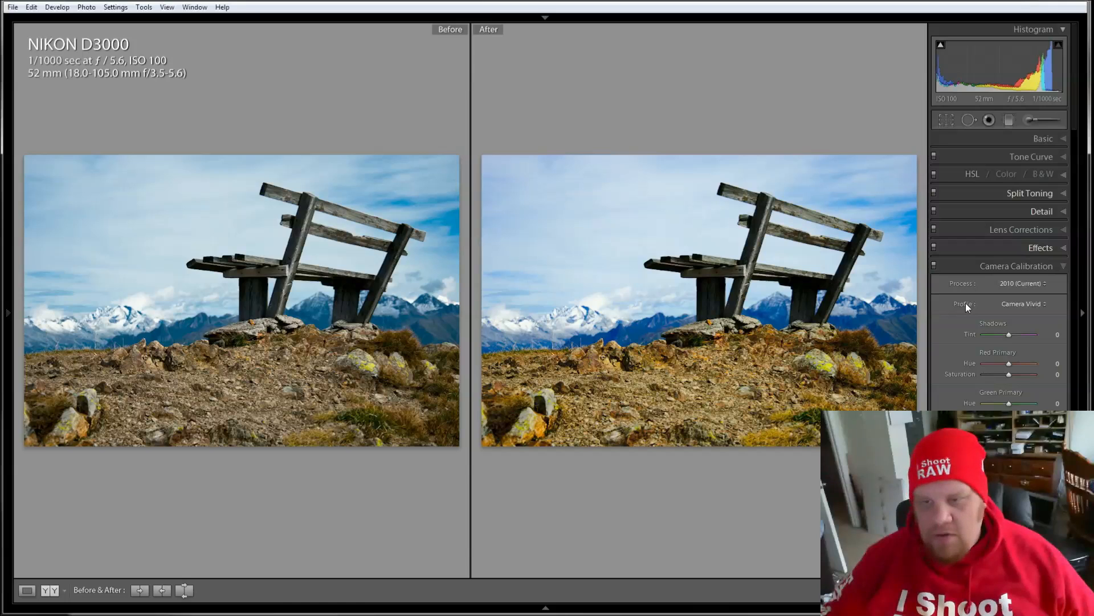
mouse_move(967, 345)
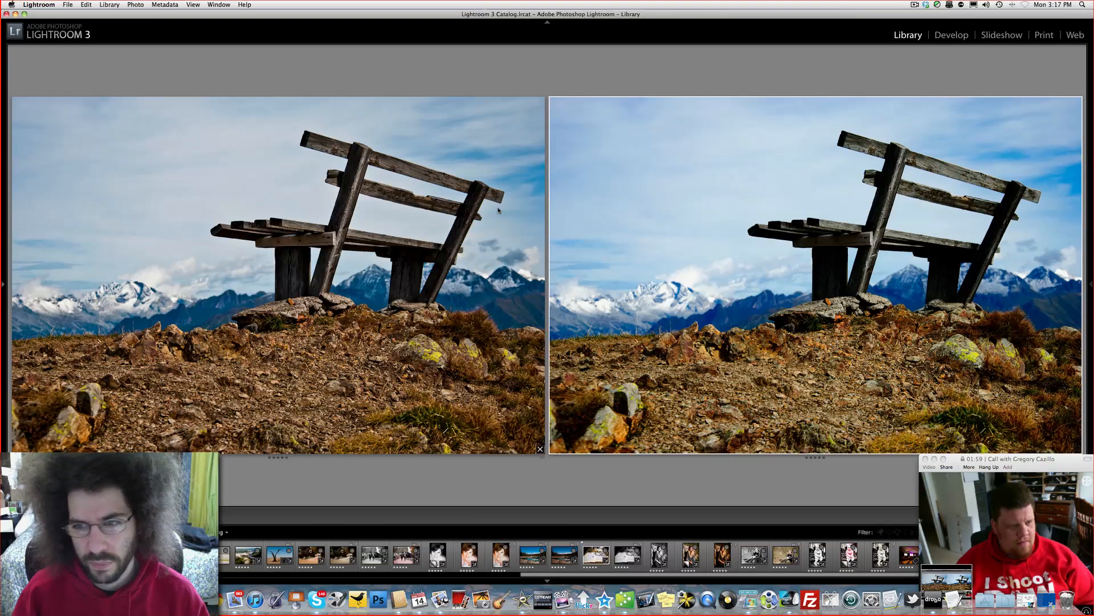
mouse_move(773, 235)
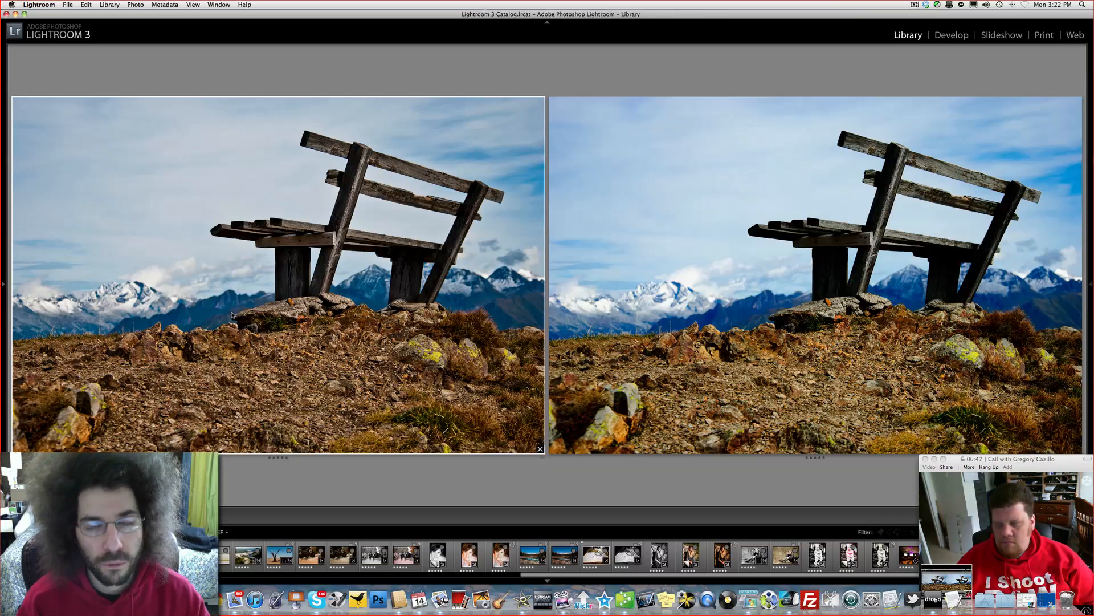
mouse_move(240, 320)
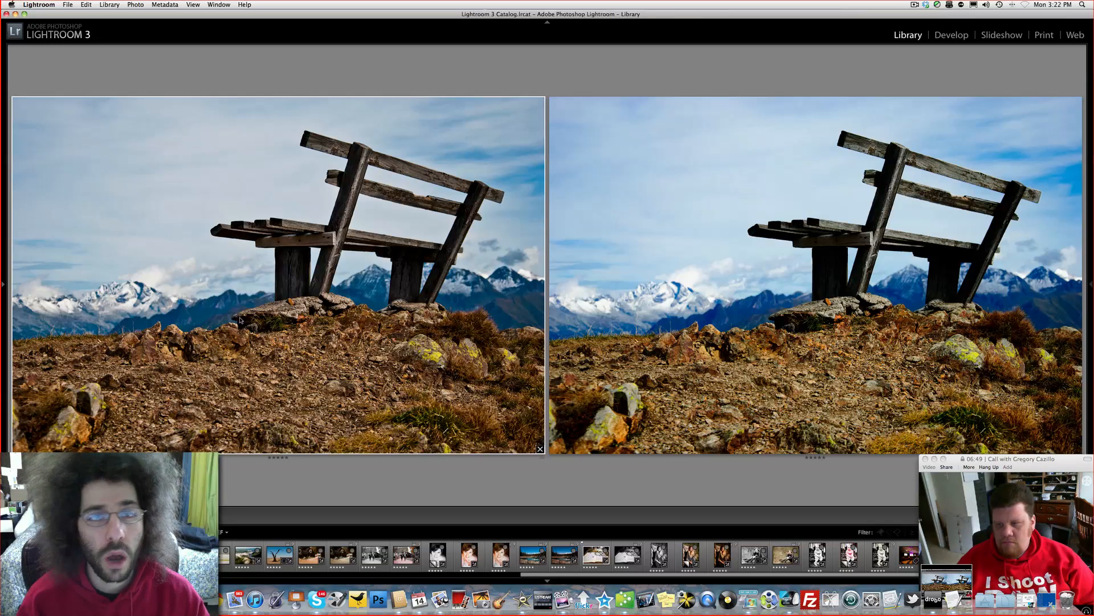